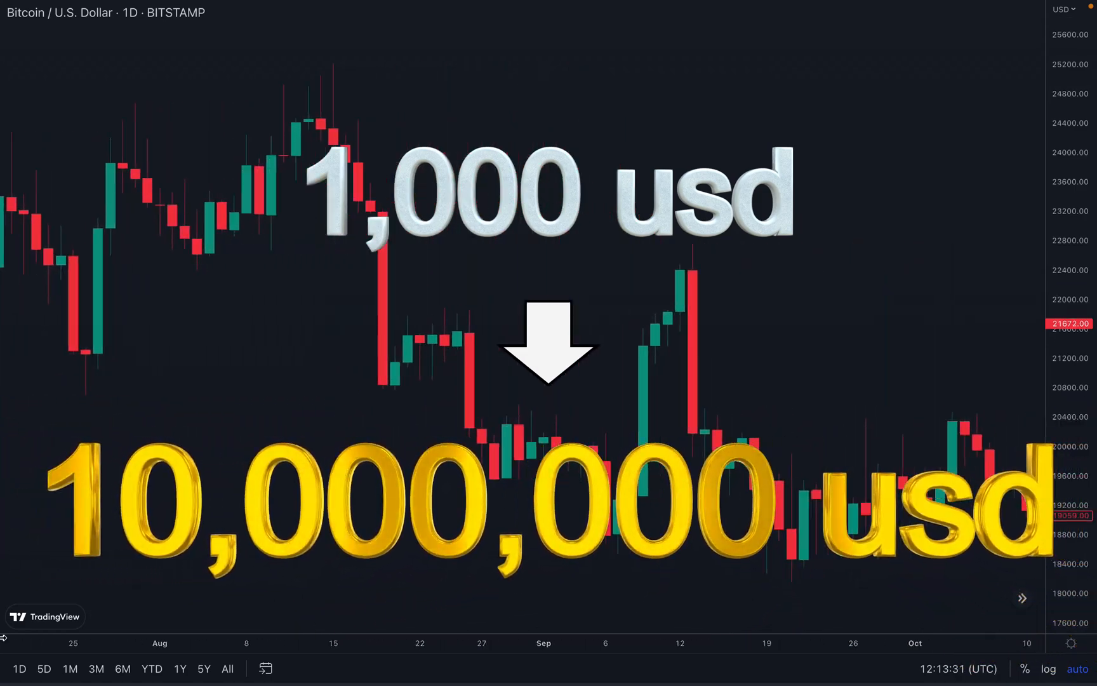
- Leave the Bitcoin daily chart for the ChatGPT tab holding the earlier strategy answer
scroll(right, 3)
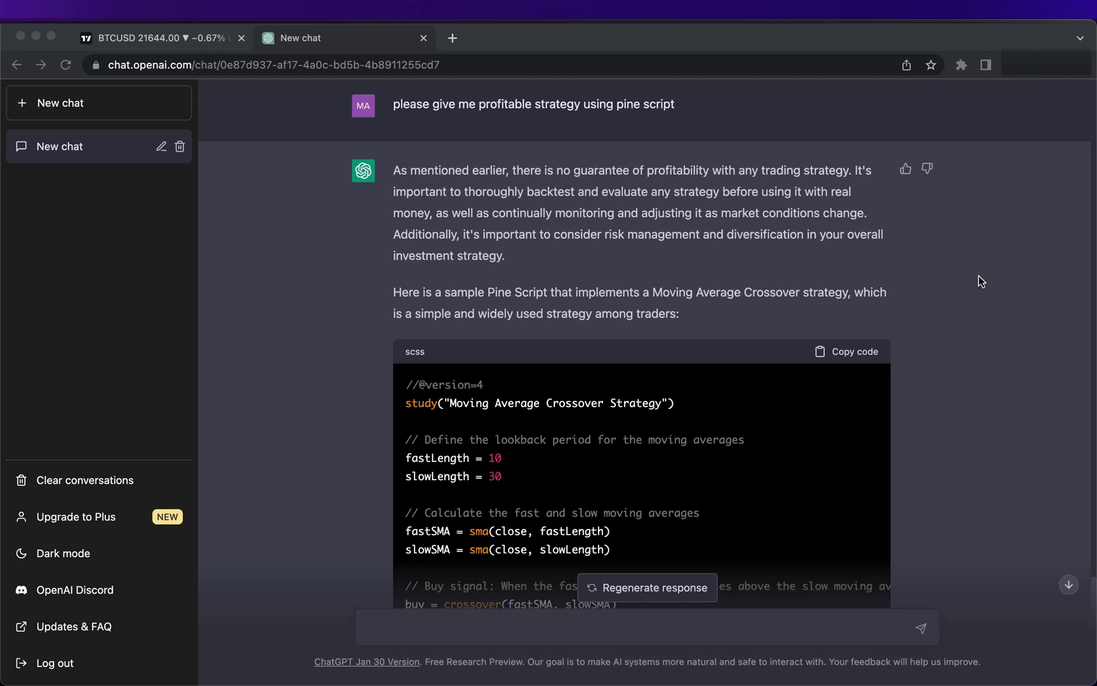
scroll(down, 3)
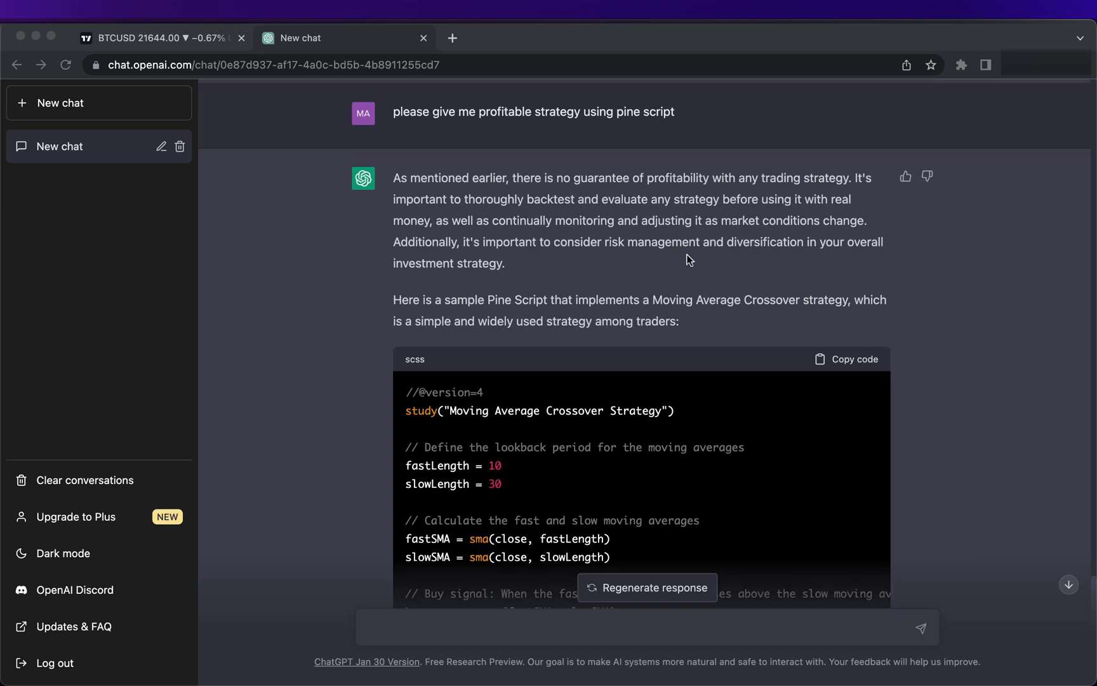
mouse_move(547, 116)
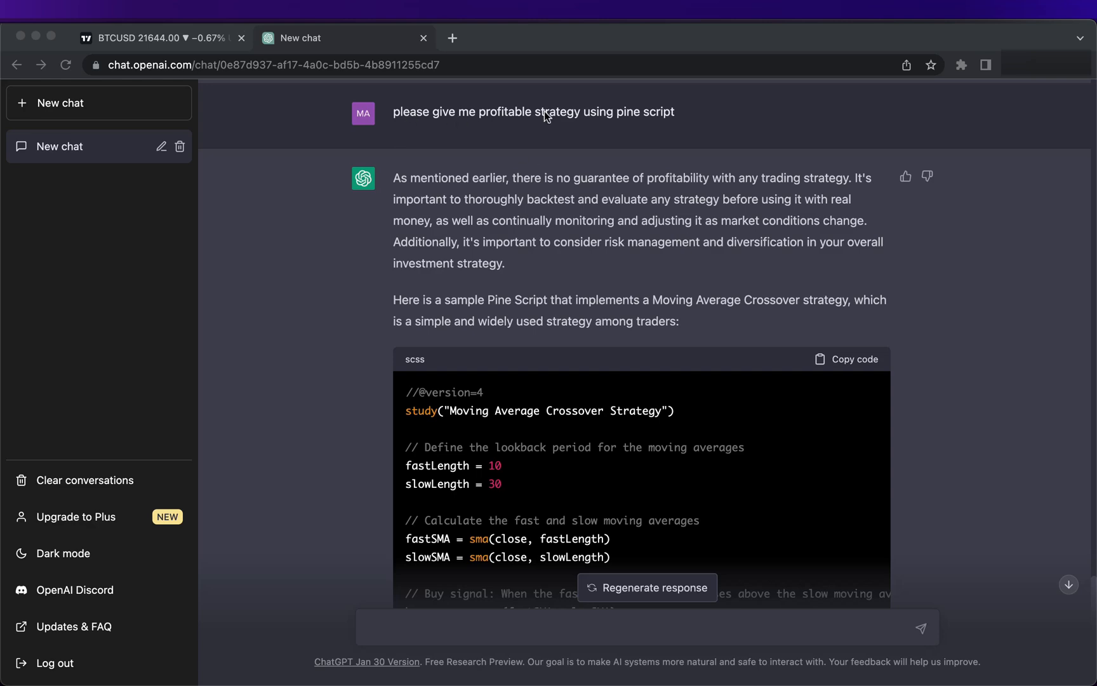
scroll(down, 3)
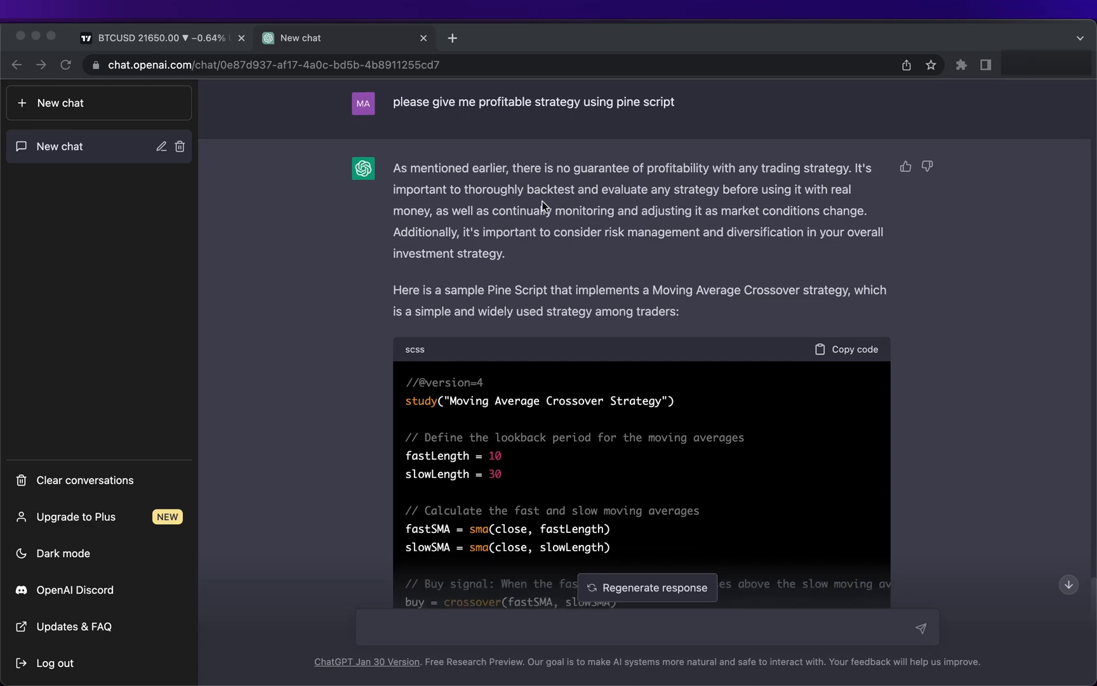
scroll(down, 3)
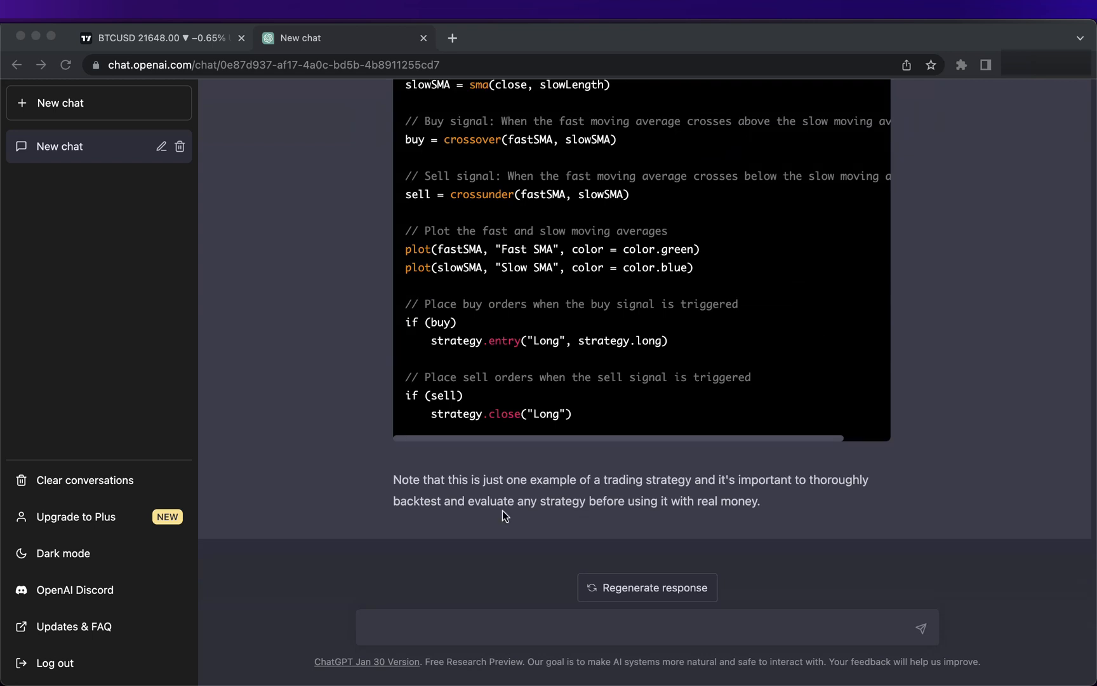
click(476, 626)
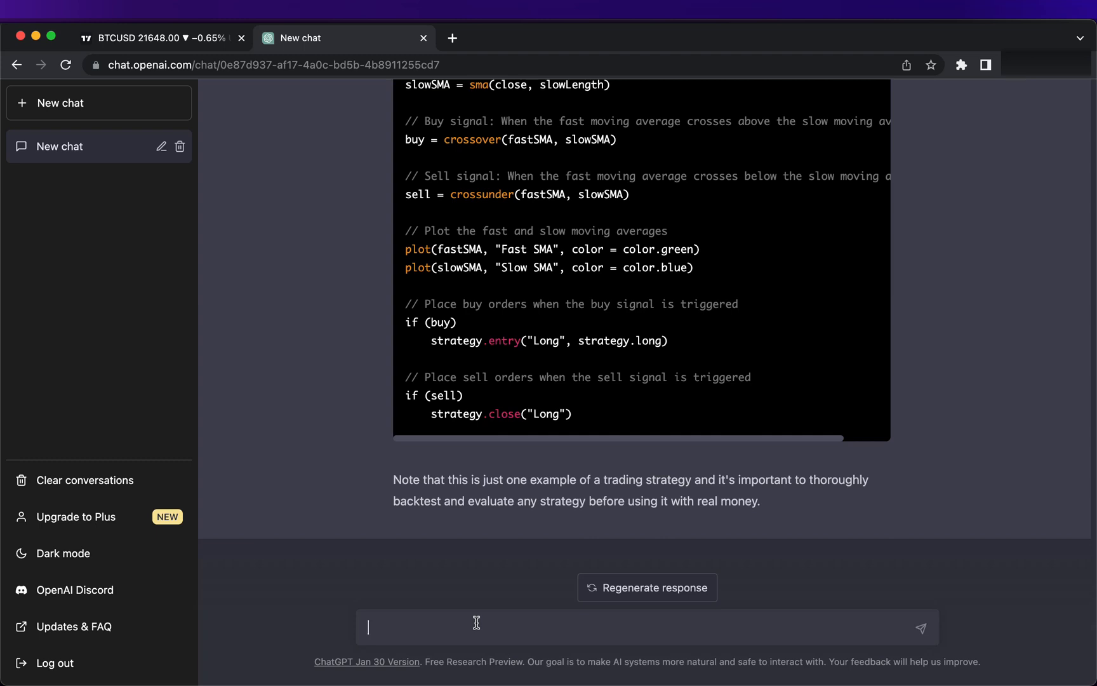
- Ask ChatGPT for a trading strategy that turns 100 into 100000000
text(please)
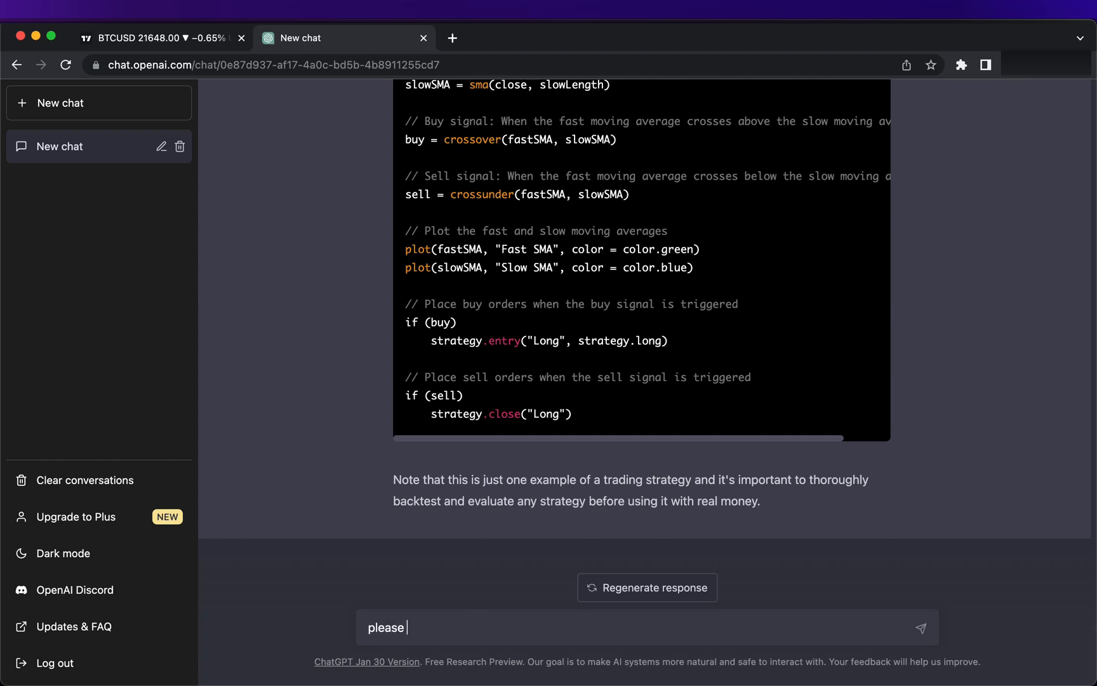
text(give me)
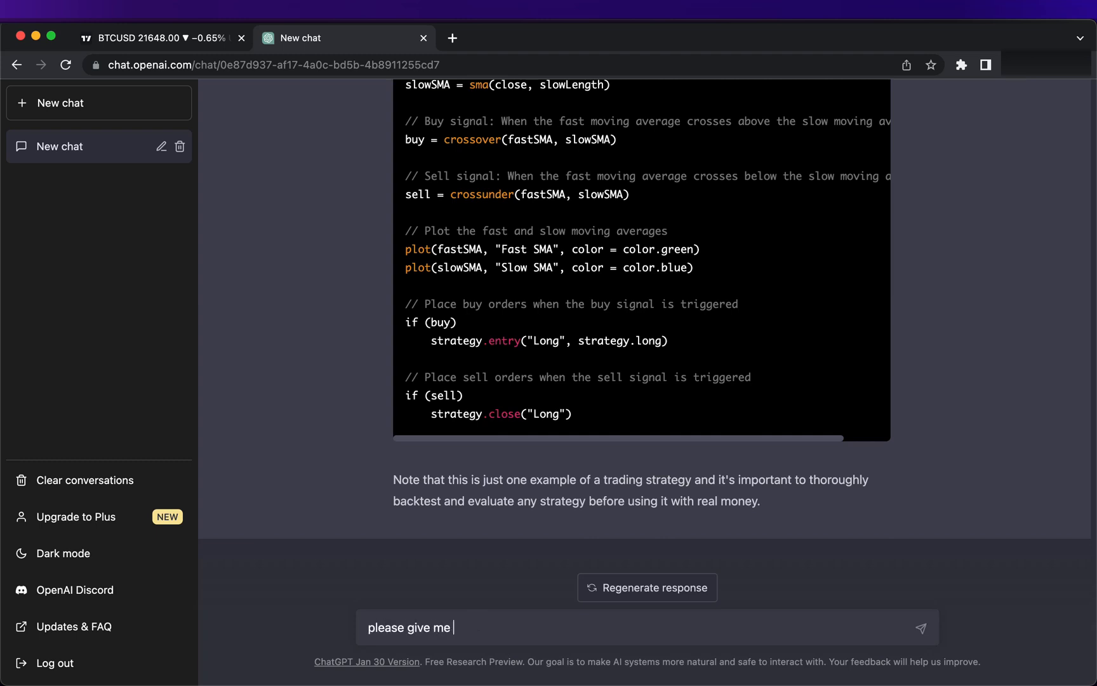
text(traiding)
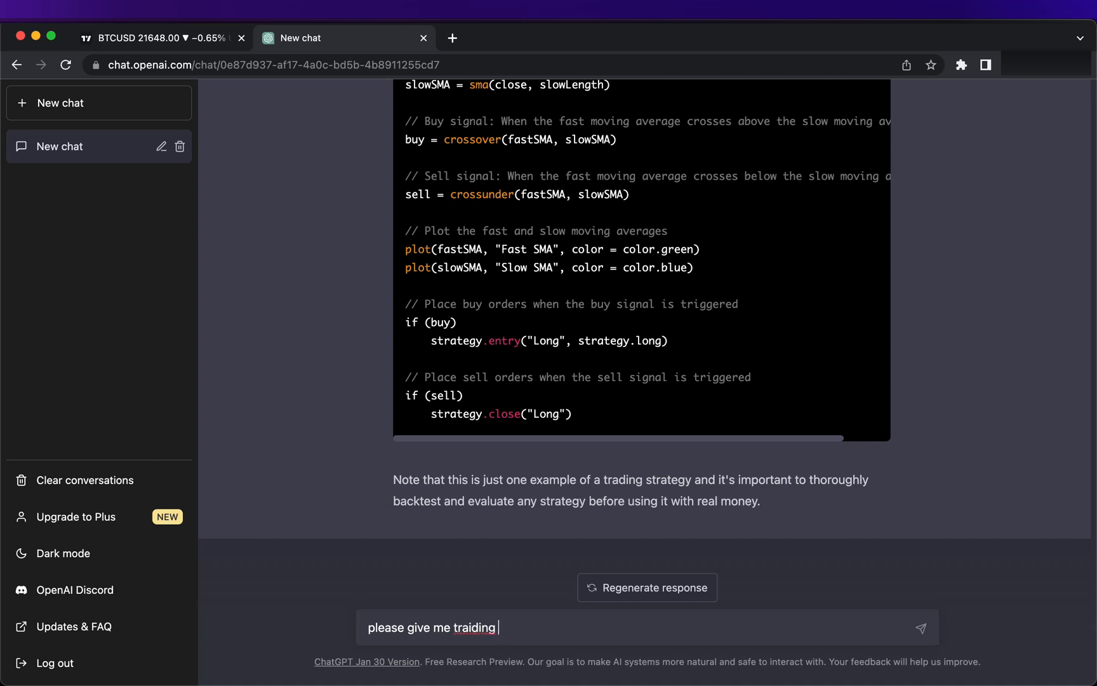
text(strategy to creat)
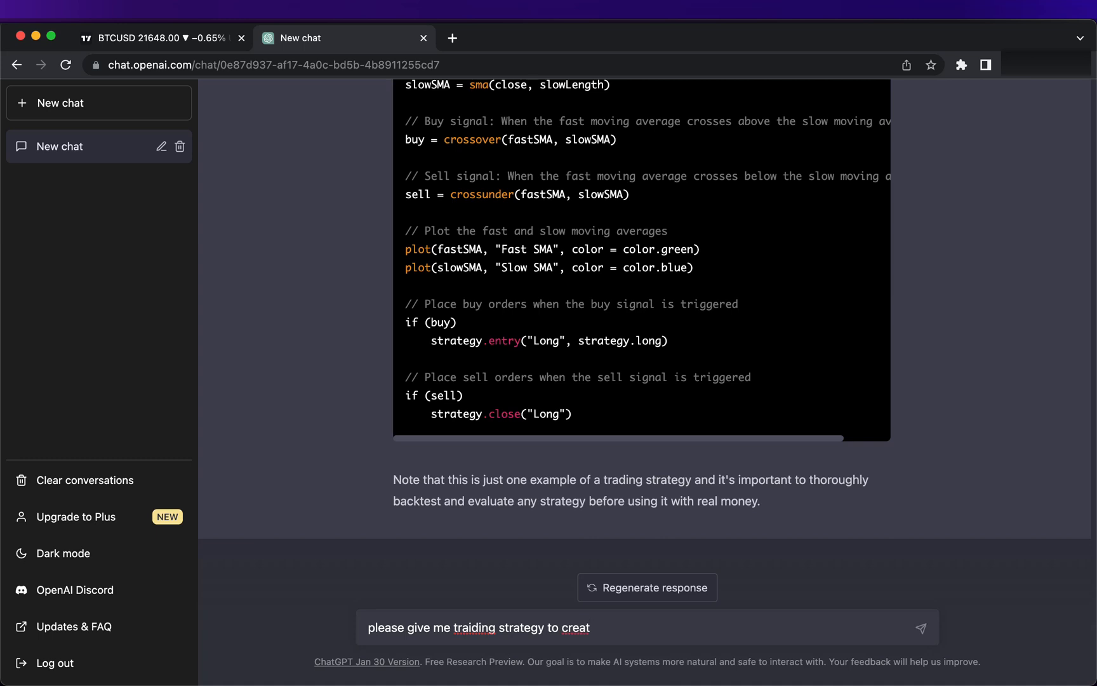
text(e 1)
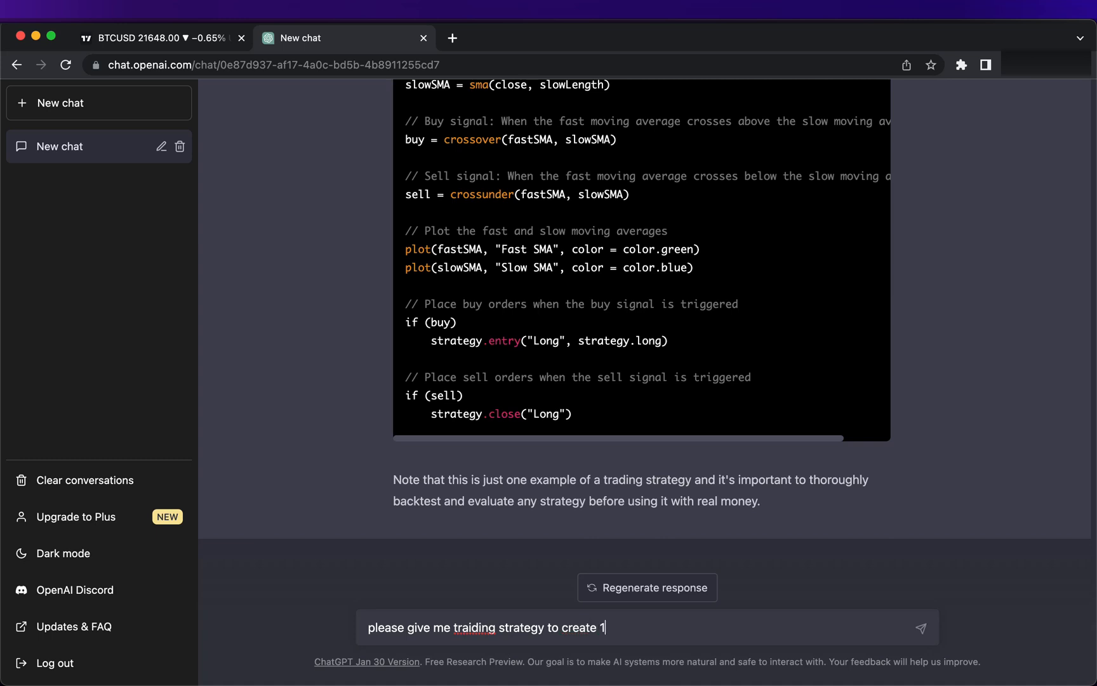
text(00000)
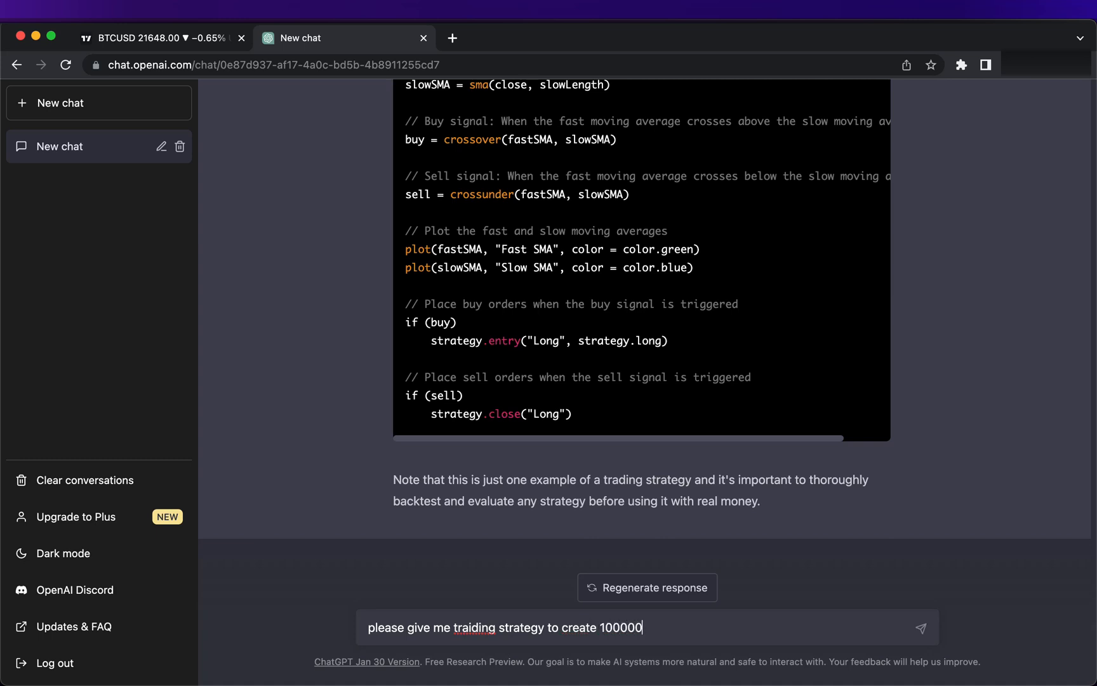
text(000 from 100)
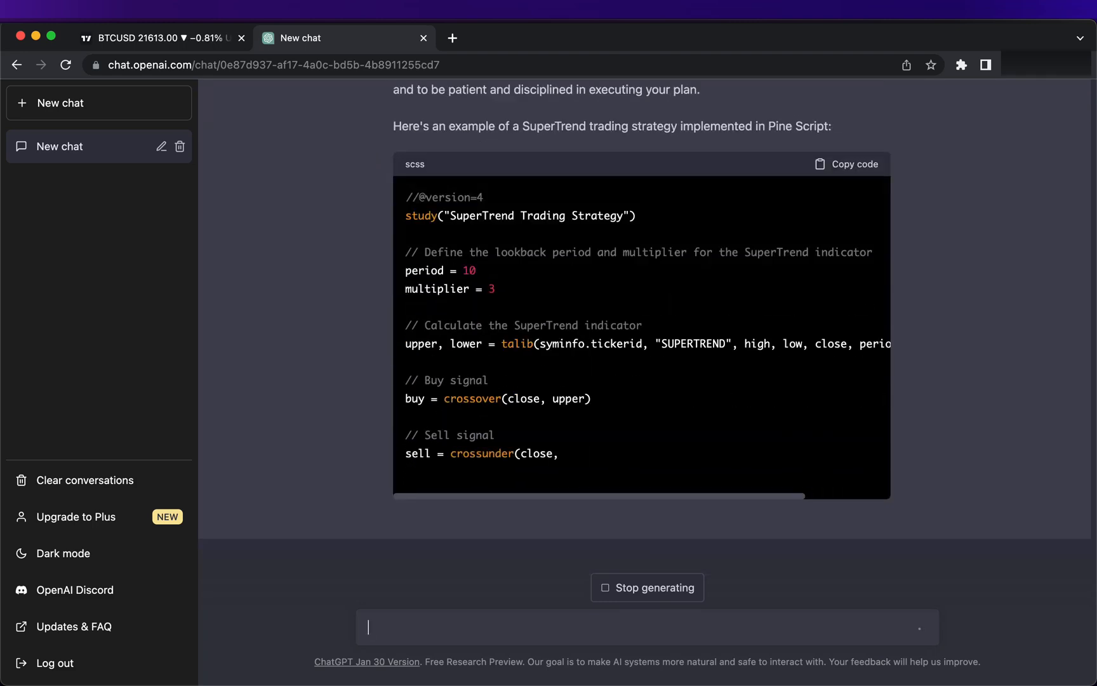
- Copy the SuperTrend strategy code from ChatGPT into TradingView's Pine Editor
scroll(down, 3)
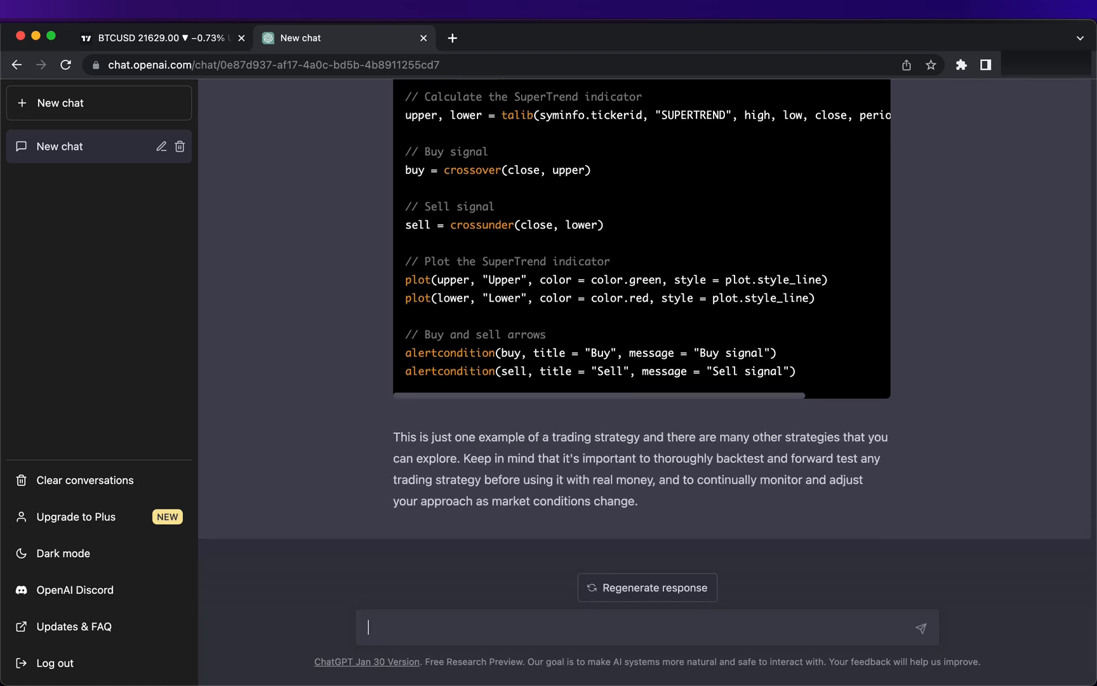
scroll(up, 3)
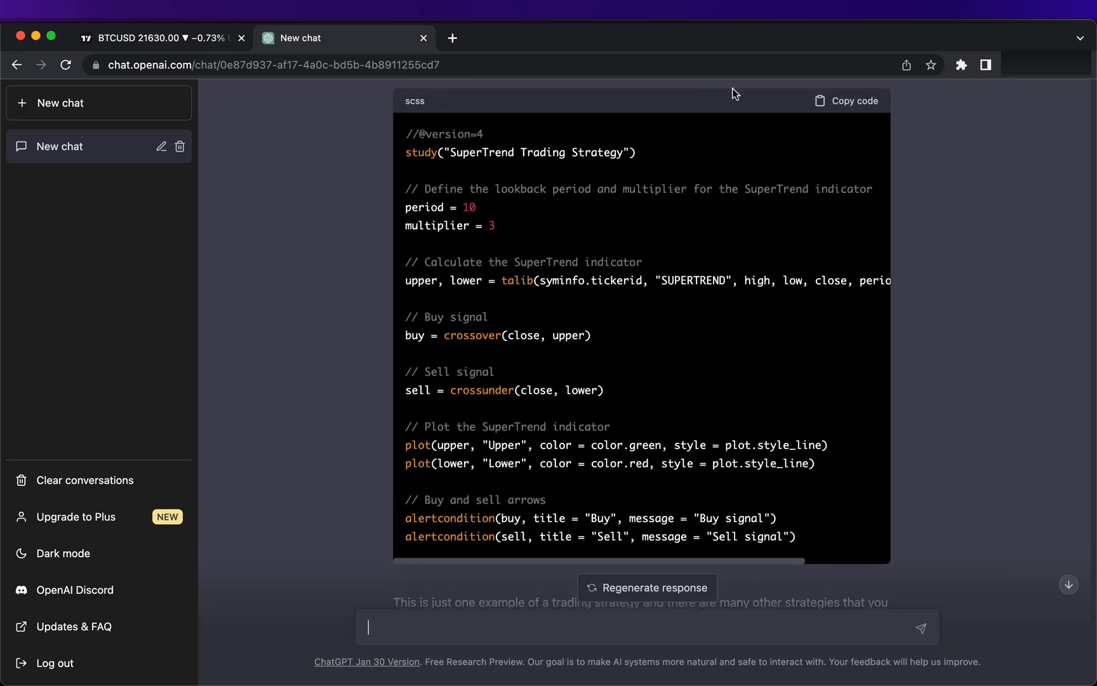
click(846, 101)
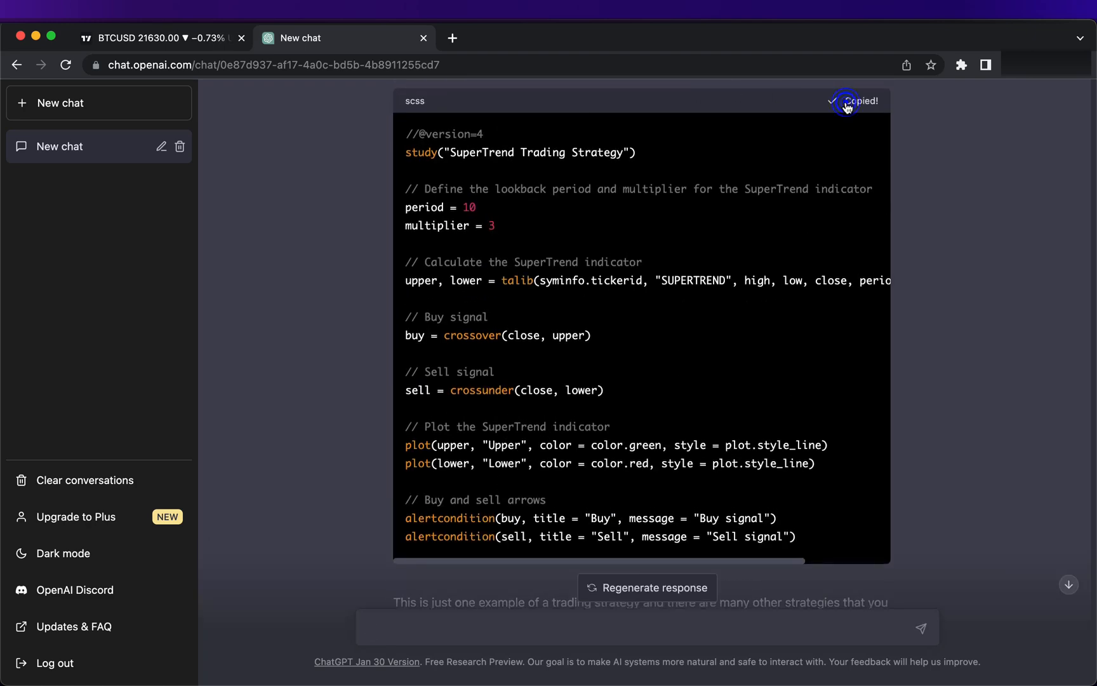
click(161, 38)
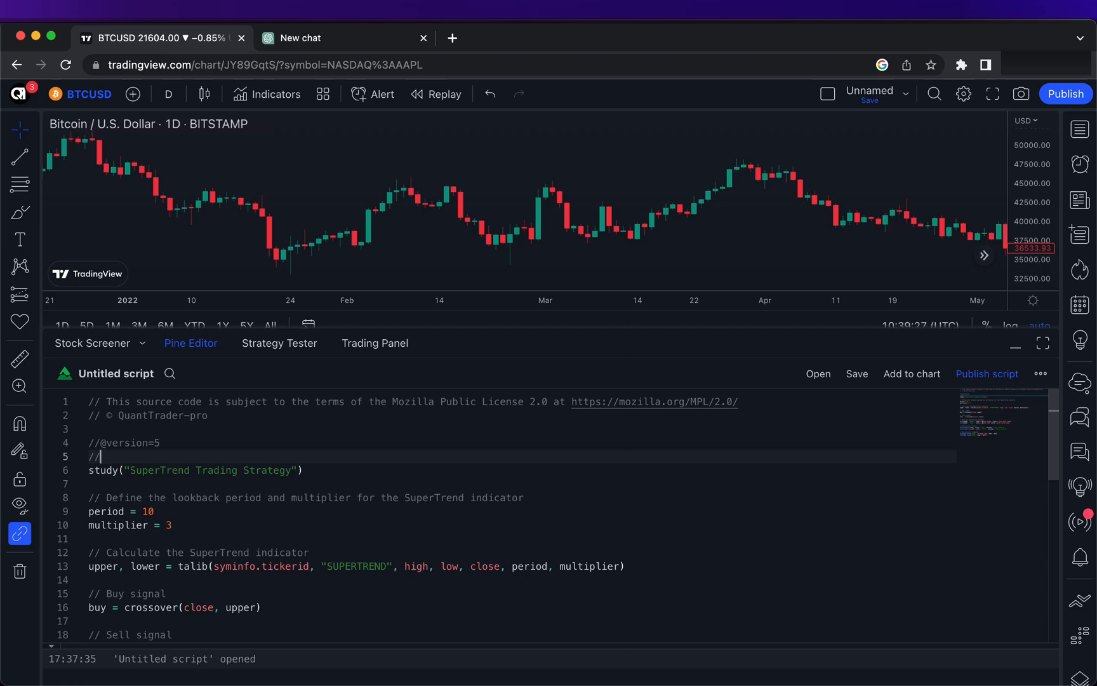
- Change study() to strategy with overlay, initial_capital = 1000 and percent-of-equity quantity type
text(strategy("SuperTrend Trading Strategy", overlay = true)
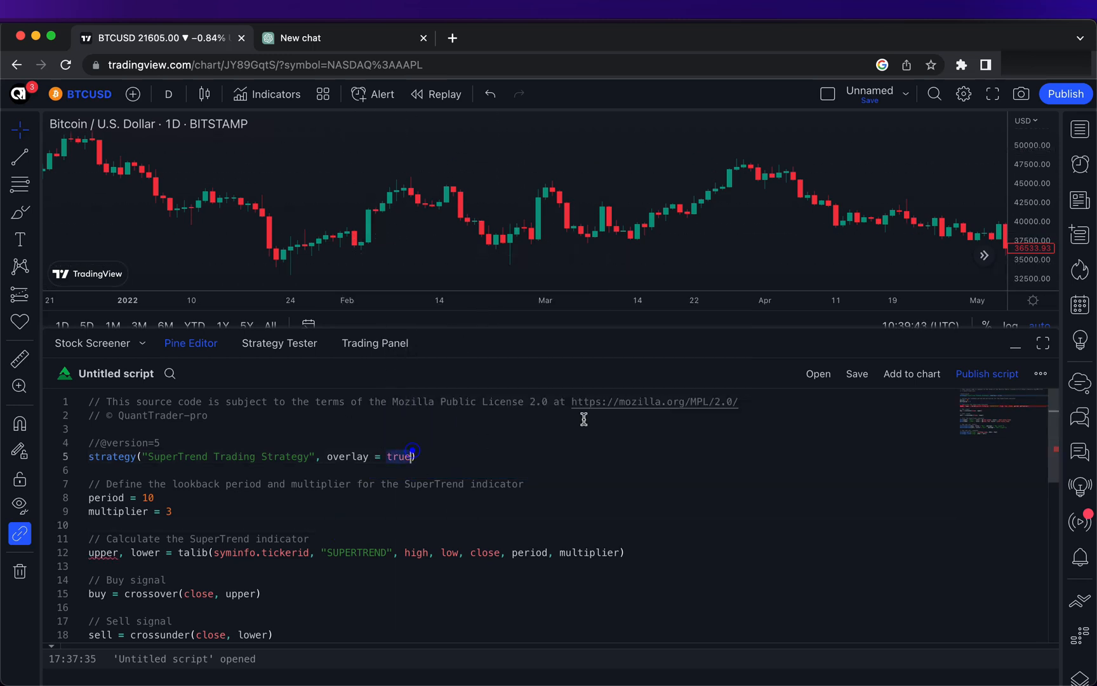
text(,)
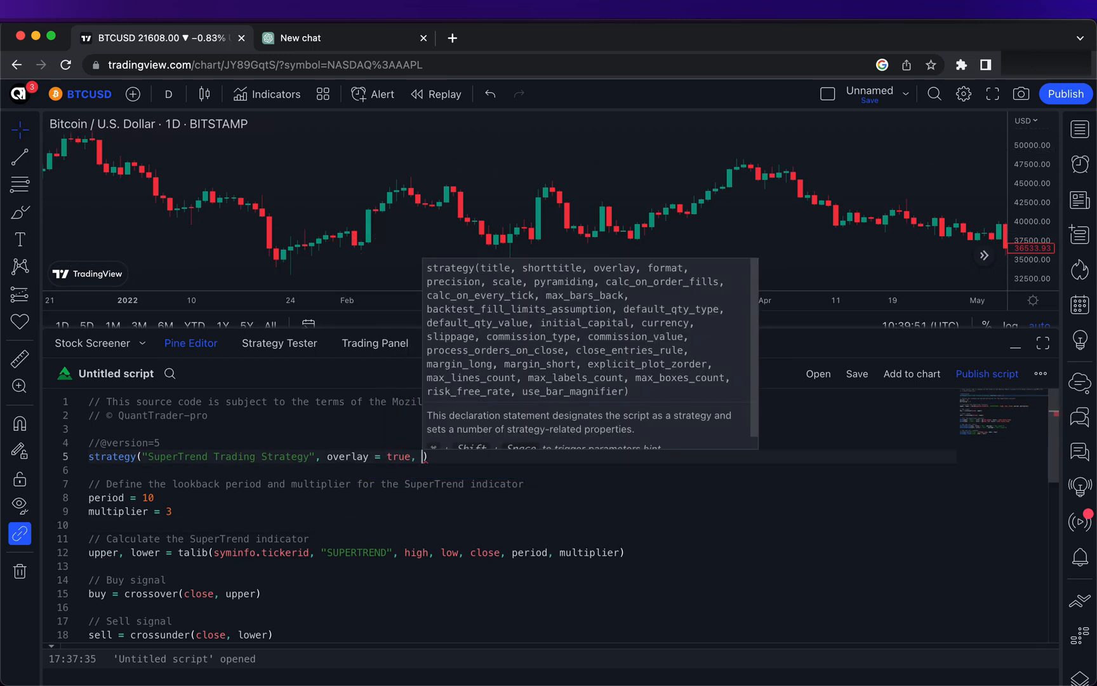
text(initial_capital = 1000,)
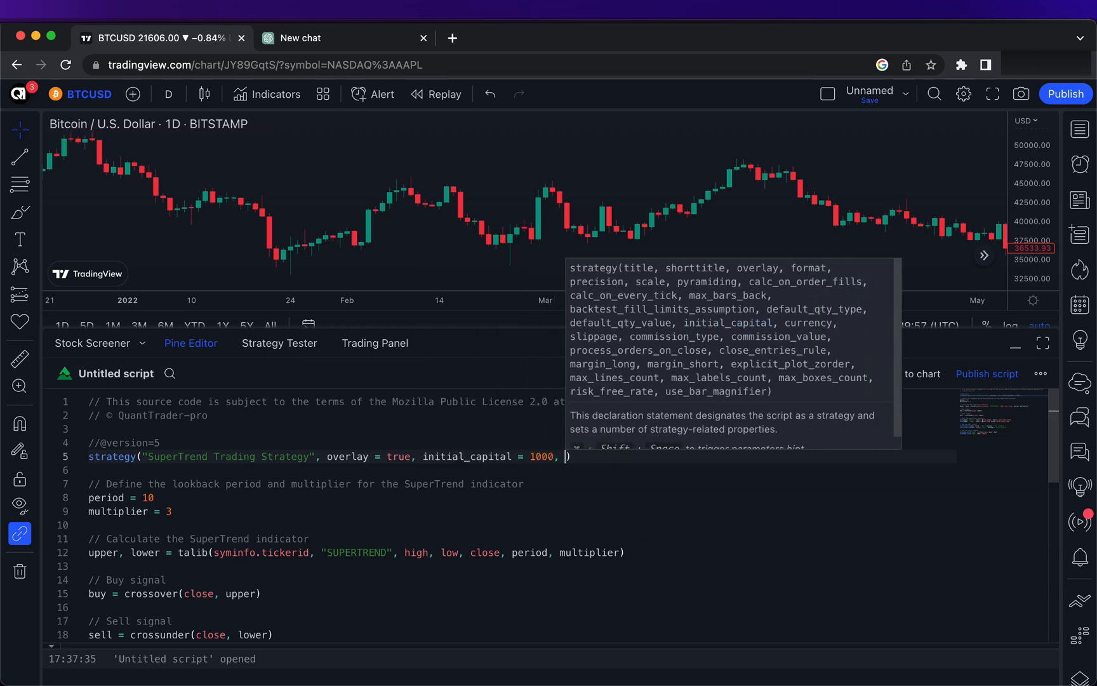
text(strate)
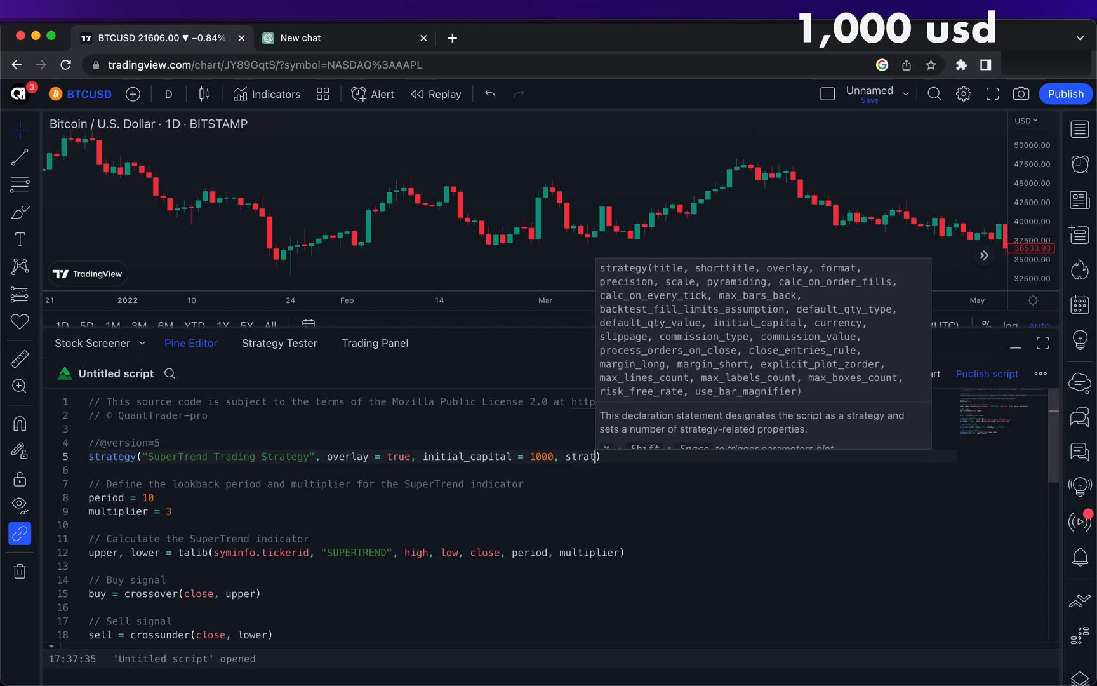
text(de)
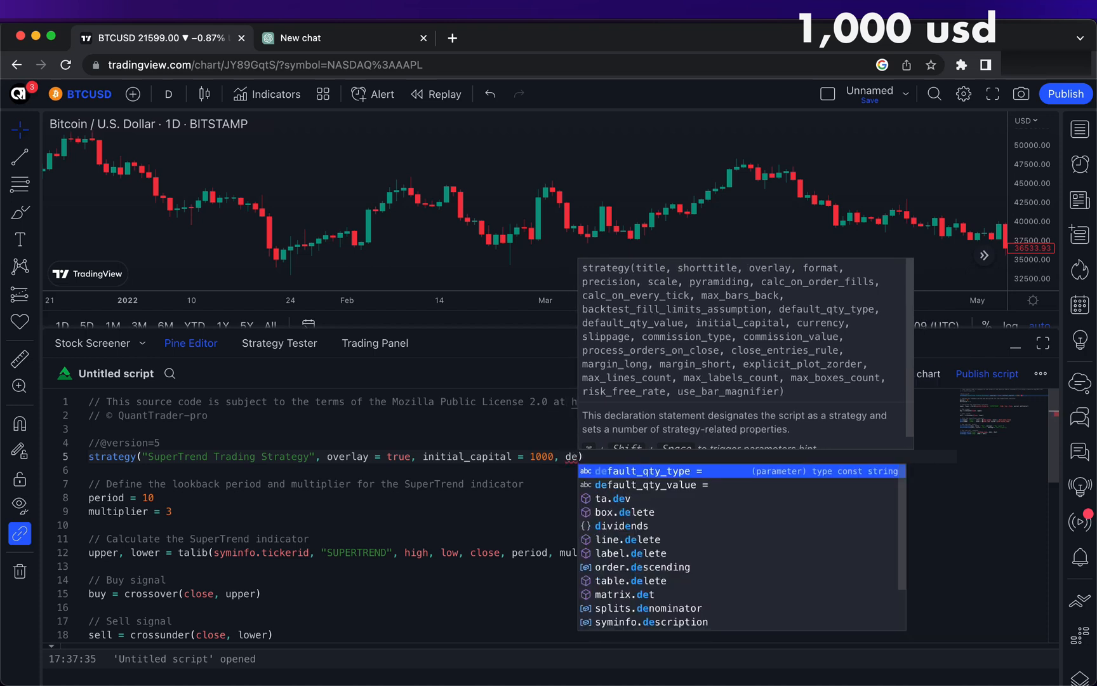
text(default_qty_type = straa)
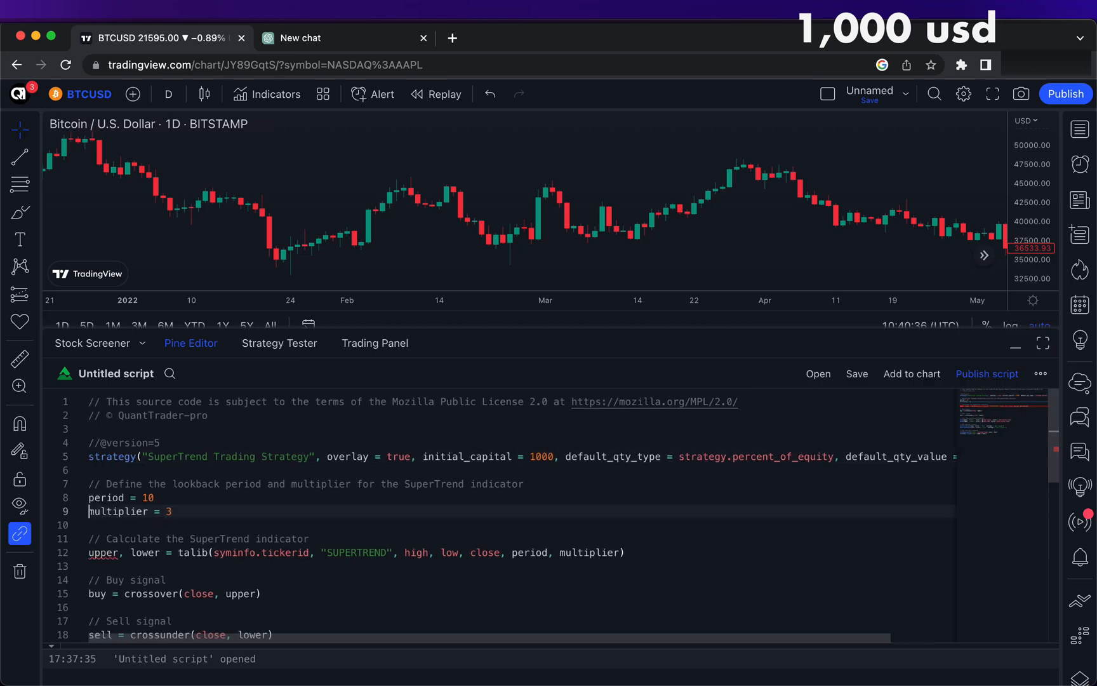
- Replace the talib line with ta.supertrend(3, 10) and up/down direction plots
click(220, 527)
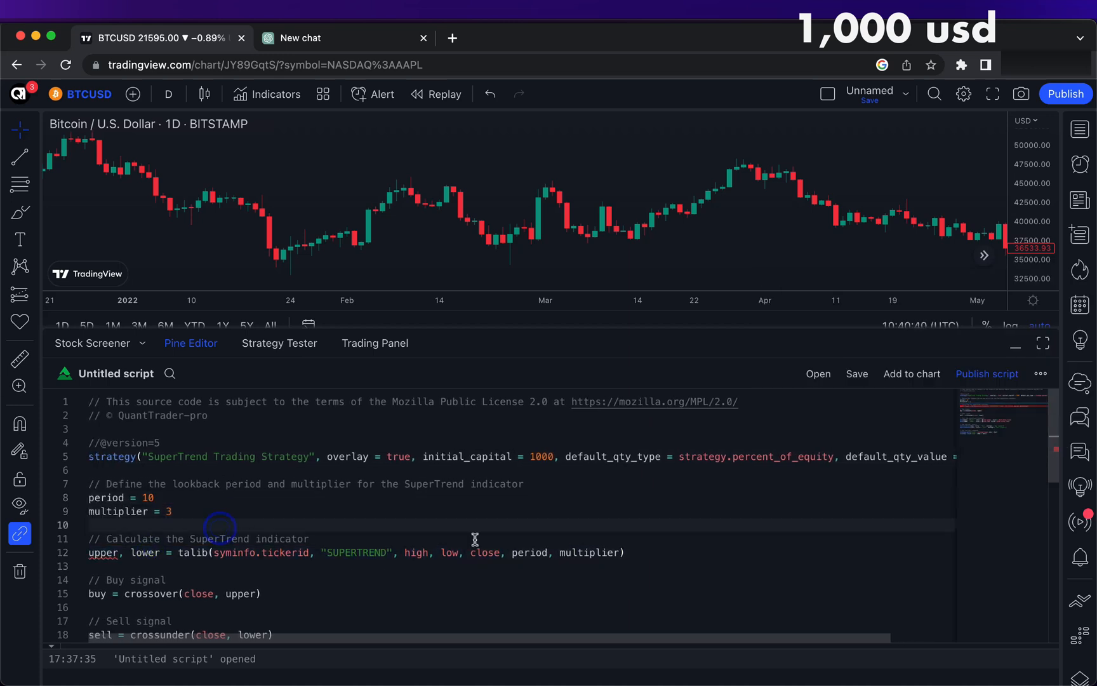
text(ta,)
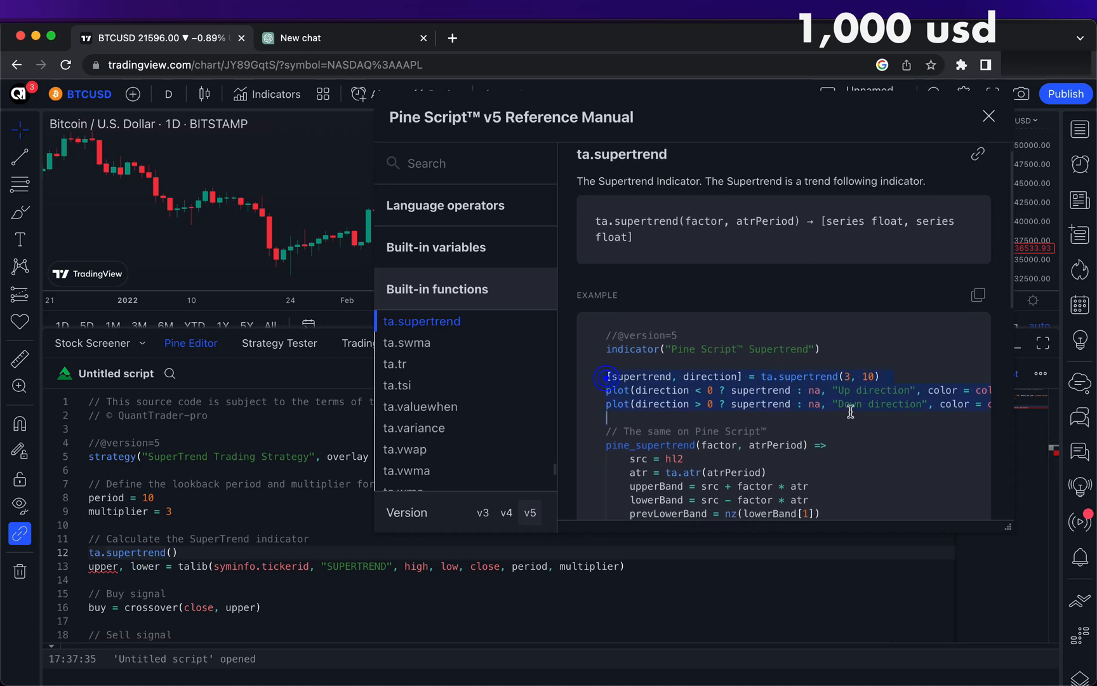
click(989, 116)
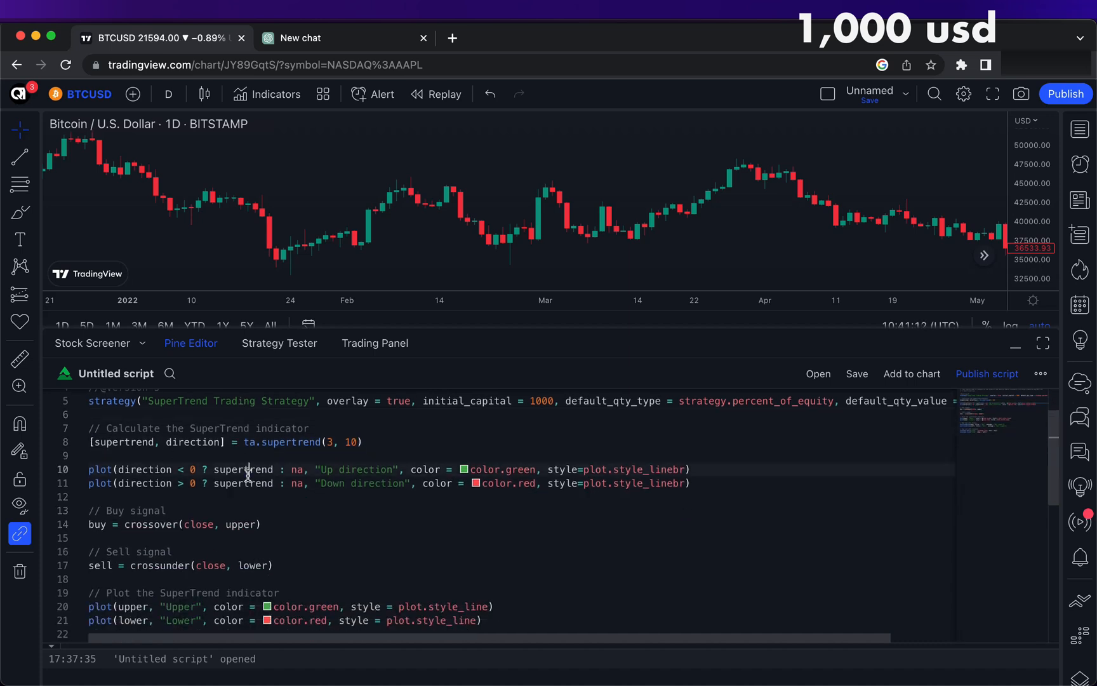
- Add sell = ta.change(direction) < 0 and put orders inside 'if buy' and 'if sell' blocks
double_click(177, 524)
text(buy =)
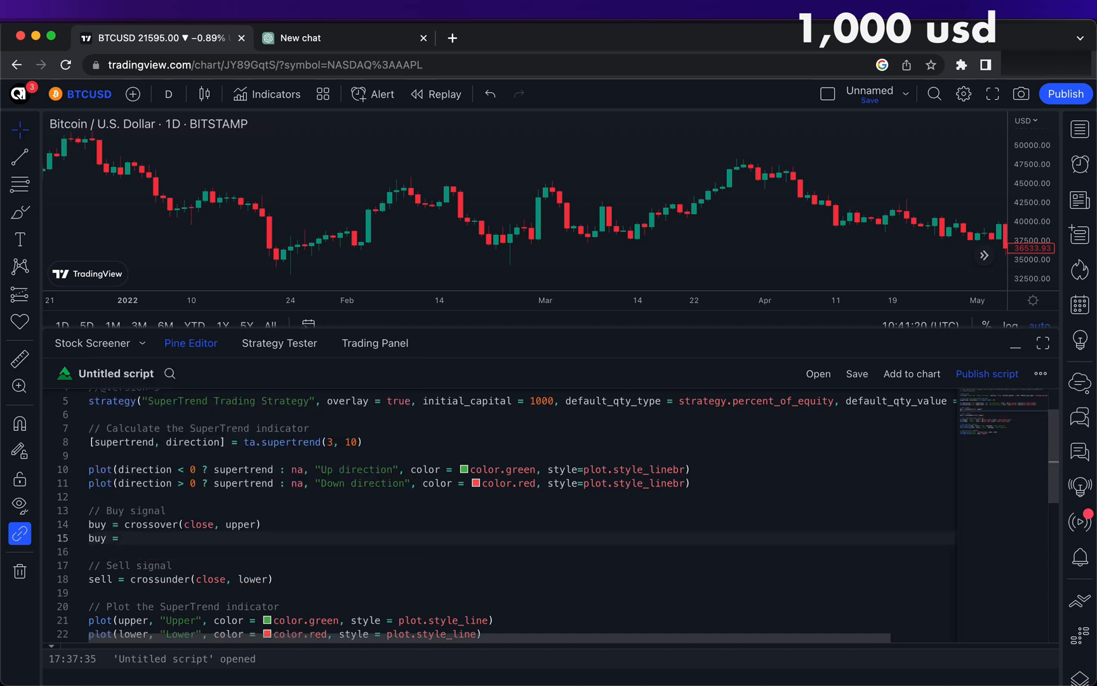
text(ta.change())
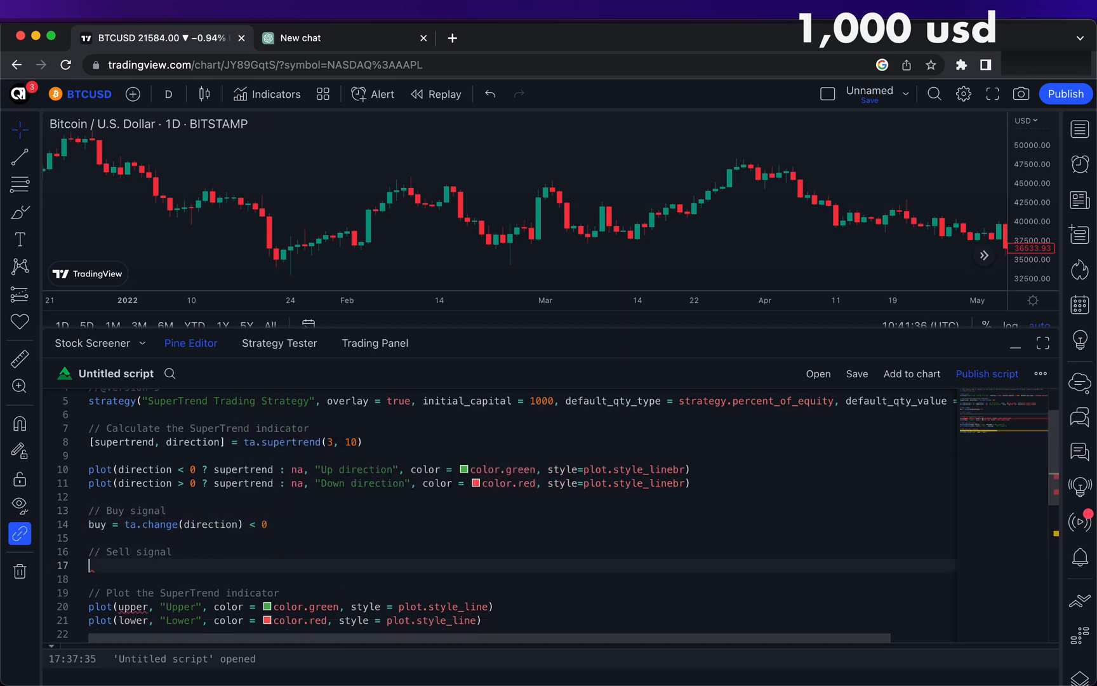
text(sell = ta.change(direction) < 0)
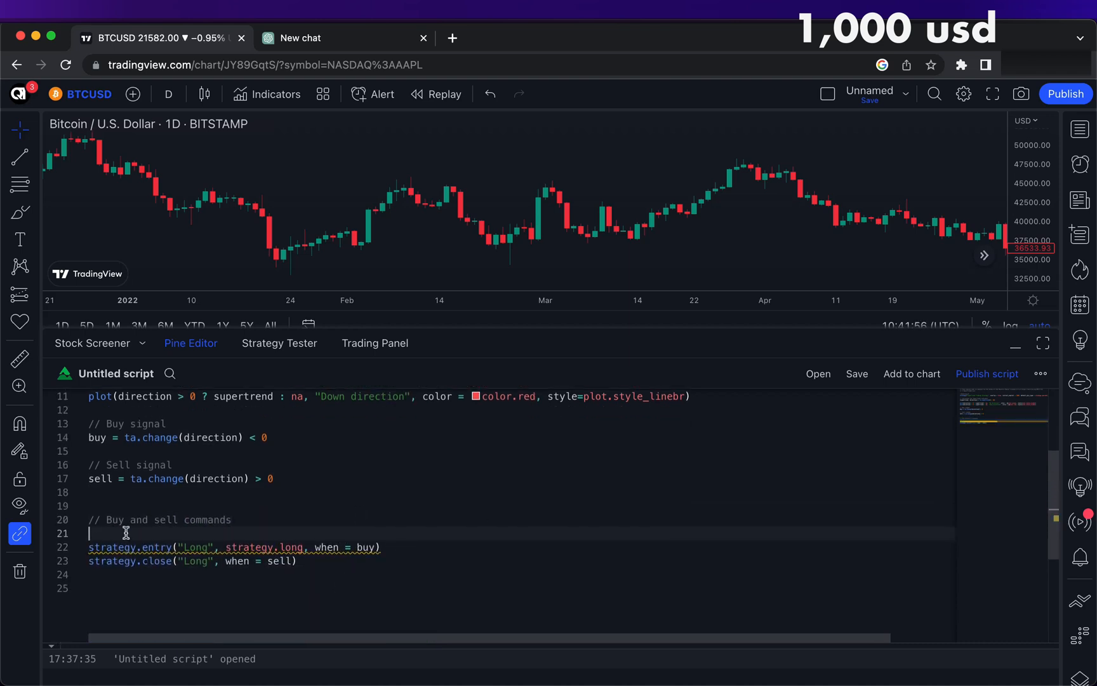
text(if buy)
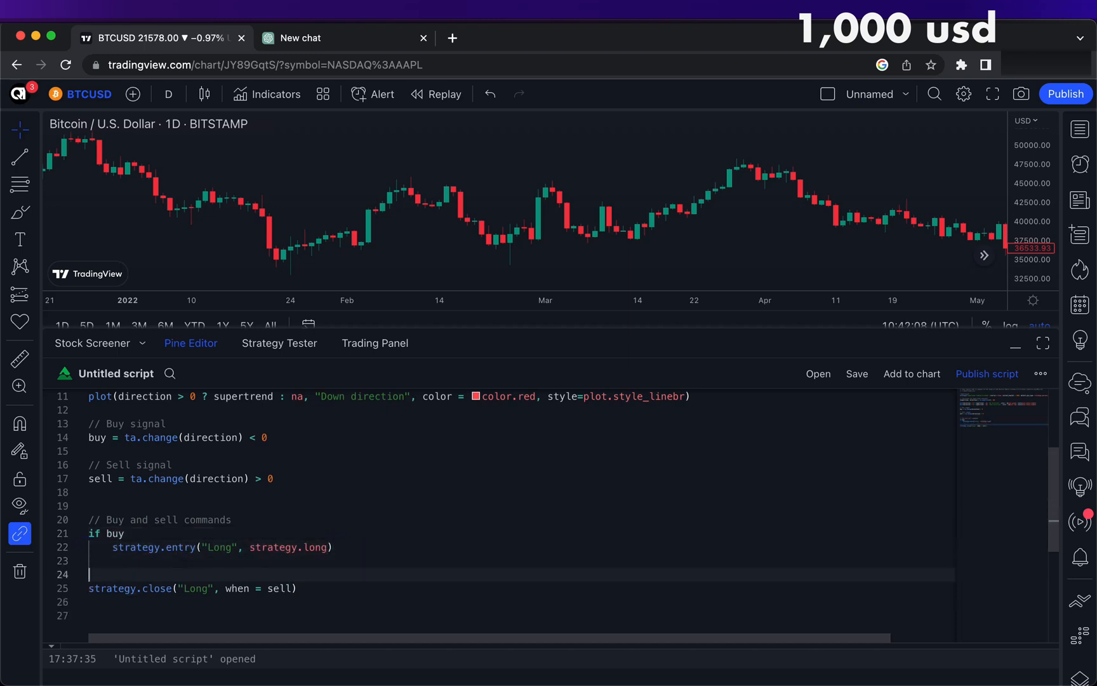
text(if sell)
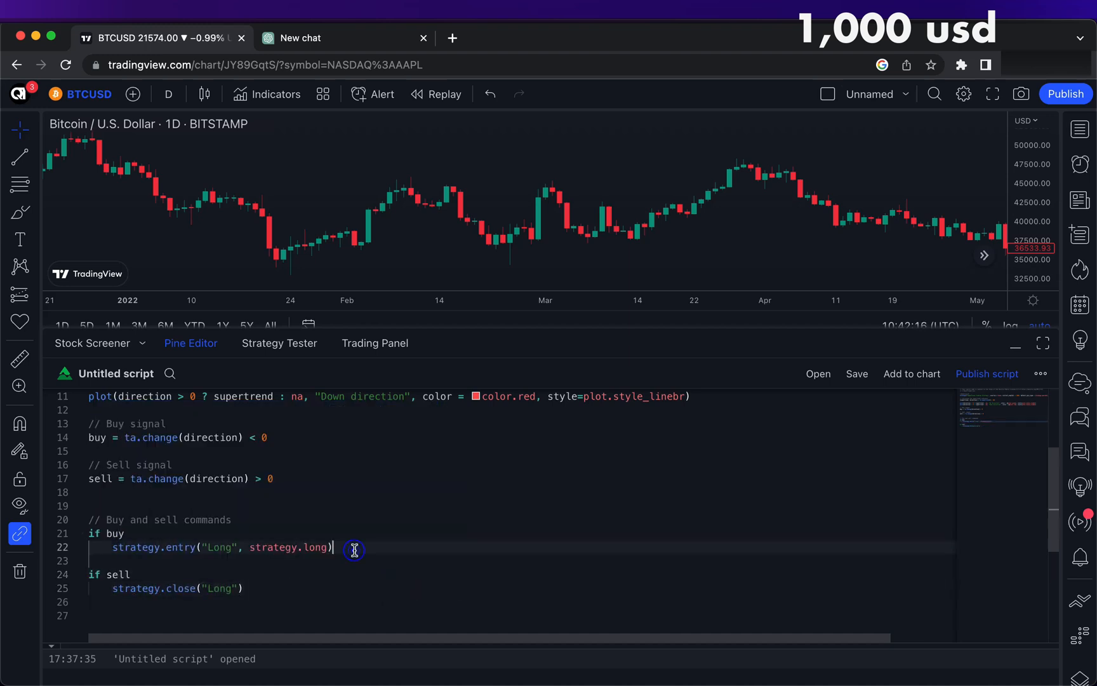
scroll(up, 3)
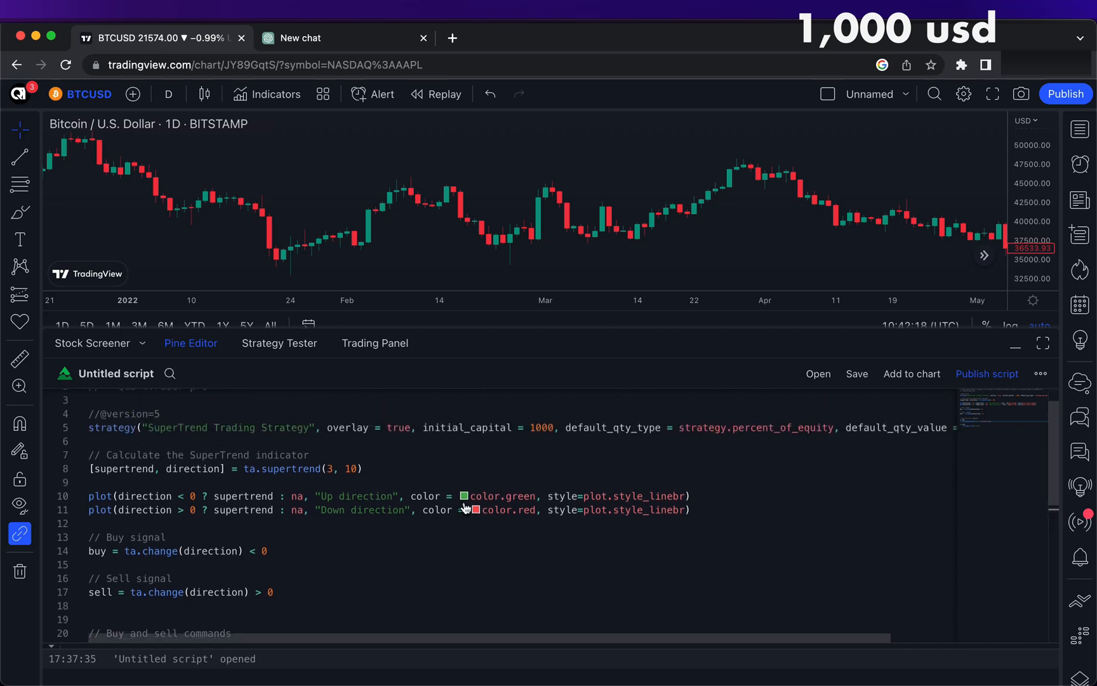
click(857, 373)
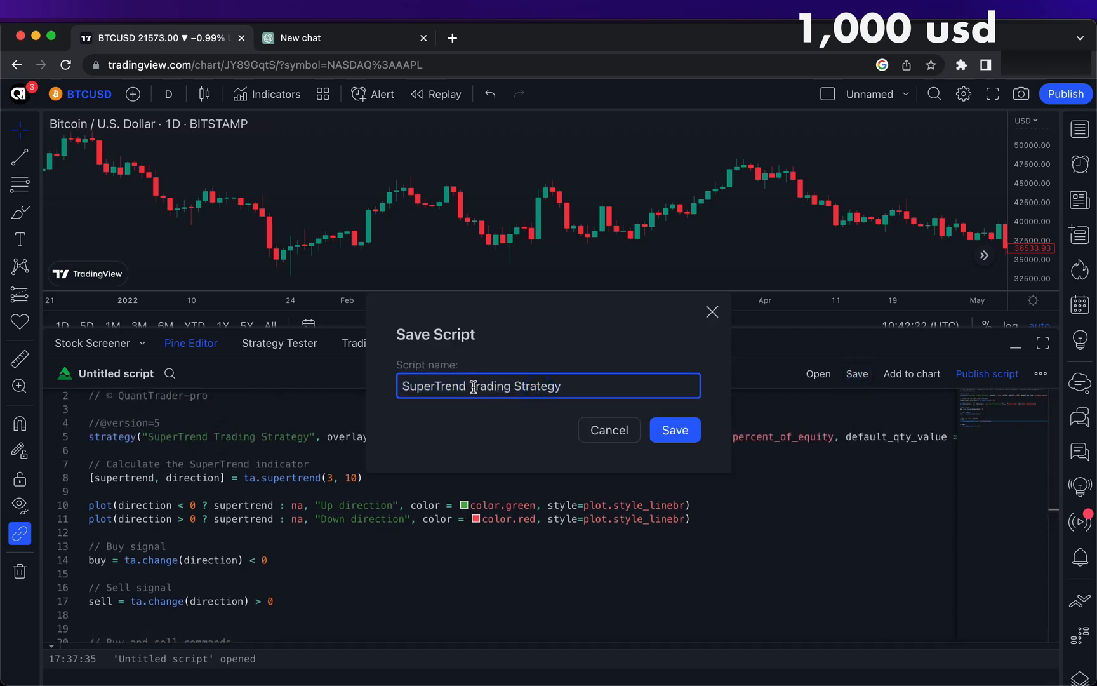
- Save the script as 'SuperTrend MAX strategy' and add it to the chart
text(SuperTrend MAX)
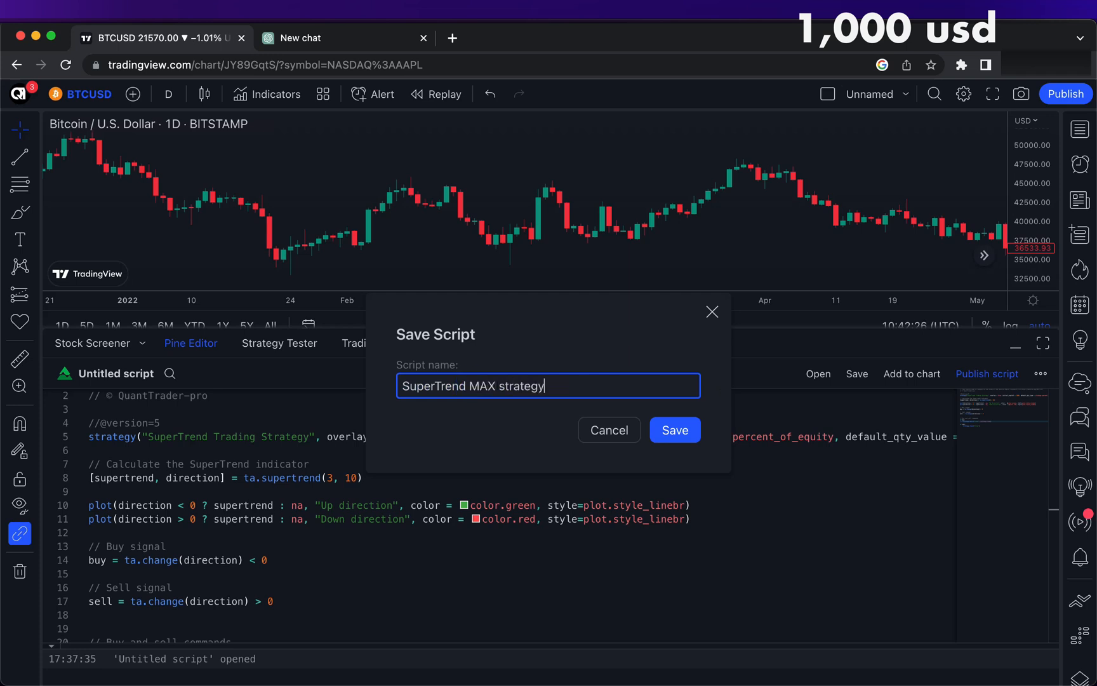
click(674, 430)
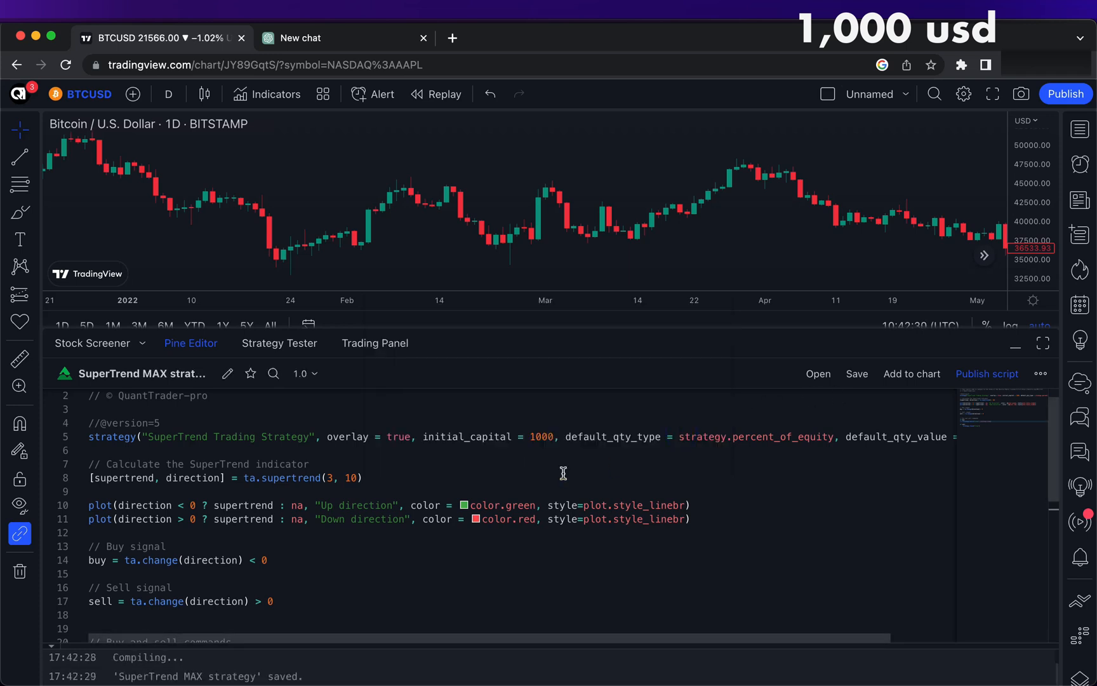
click(279, 343)
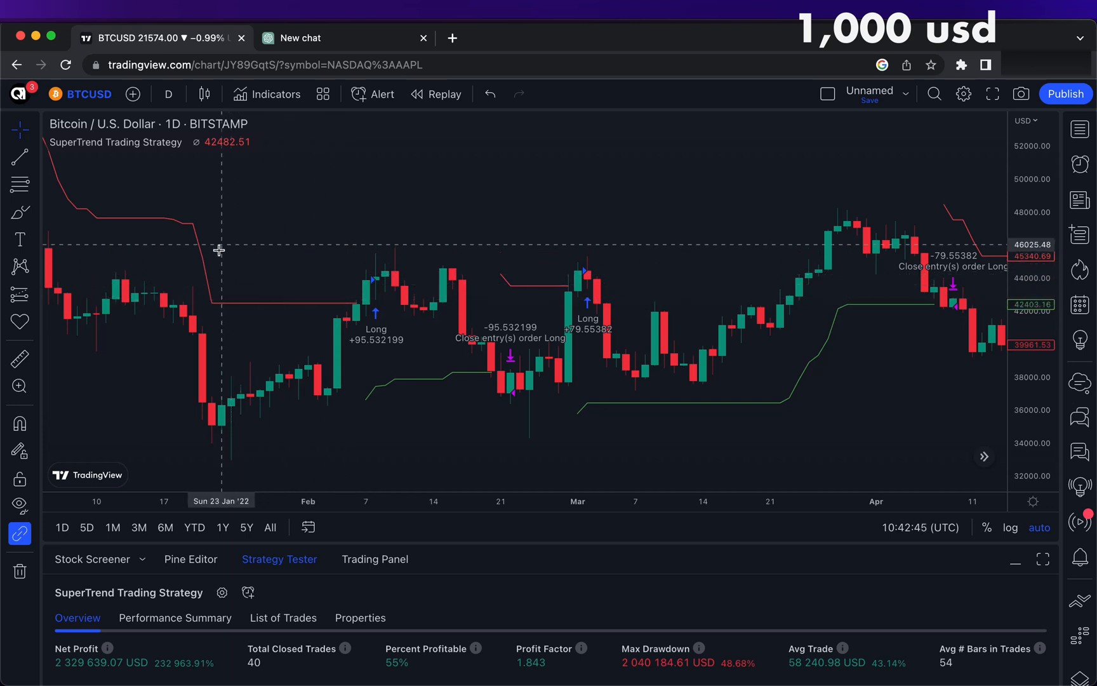
mouse_move(365, 406)
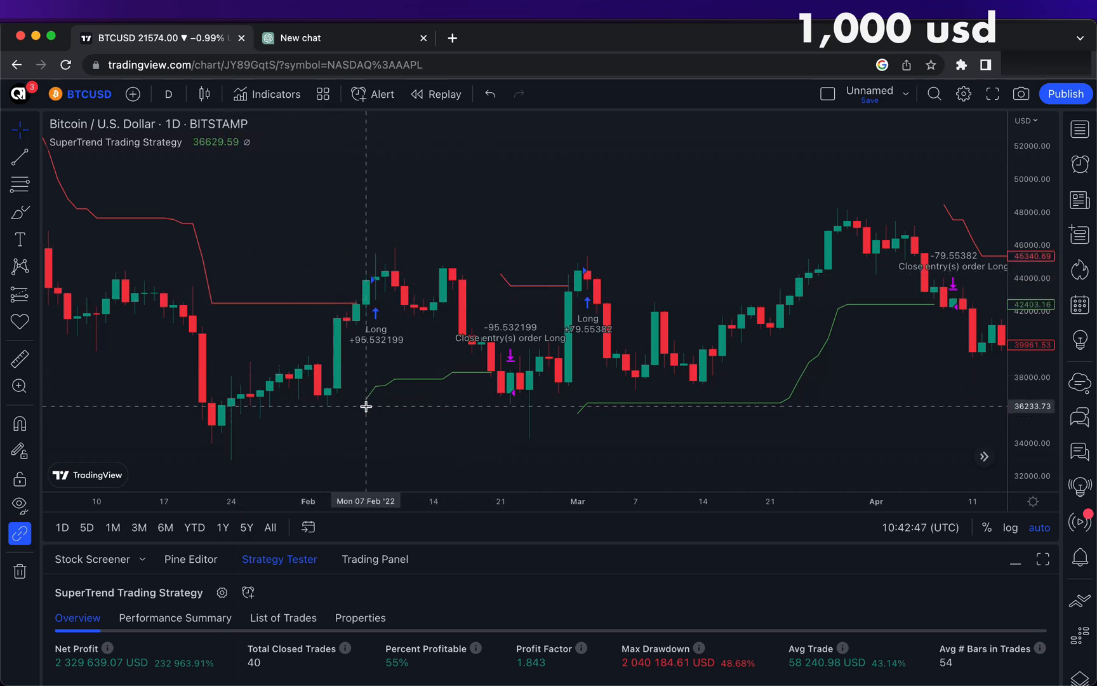
mouse_move(376, 365)
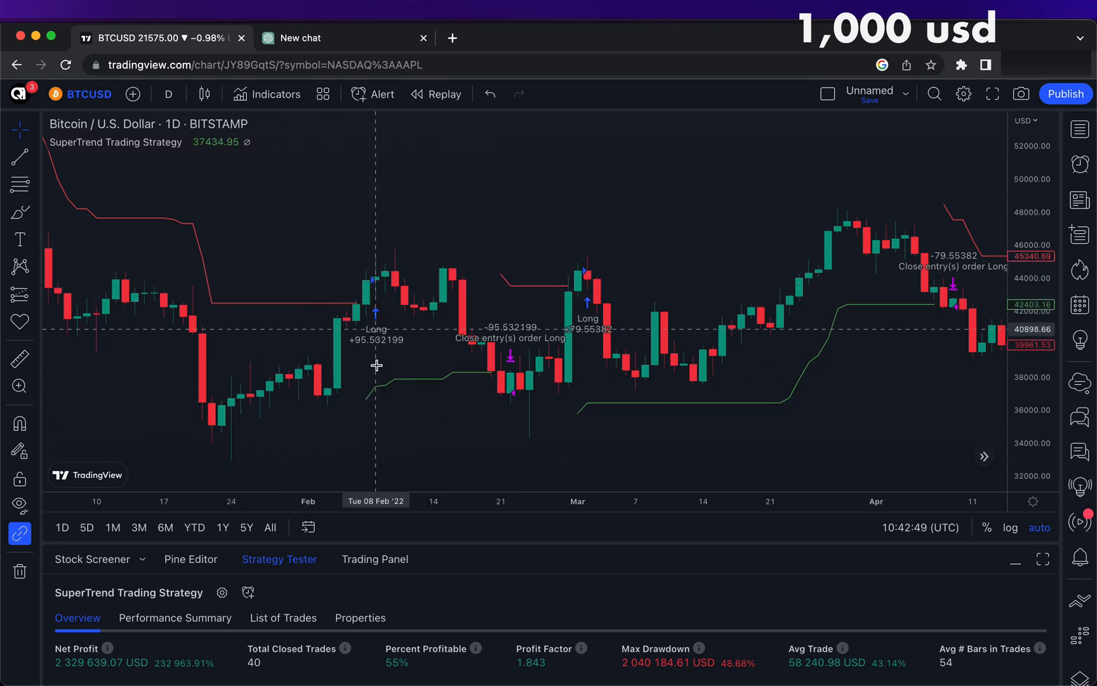
mouse_move(364, 247)
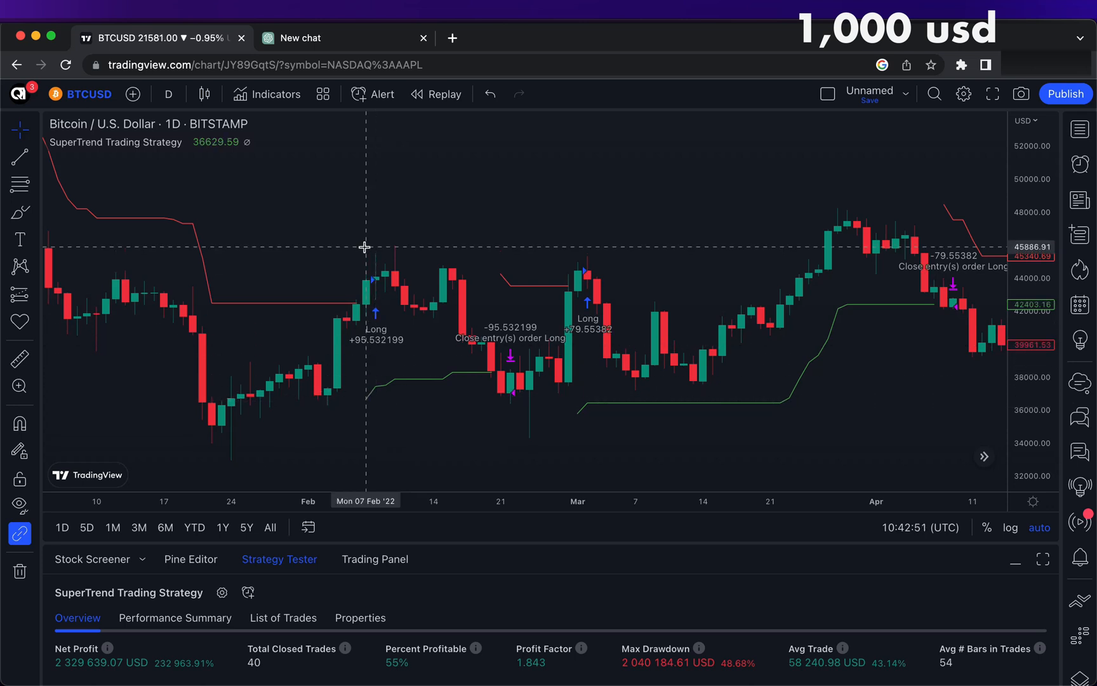
mouse_move(502, 271)
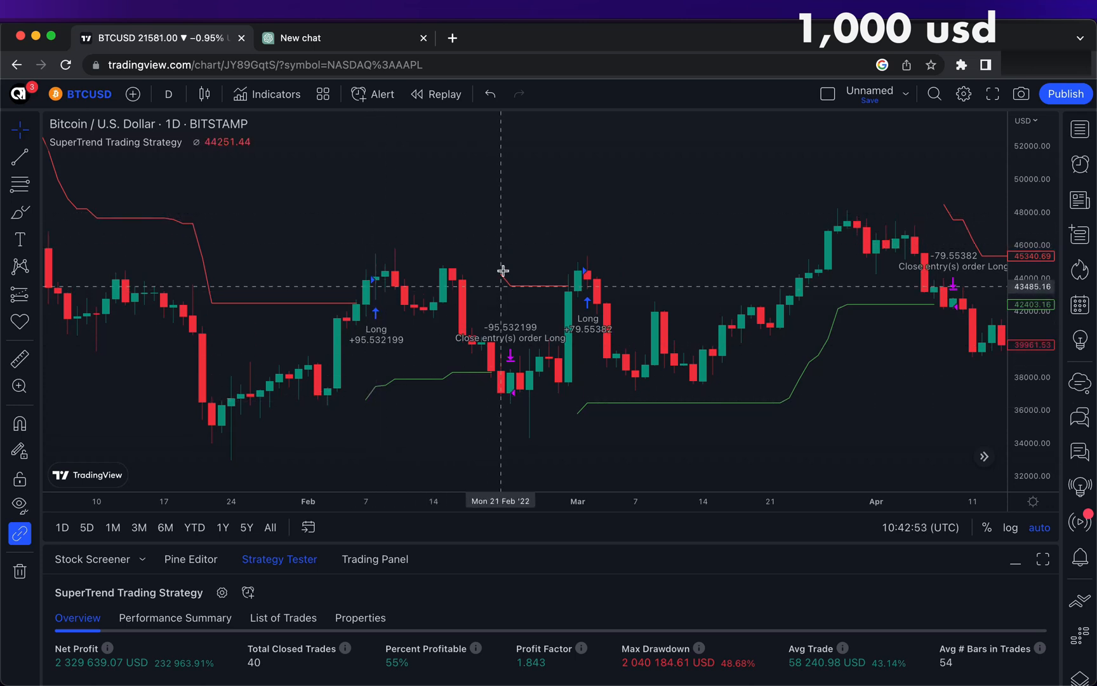
mouse_move(588, 292)
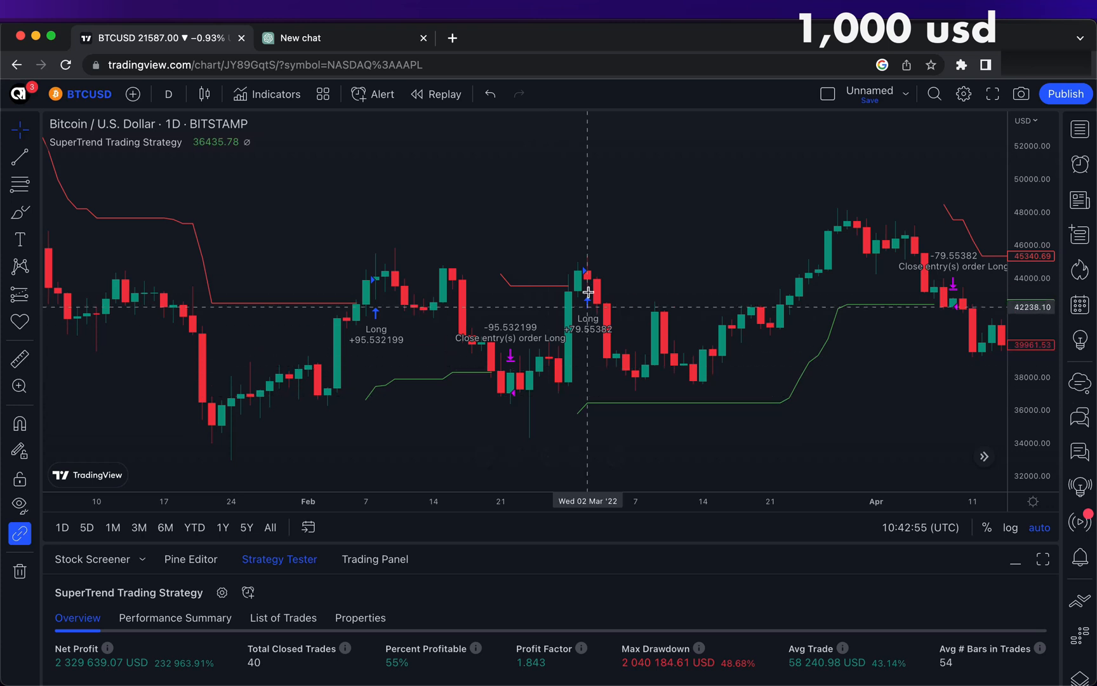
mouse_move(760, 402)
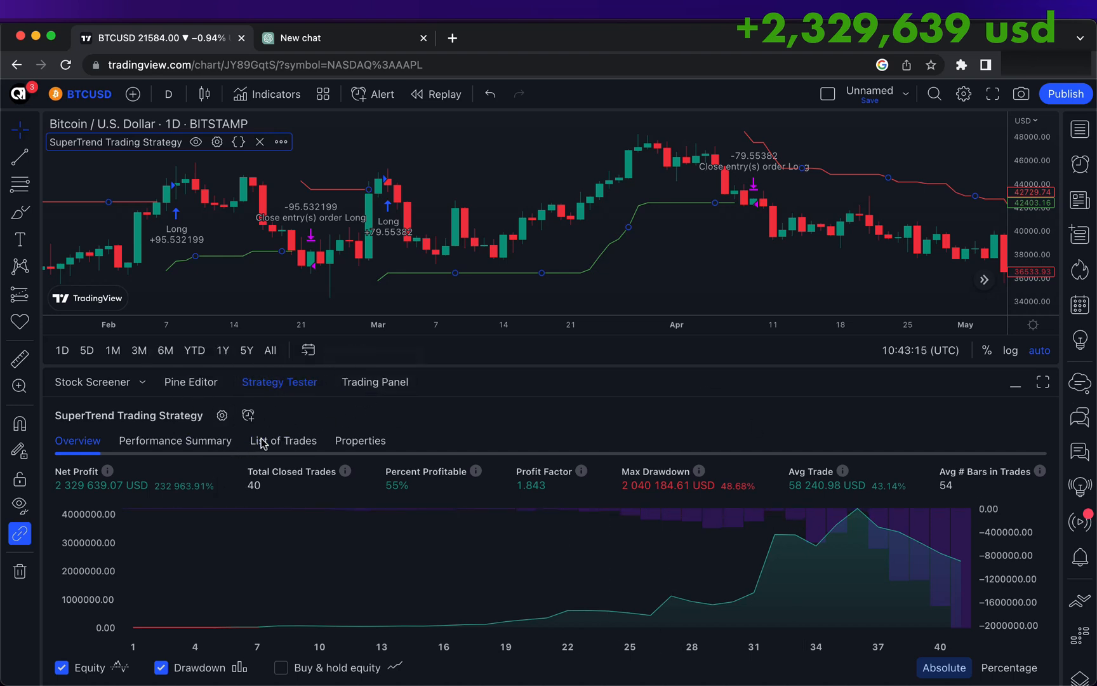
- Scroll the Strategy Tester's List of Trades back to 2019, then return to the Pine Editor
click(283, 440)
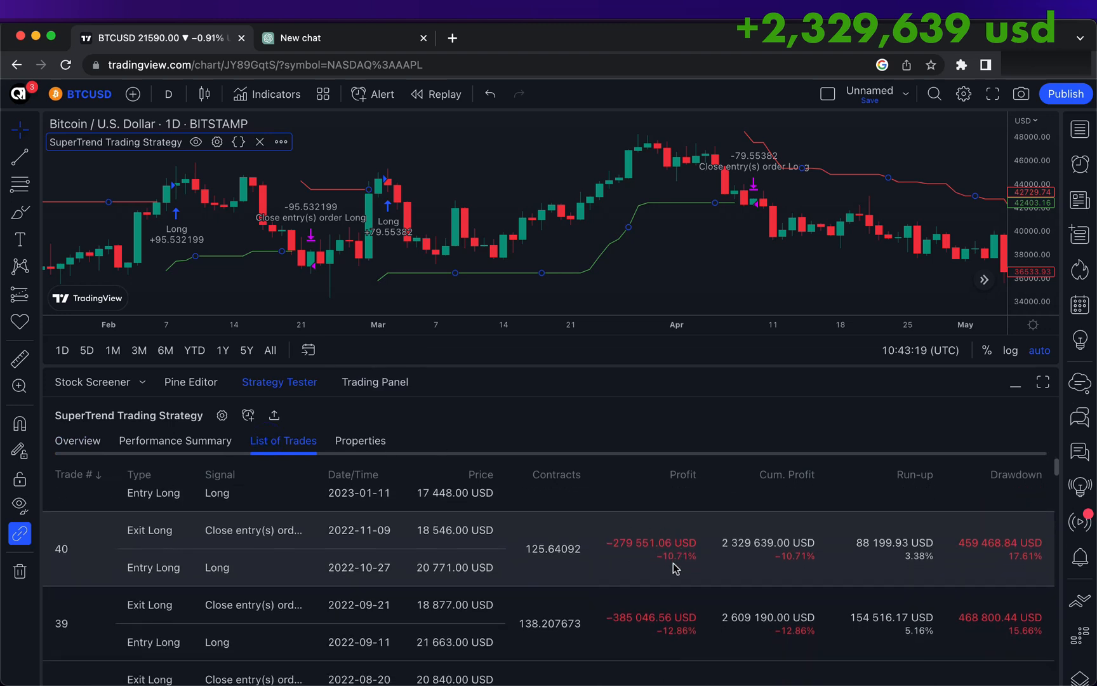
scroll(down, 3)
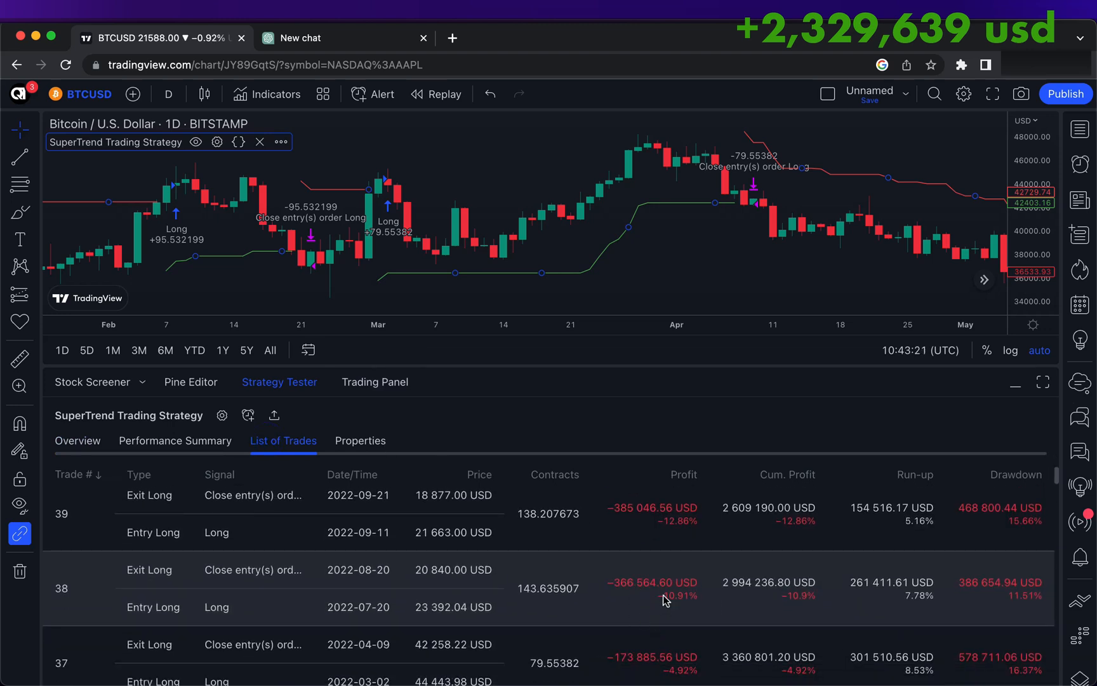
scroll(down, 3)
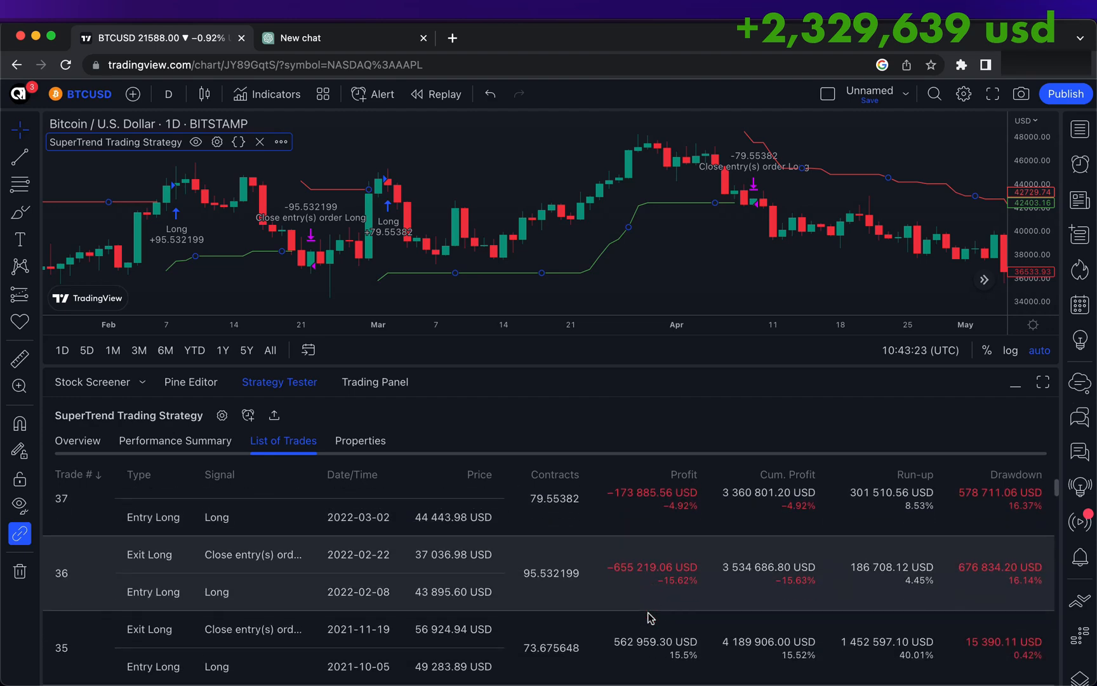
scroll(down, 3)
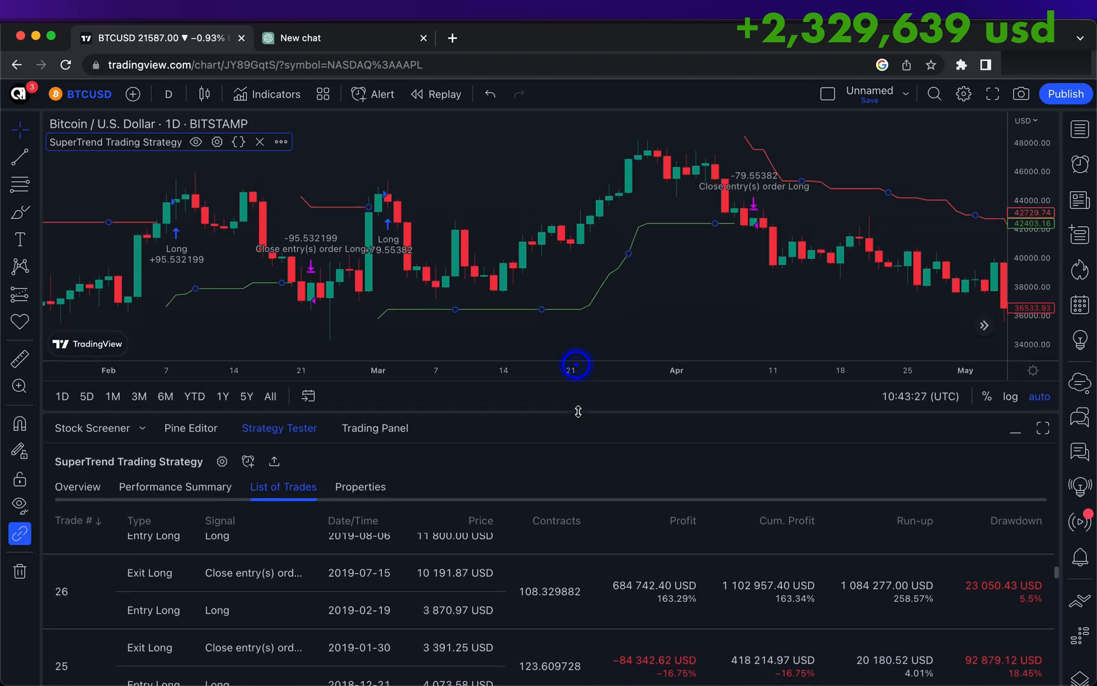
click(190, 428)
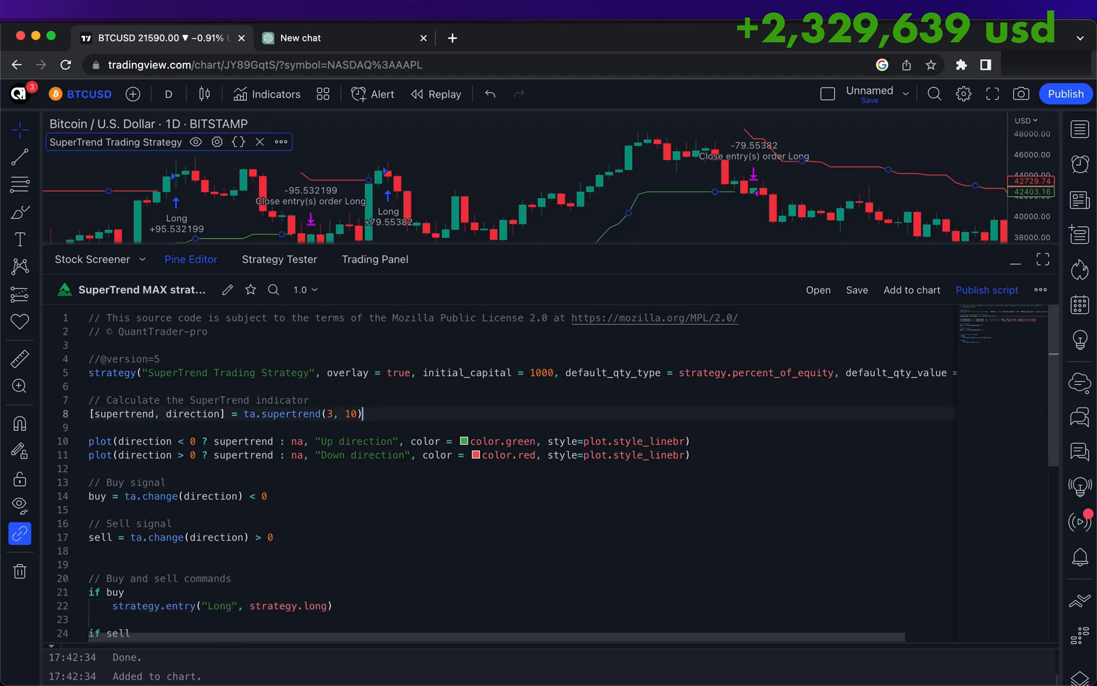
- Add an '// RSI indicator' section with fast_rsi = ta.rsi(close,21) and slow_rsi = ta.rsi(close,28)
text(// P)
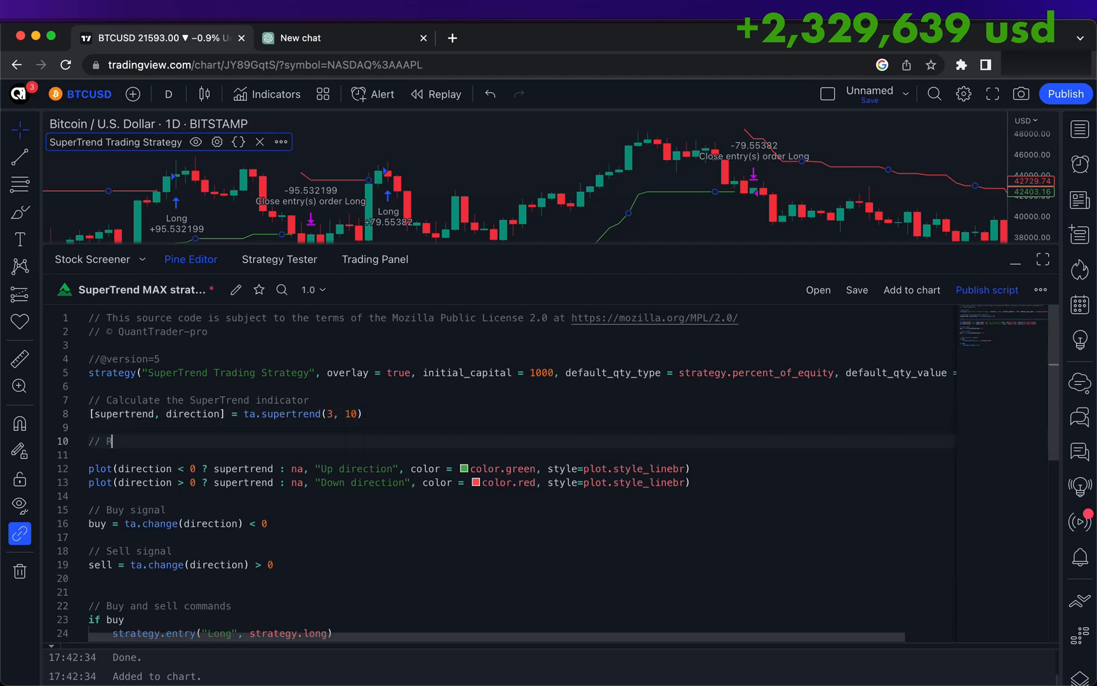
text(SI indicator)
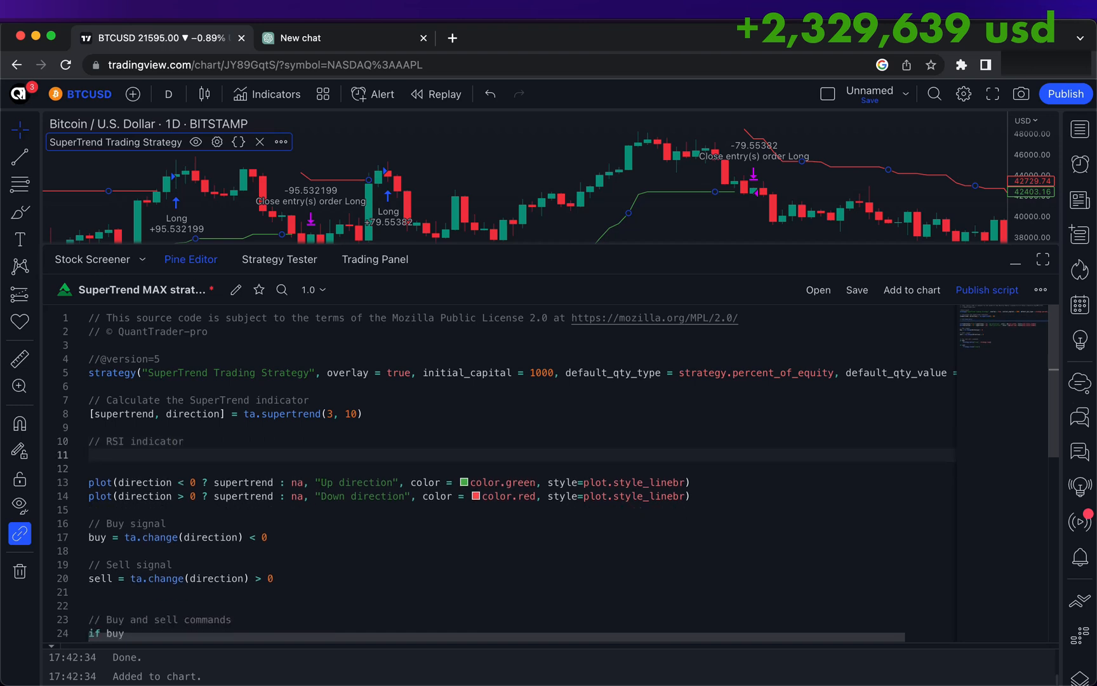
text(fast_)
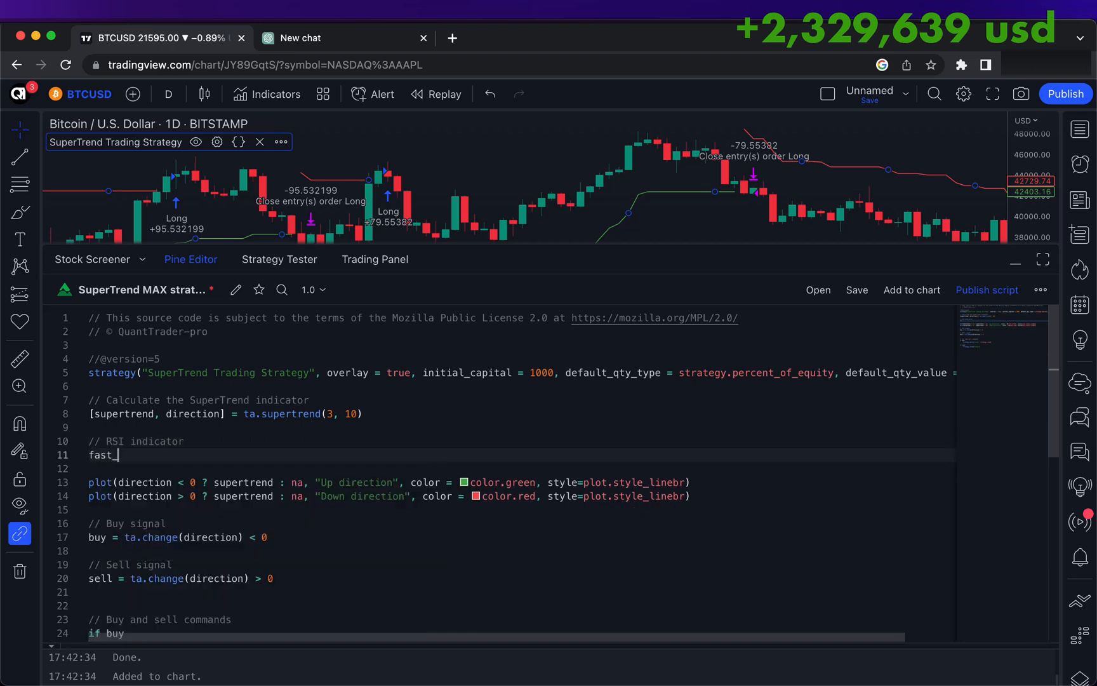
text(rsi = ta)
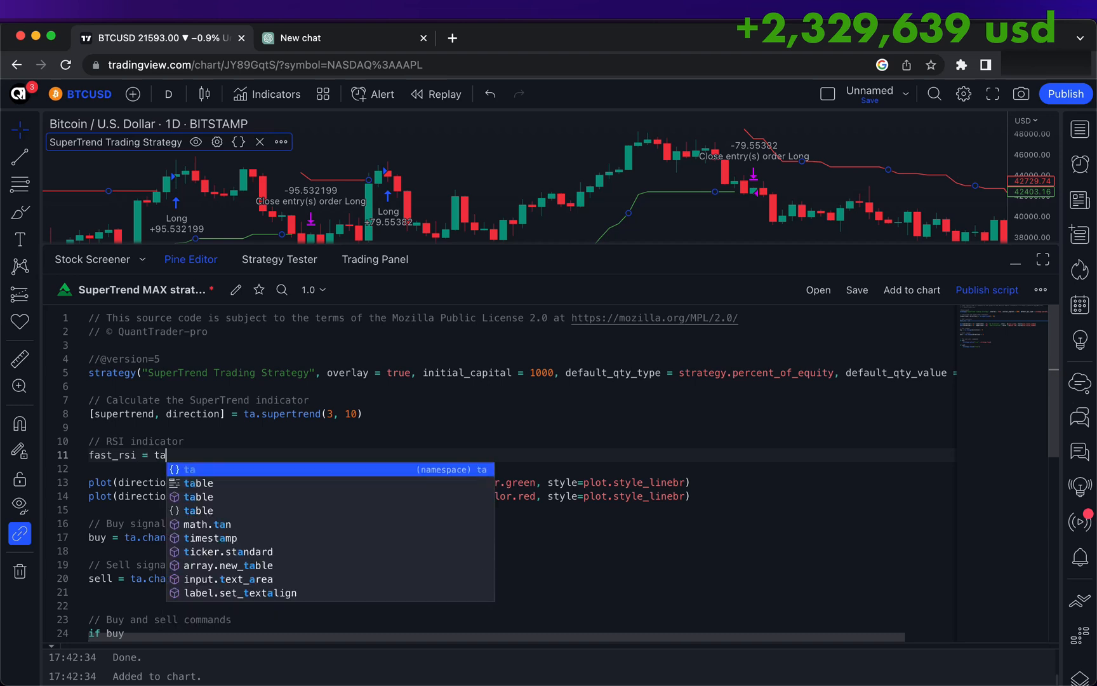
text(.rsi()
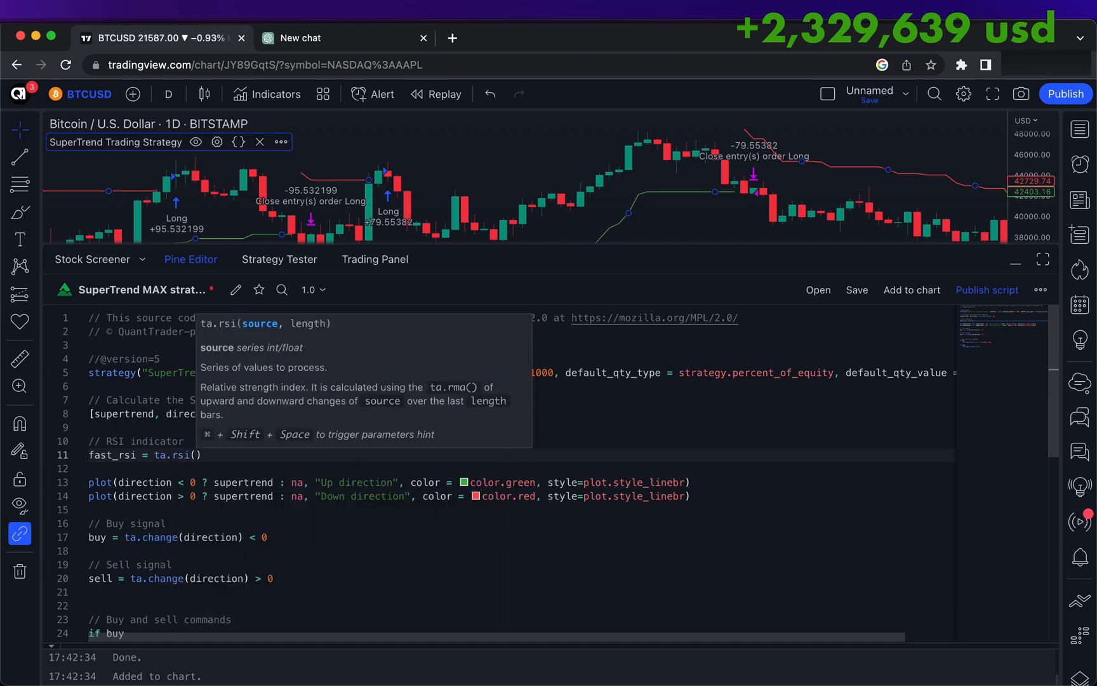
text(close,21)
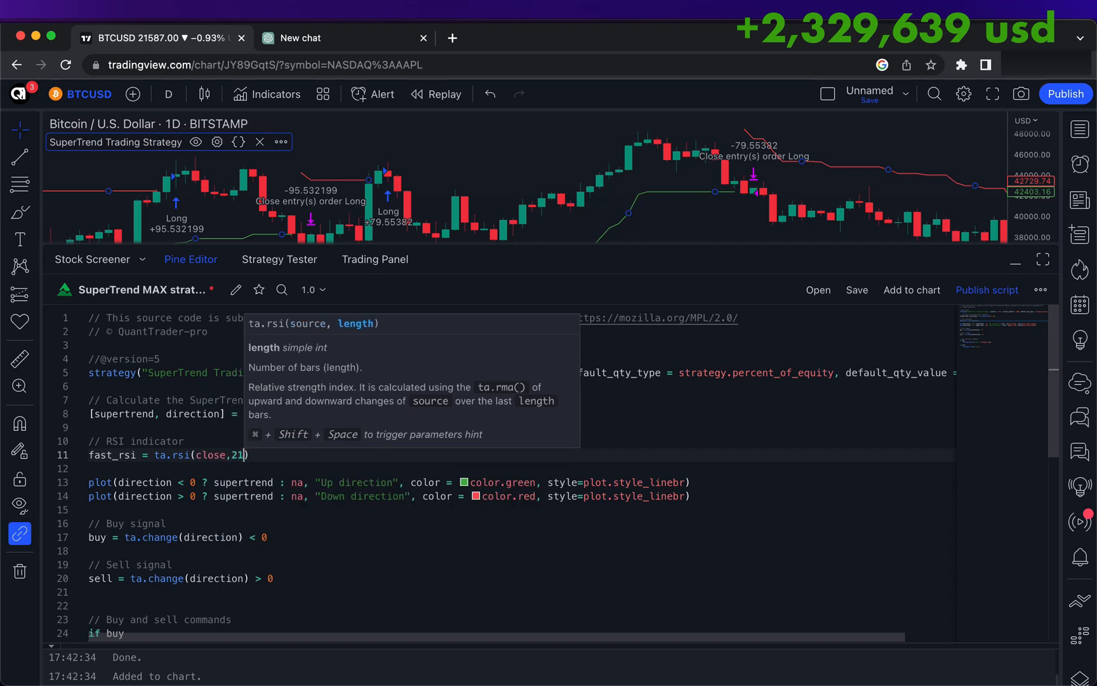
click(252, 454)
text(slow_rsi = ta.rsi(close,21)
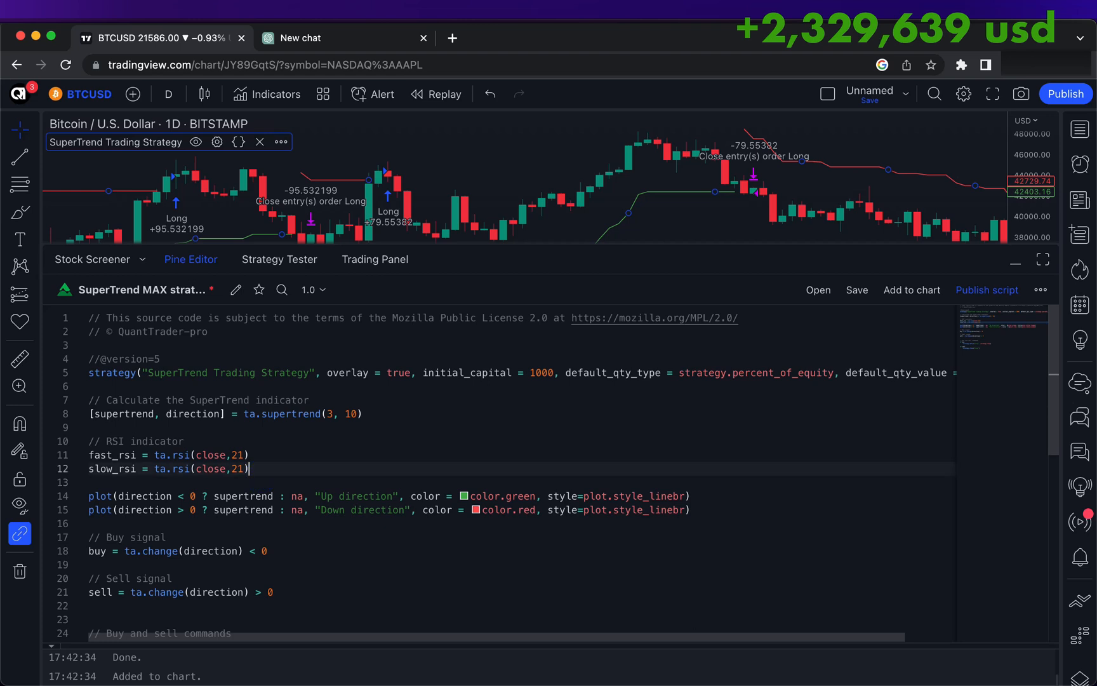
text(28)
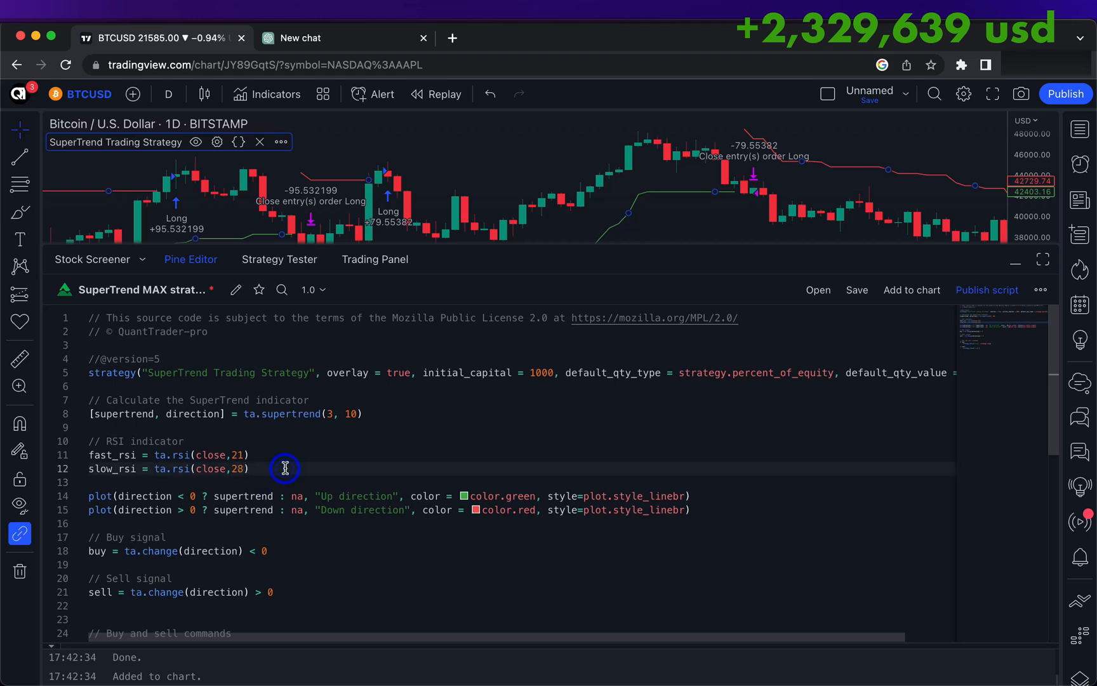
scroll(down, 3)
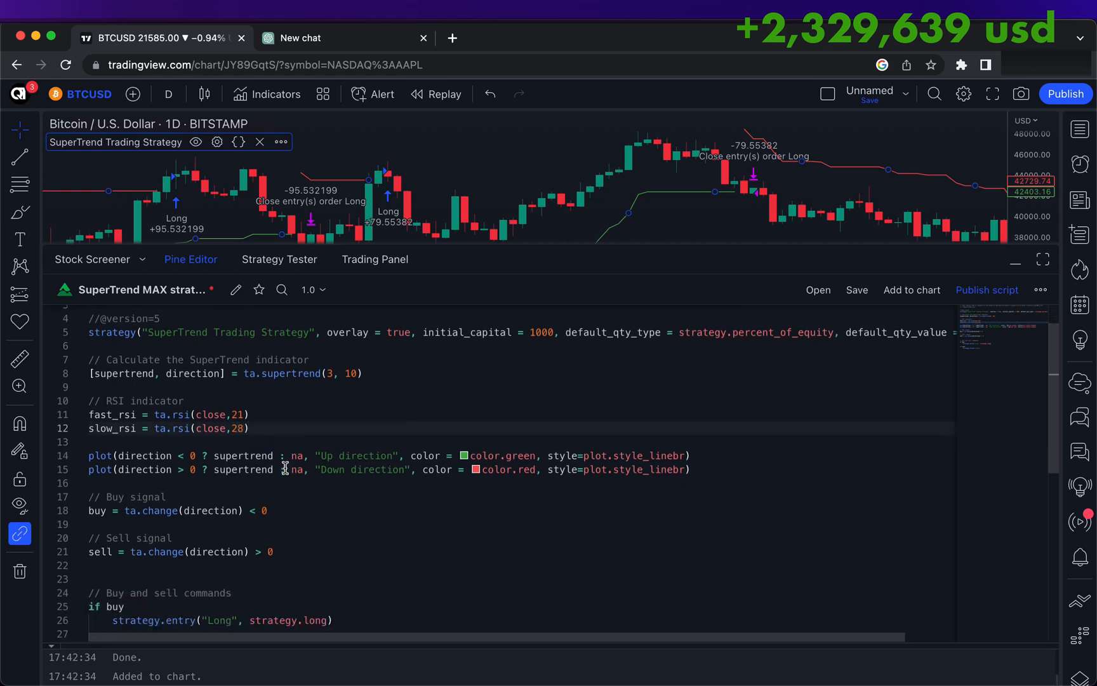
double_click(112, 413)
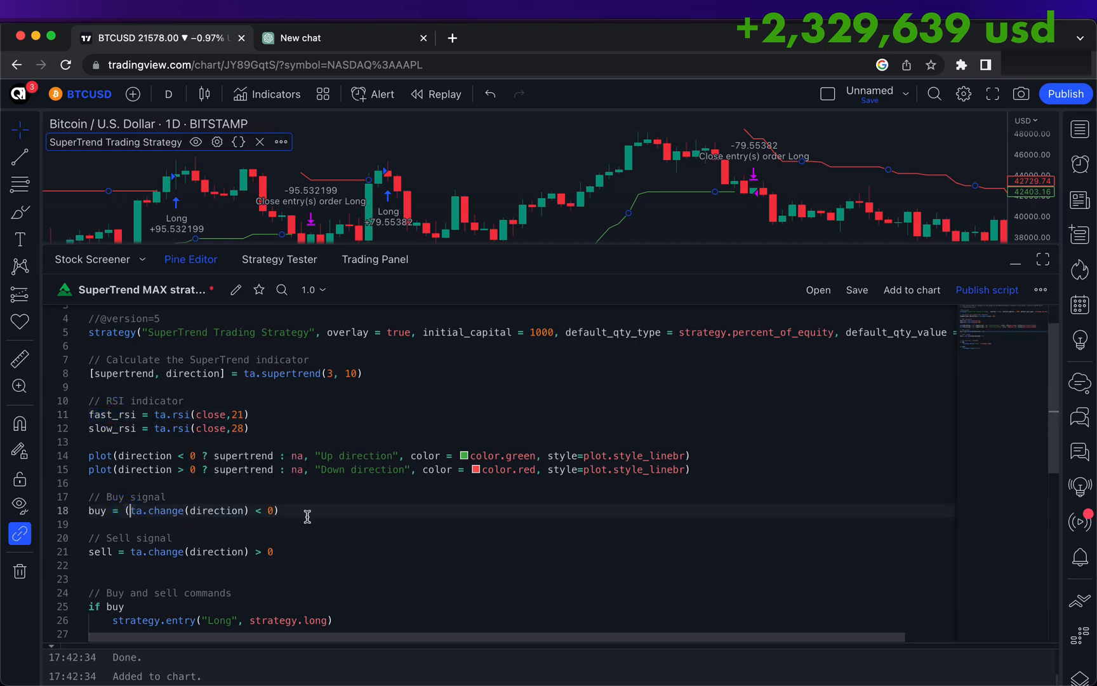
- Extend the buy condition with (fast_rsi < 66) and (slow_rsi > 49)
text(and fast_rsi)
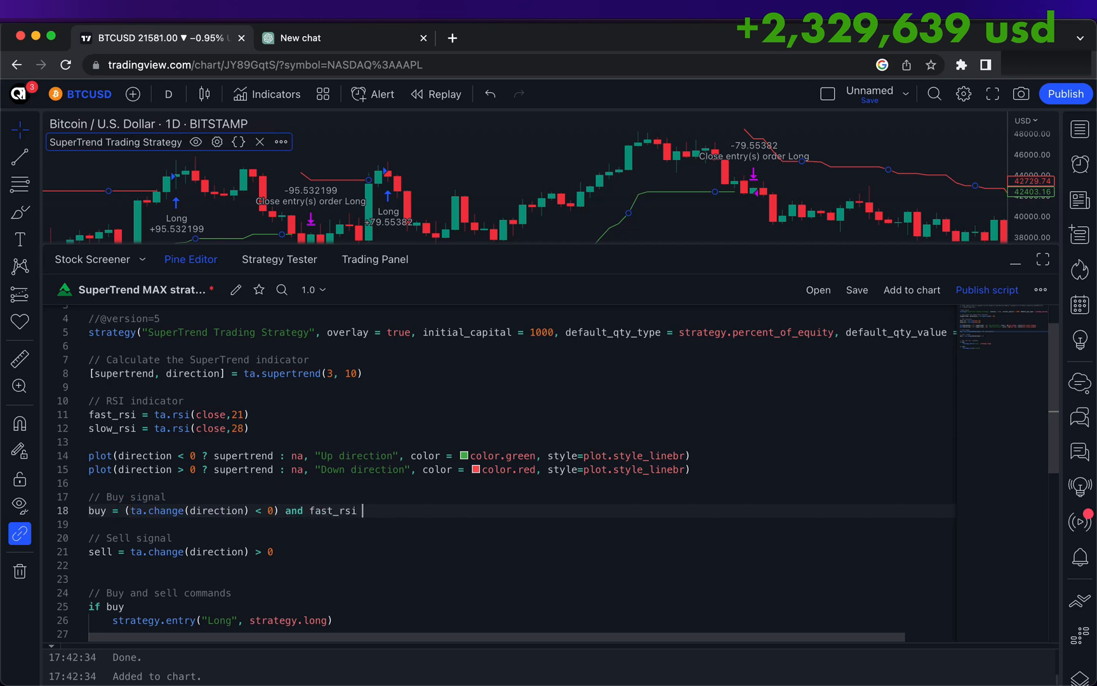
text(>)
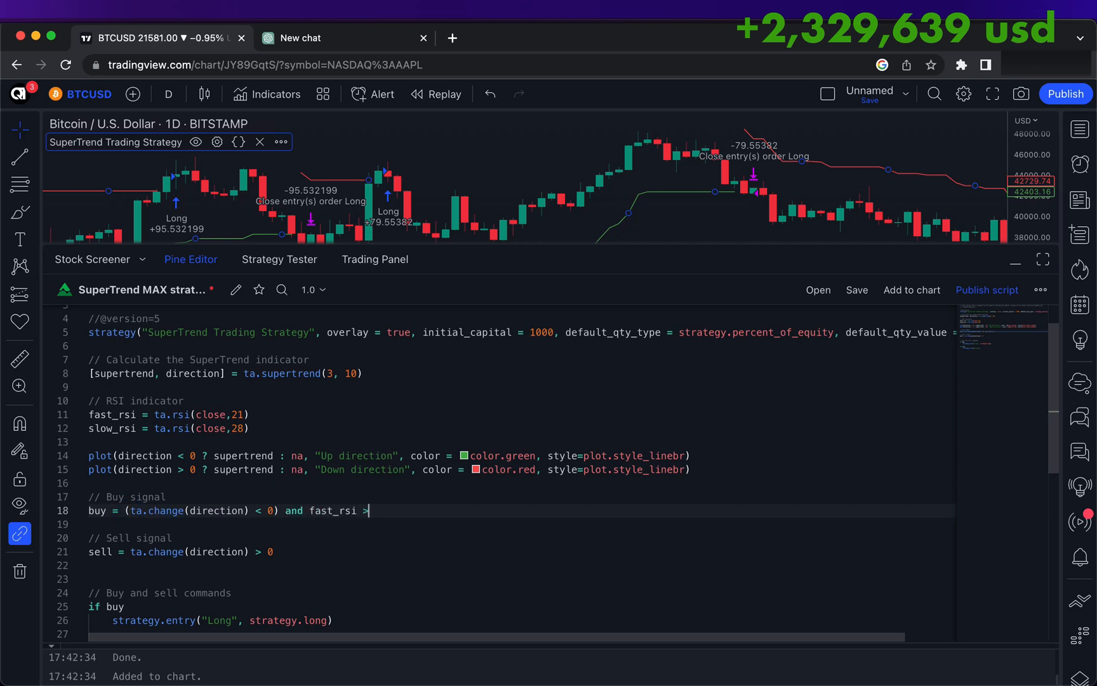
text(<)
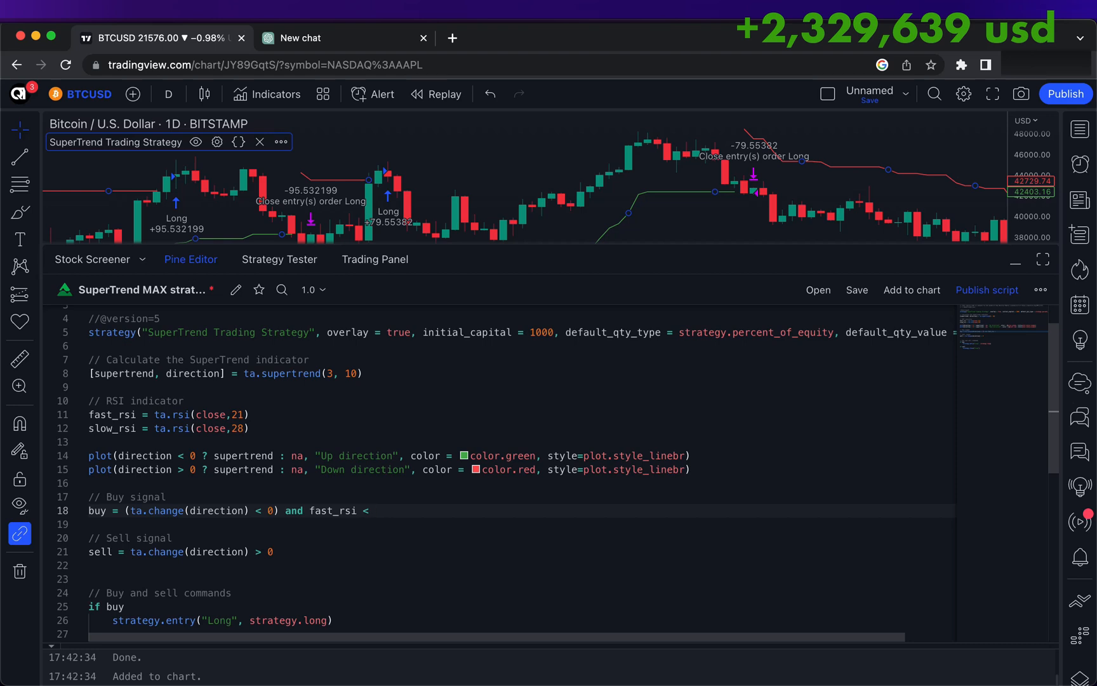
text(66)
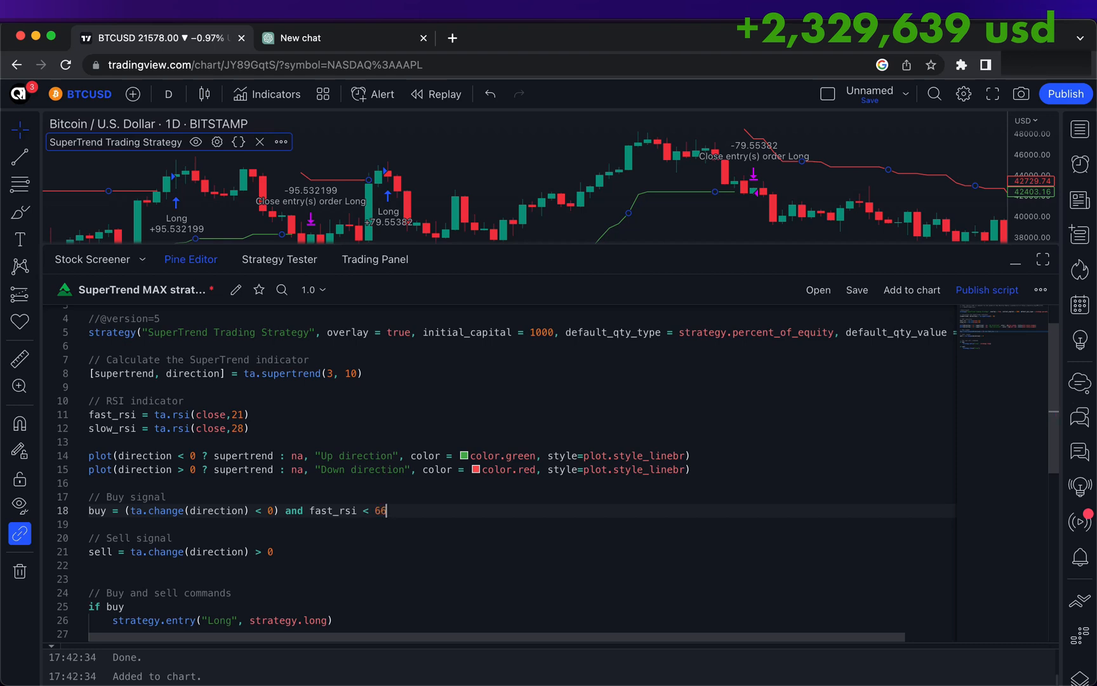
text(and)
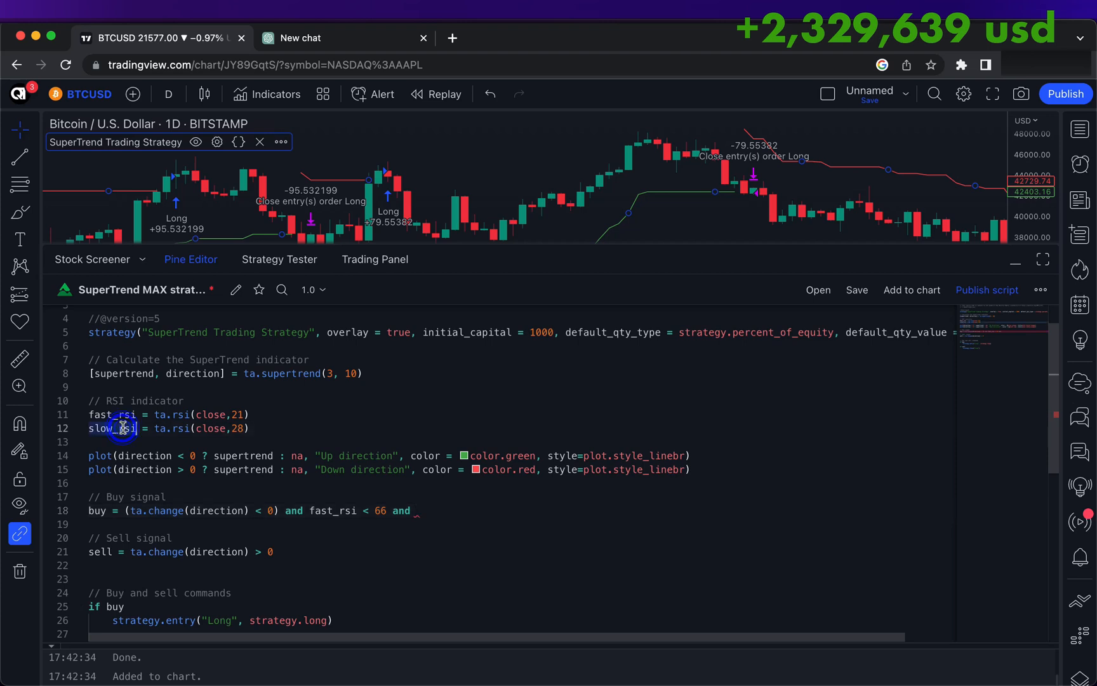
text(slow_rsi >)
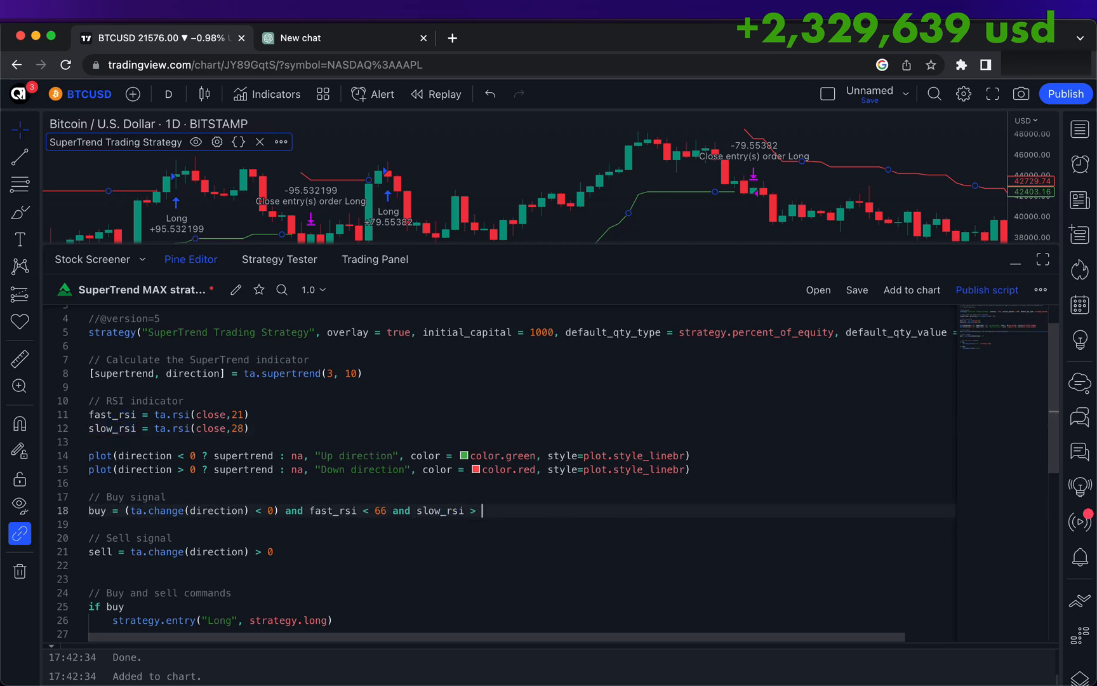
text(49))
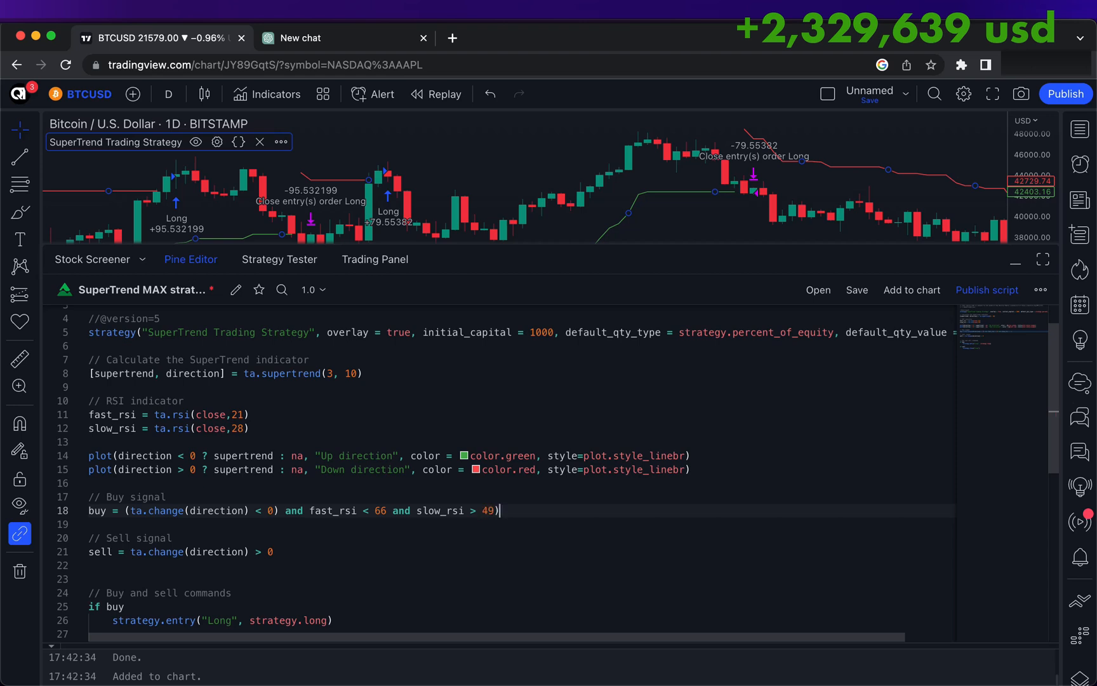
text(()
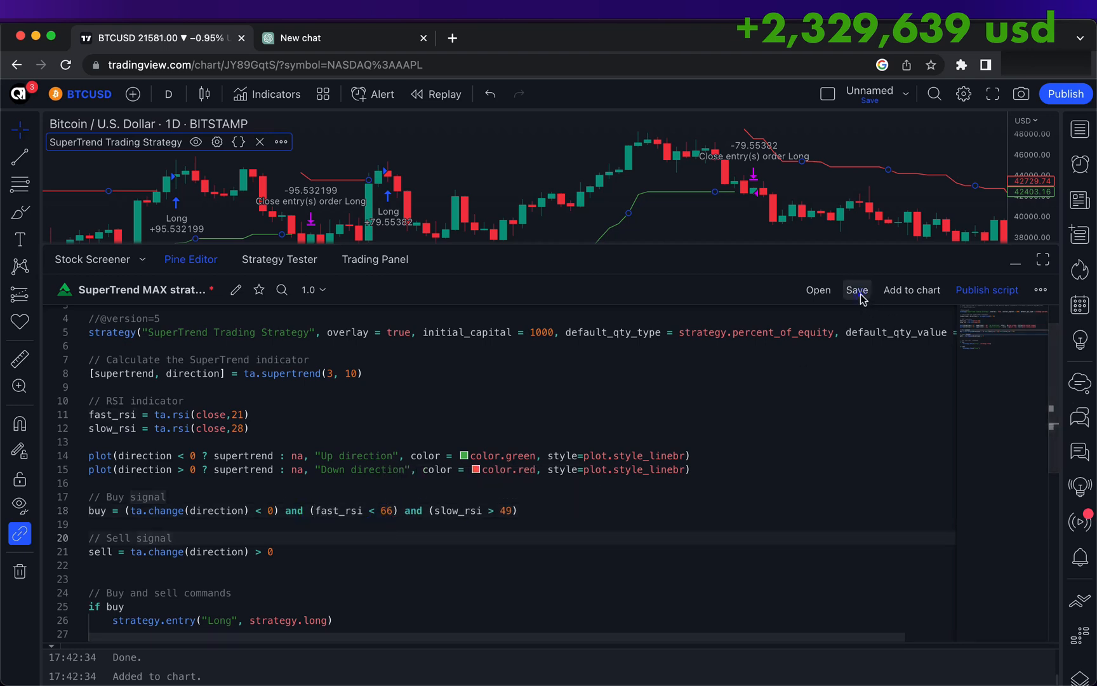
- Save the RSI-filtered script and confirm 5,361,524.55 USD net profit over 30 trades
click(857, 290)
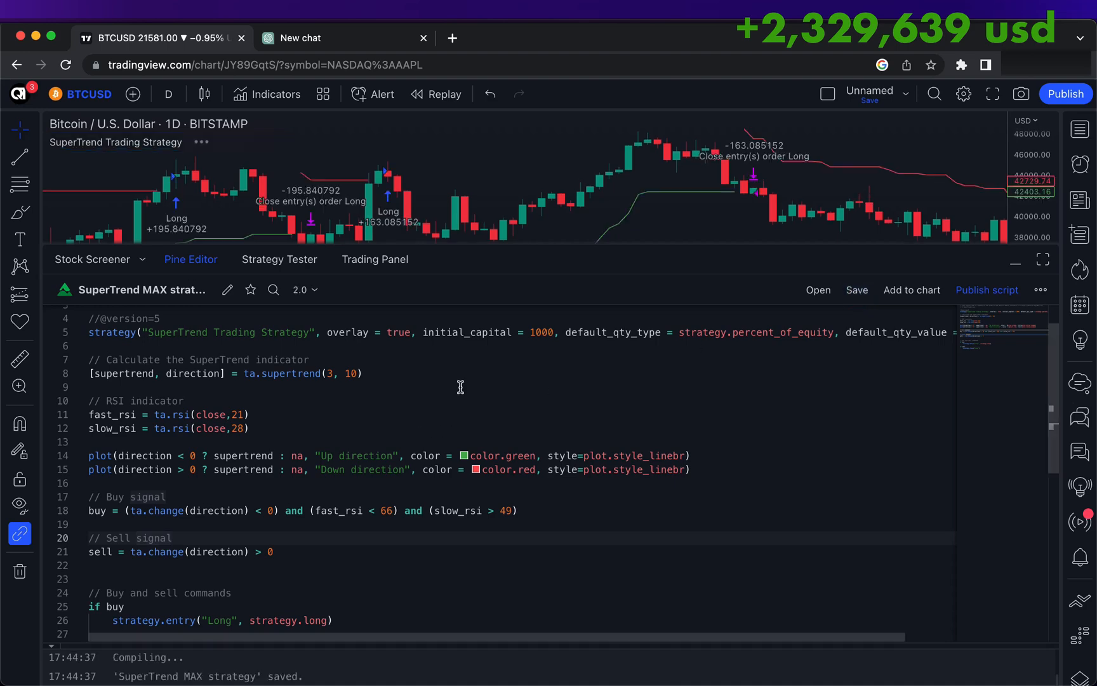
click(279, 259)
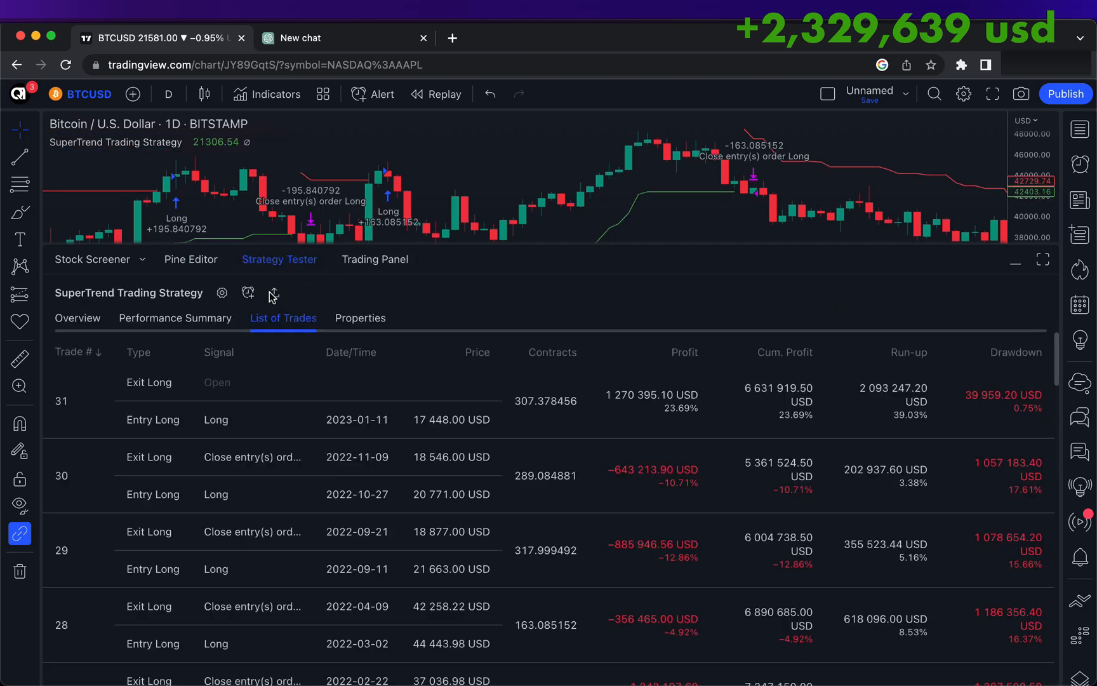
click(77, 318)
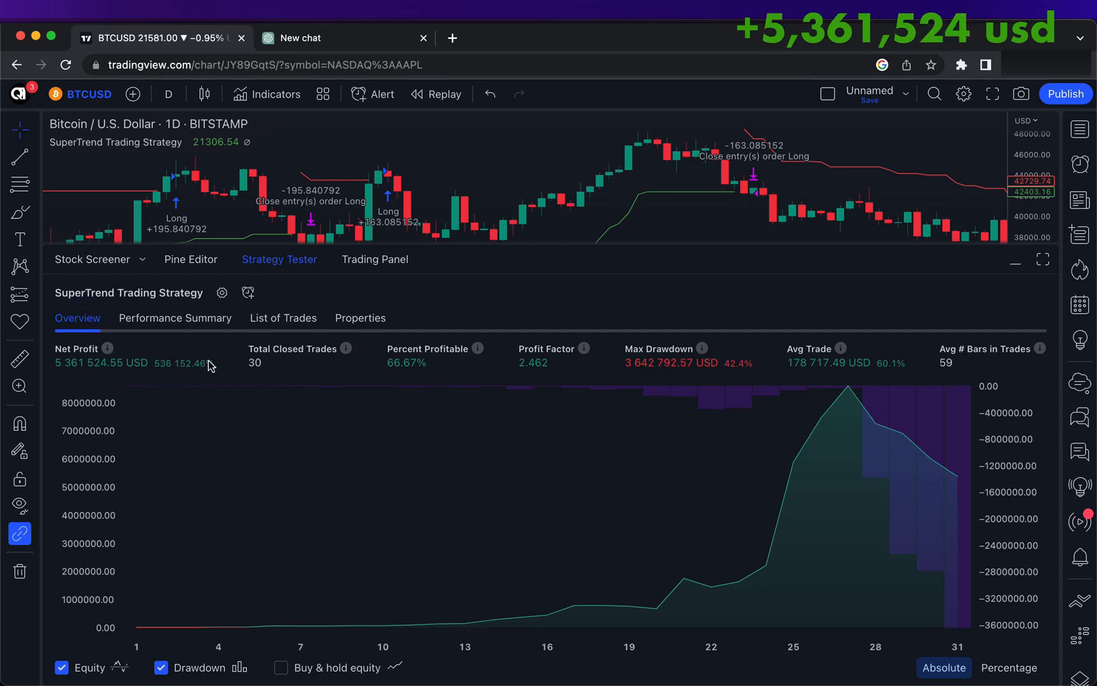
mouse_move(663, 582)
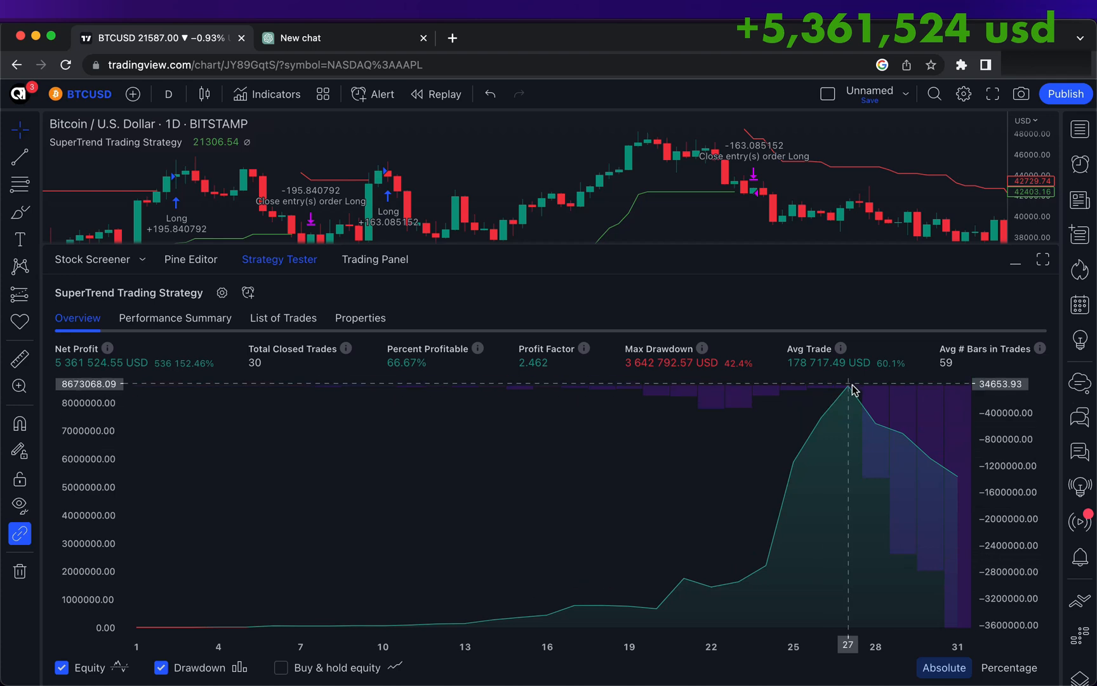
mouse_move(920, 446)
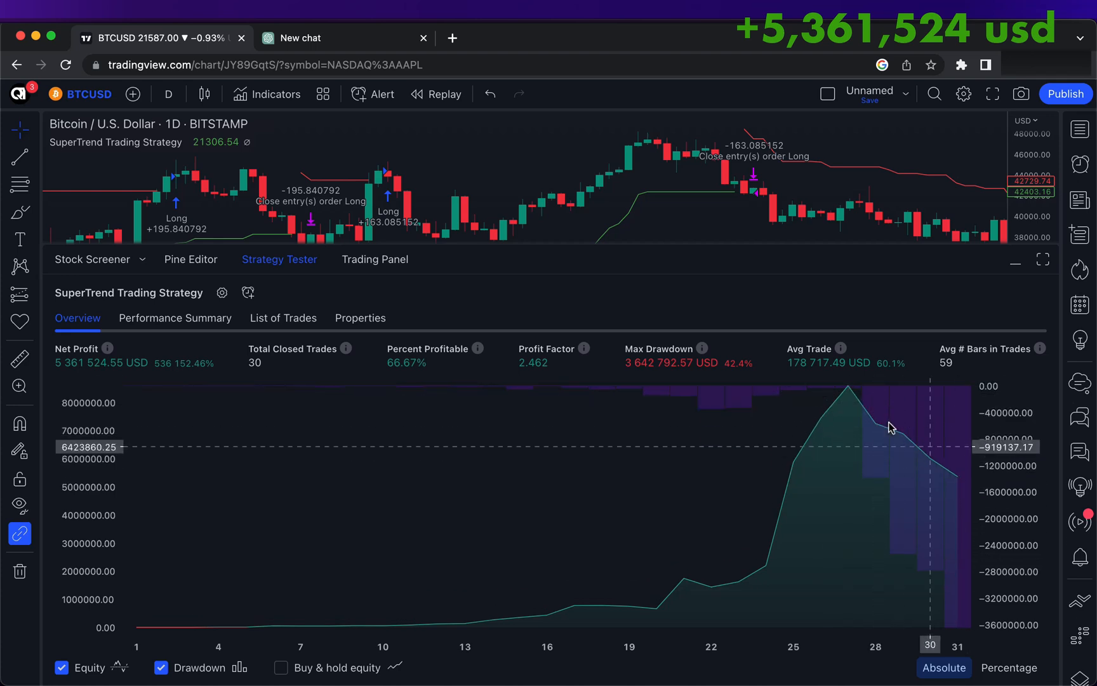
mouse_move(579, 240)
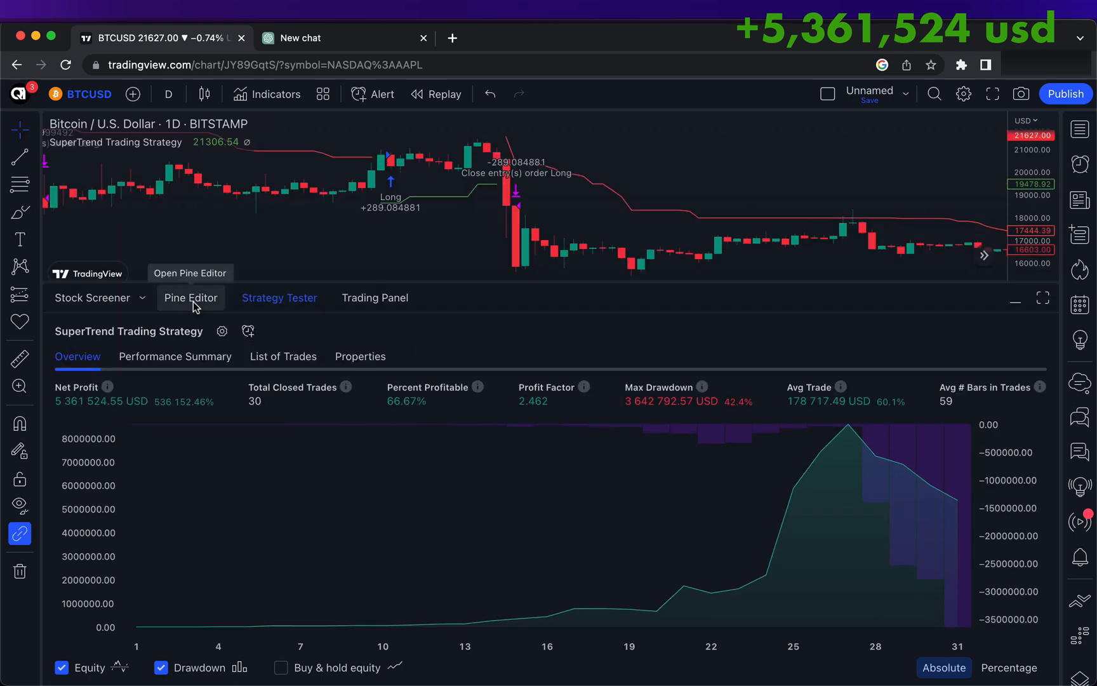
- Add an '// ADX indicator' comment above the buy signal in the script
click(191, 297)
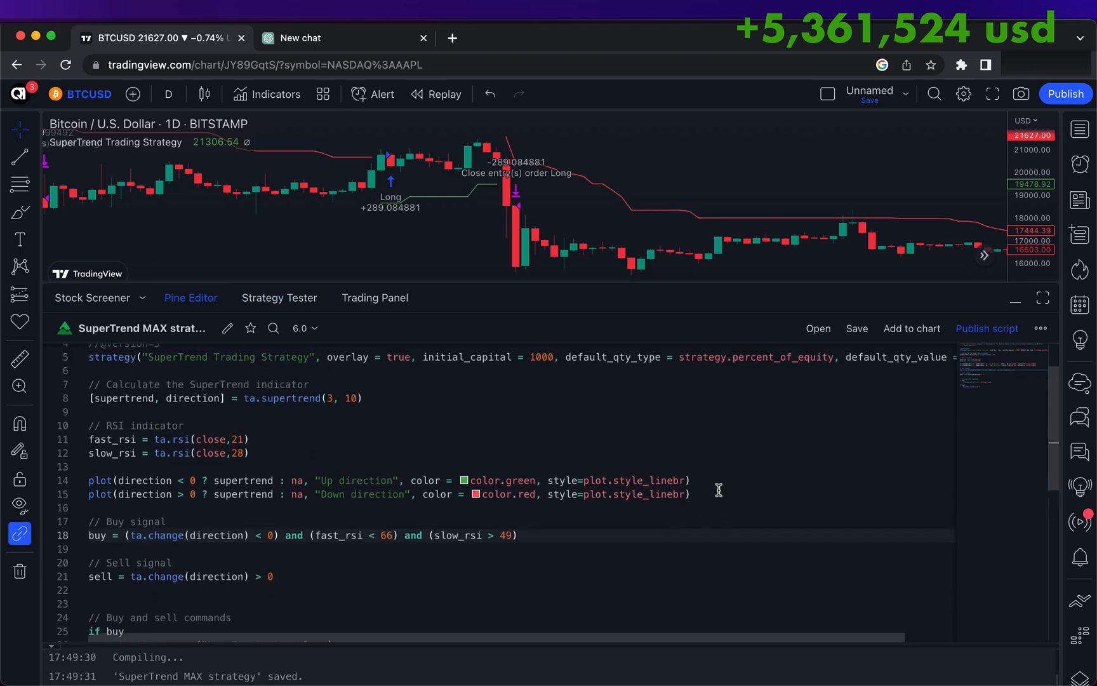
text(//)
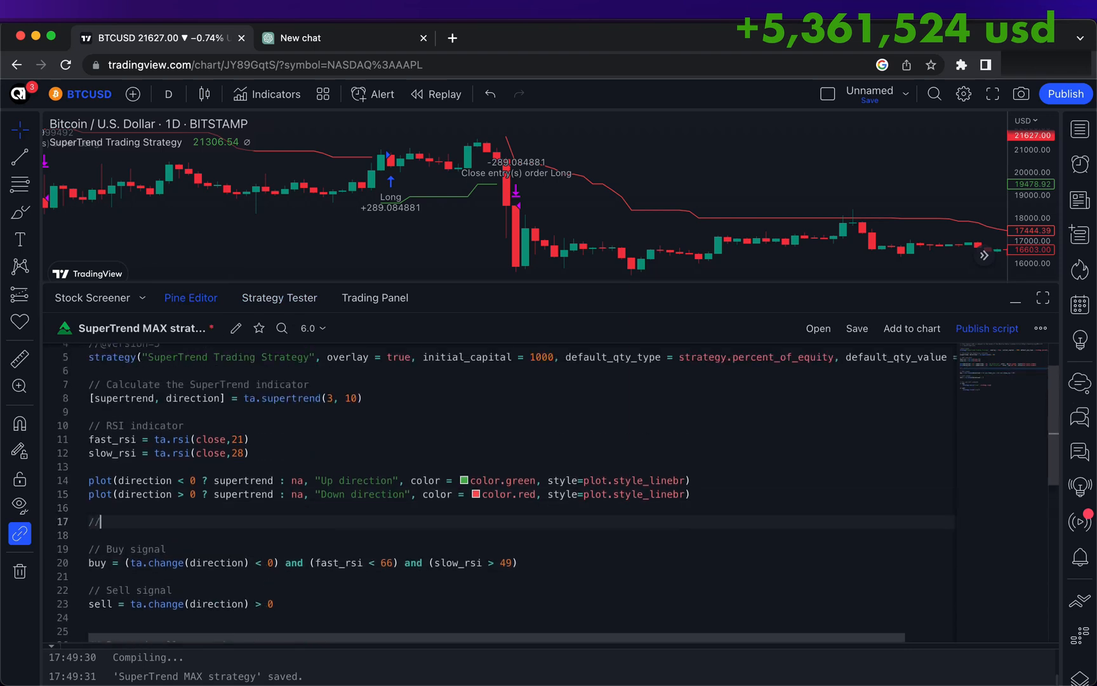
text(ADX indicator)
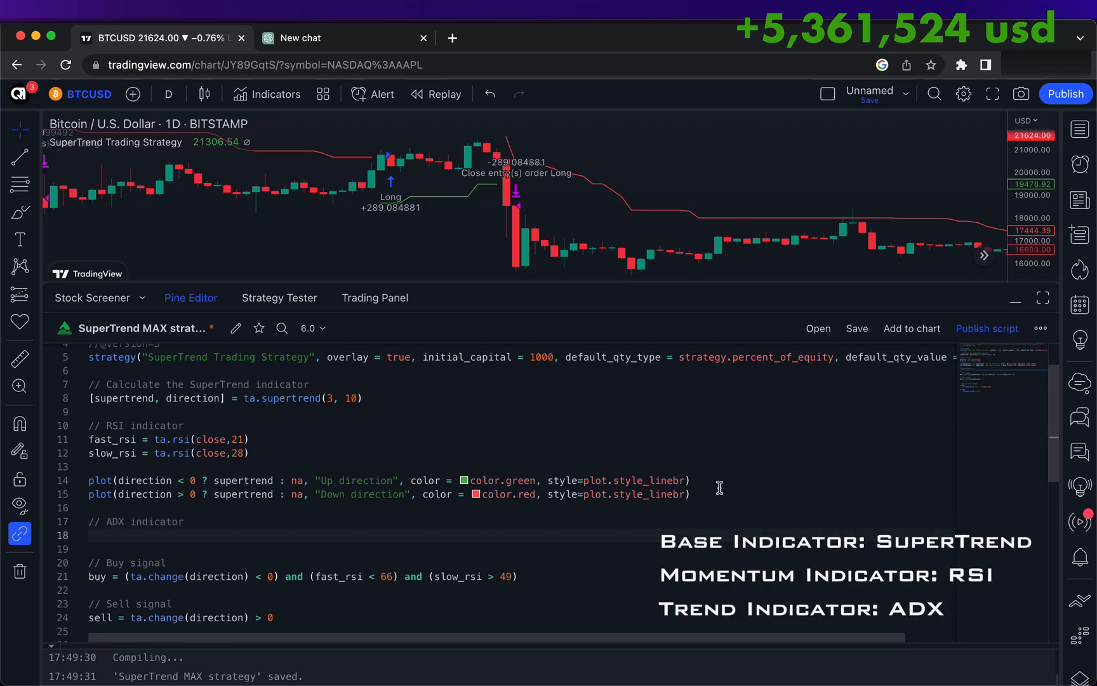
mouse_move(440, 254)
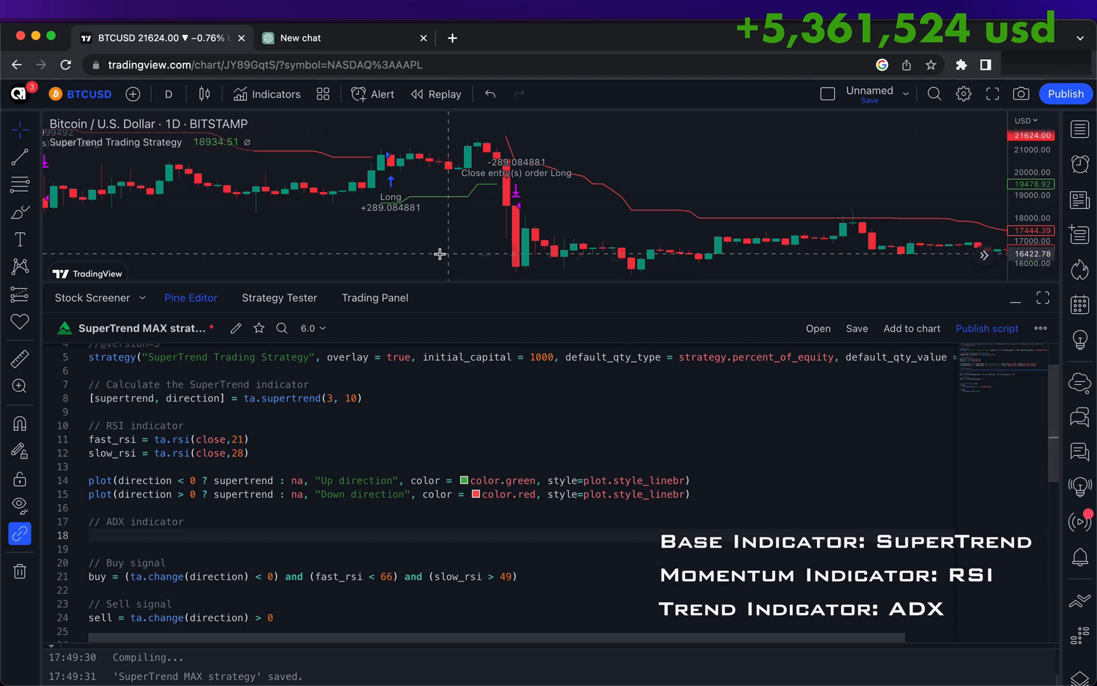
- Search the indicators for ADX and add the Average Directional Index to the chart
click(275, 94)
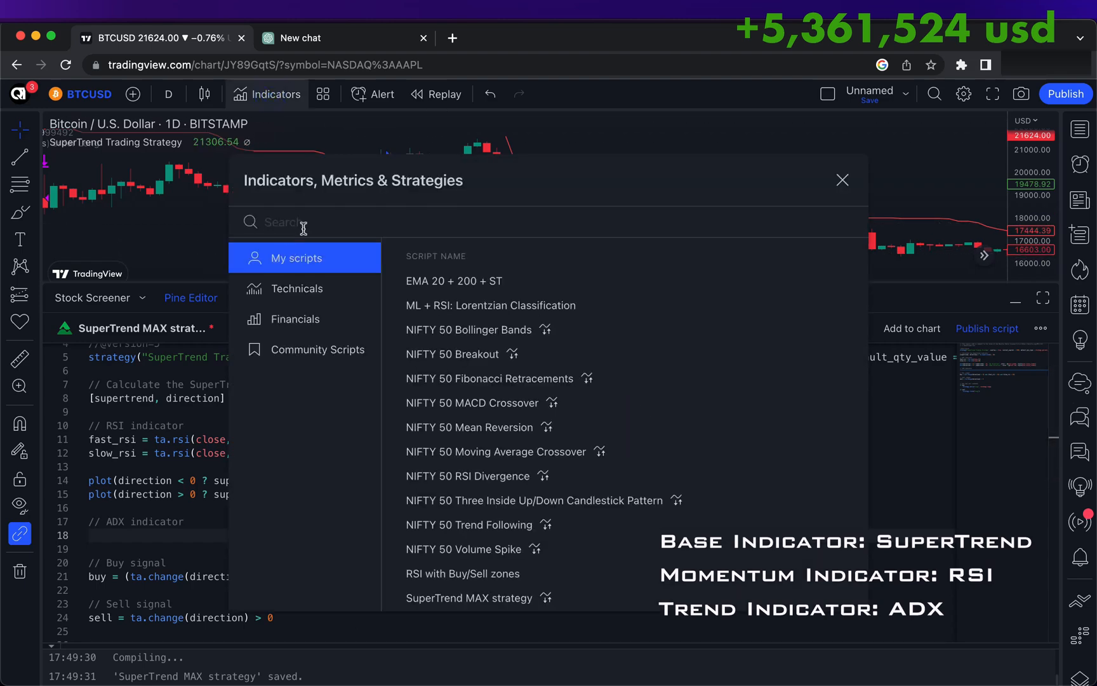
text(ADX)
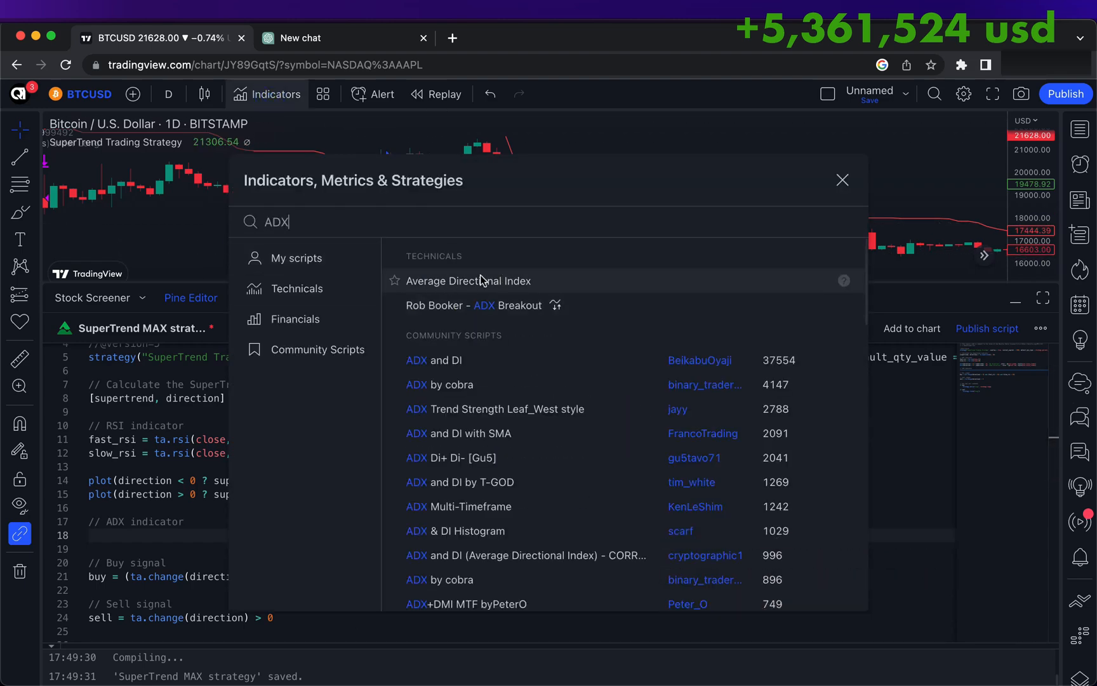
click(467, 281)
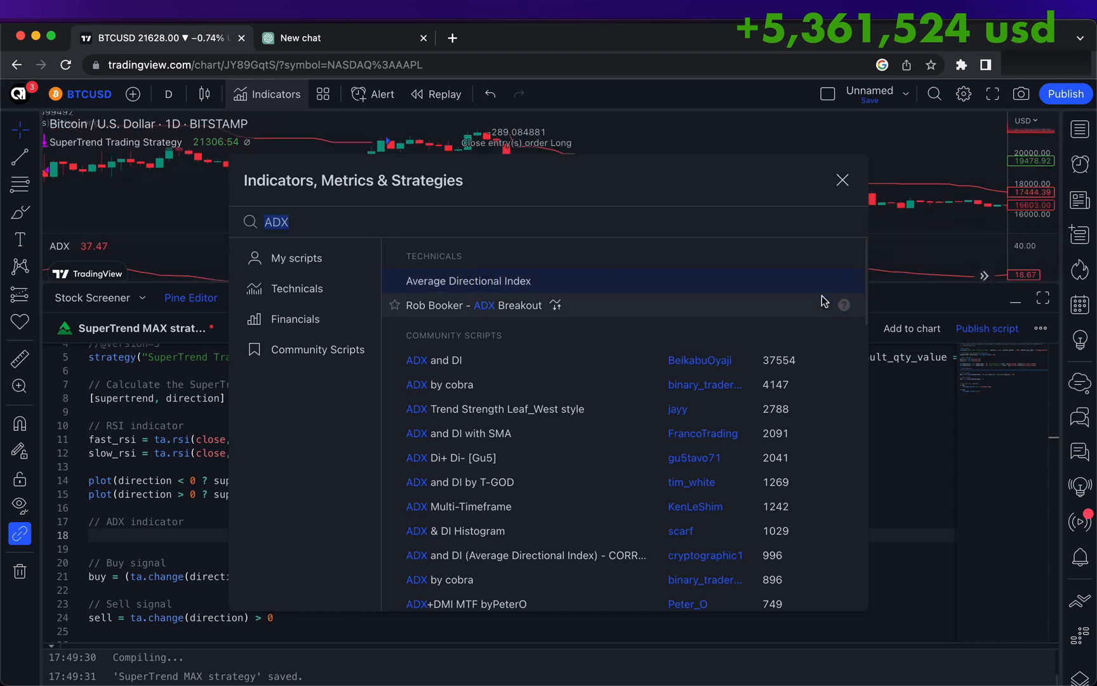
- Read the Average Directional Index help article's definition, calculations and thresholds, then close it
click(845, 305)
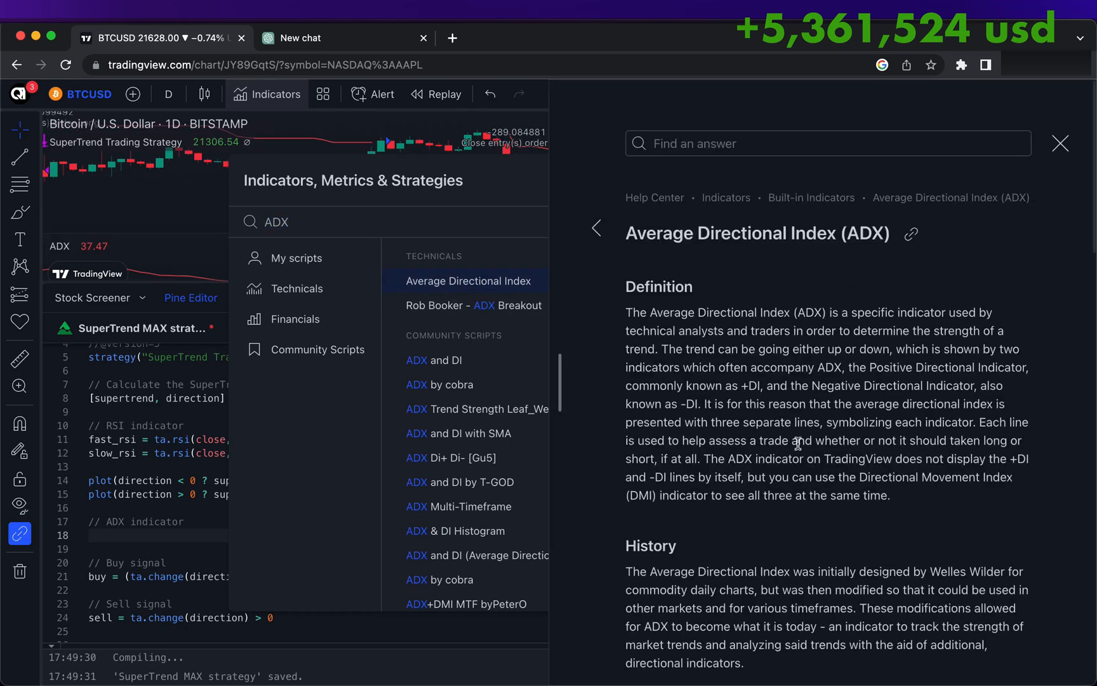
scroll(down, 3)
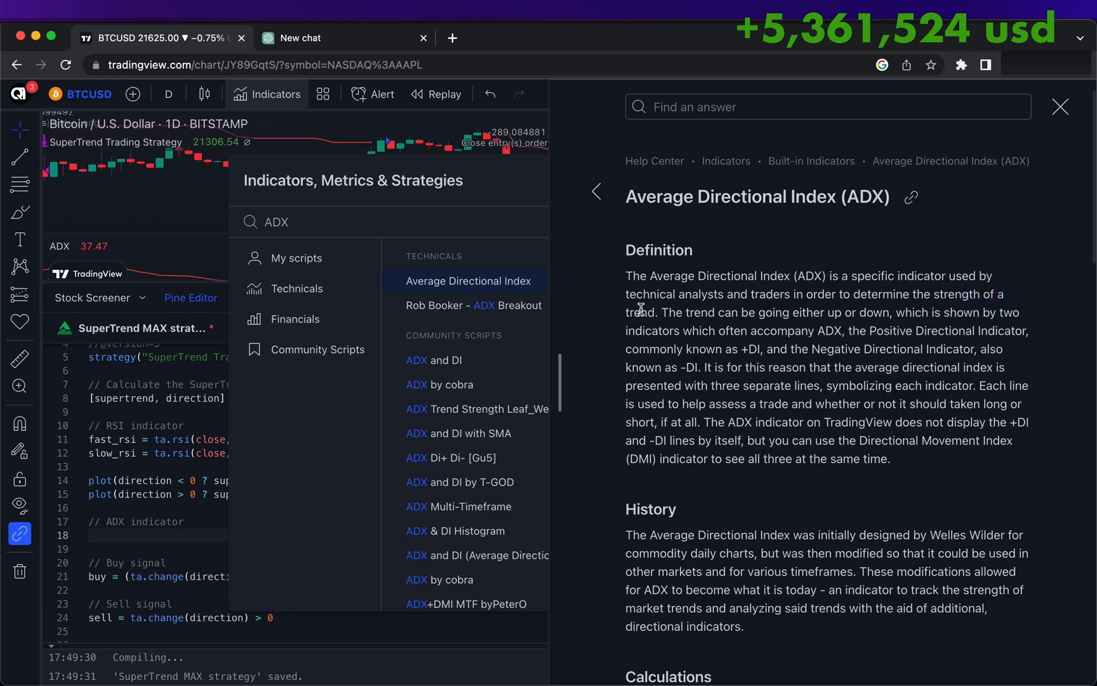
scroll(down, 3)
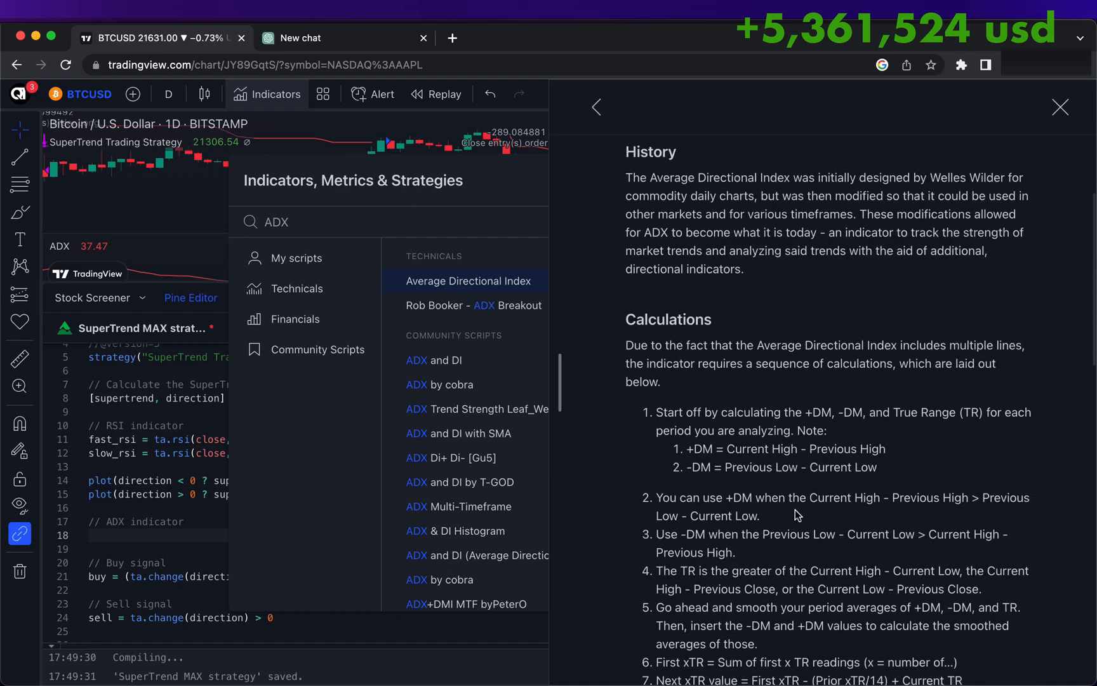
scroll(down, 3)
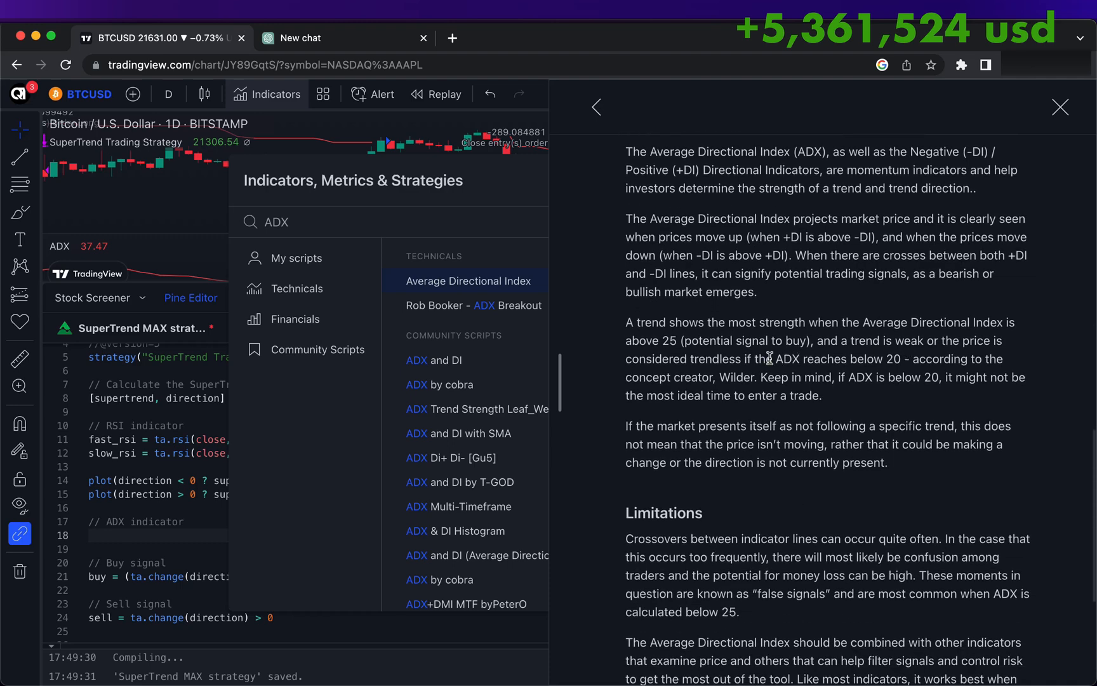
drag(775, 358, 942, 358)
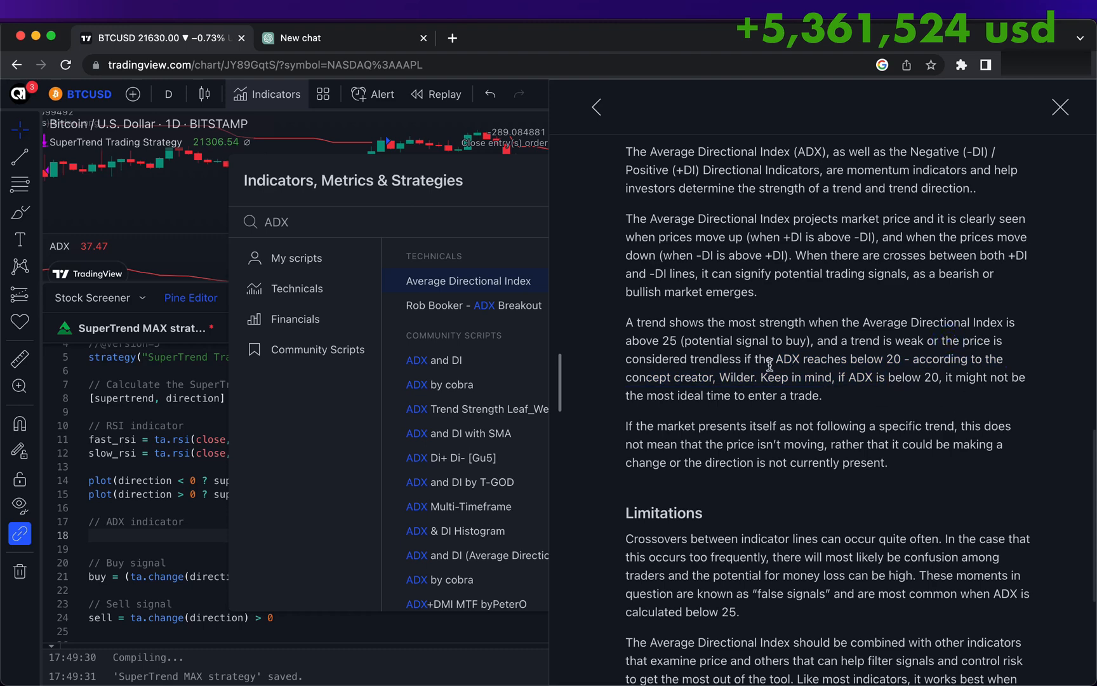
drag(625, 359, 777, 359)
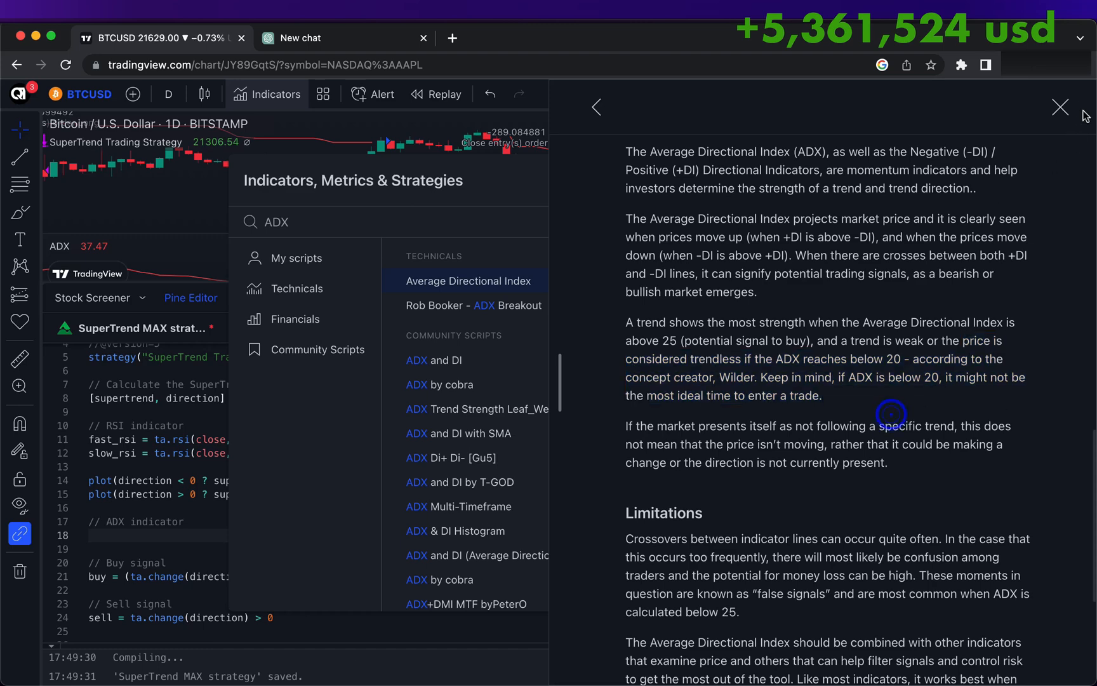
click(1062, 108)
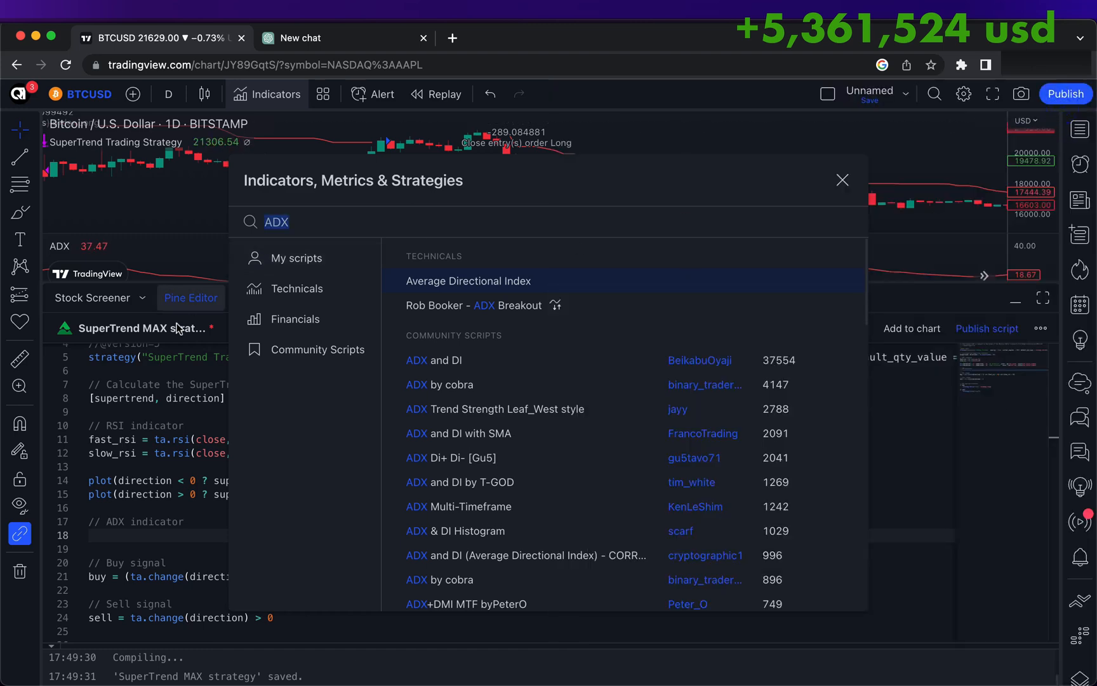
- Add the Average Directional Index and select its ADX calculation code in the source
click(842, 180)
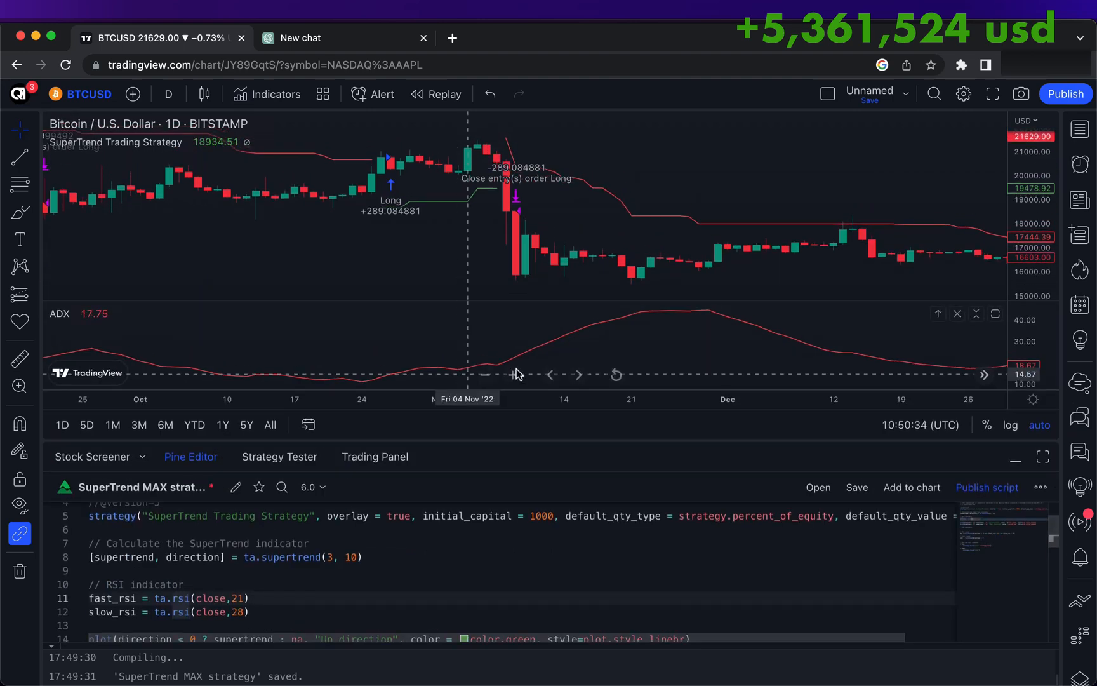
mouse_move(516, 180)
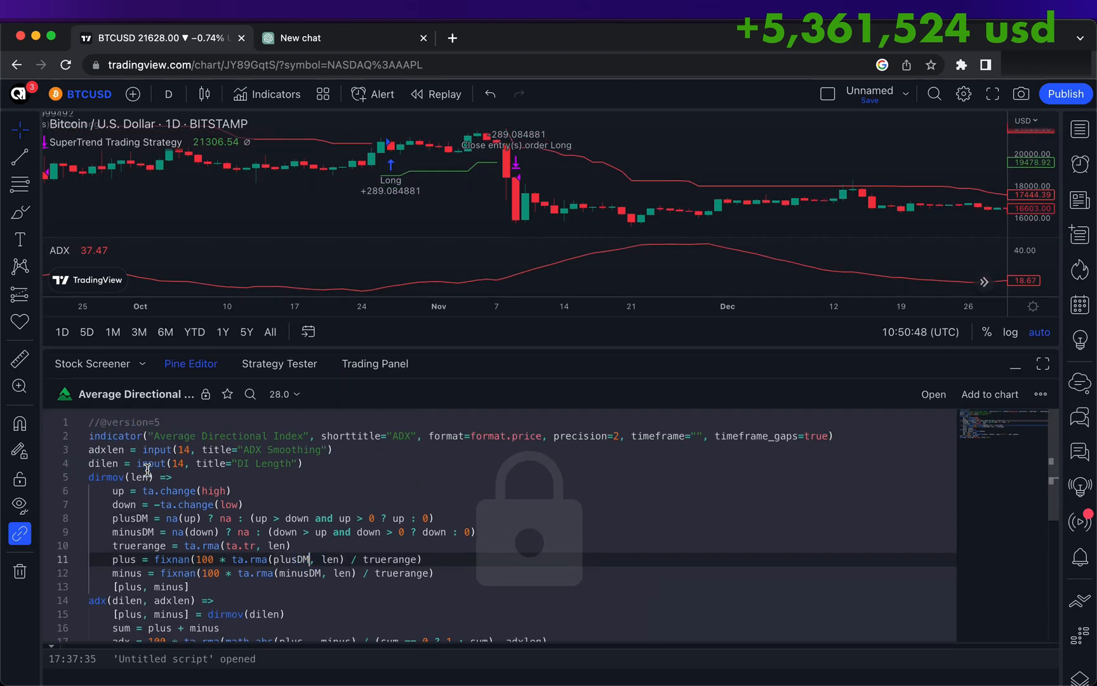
drag(91, 435, 188, 587)
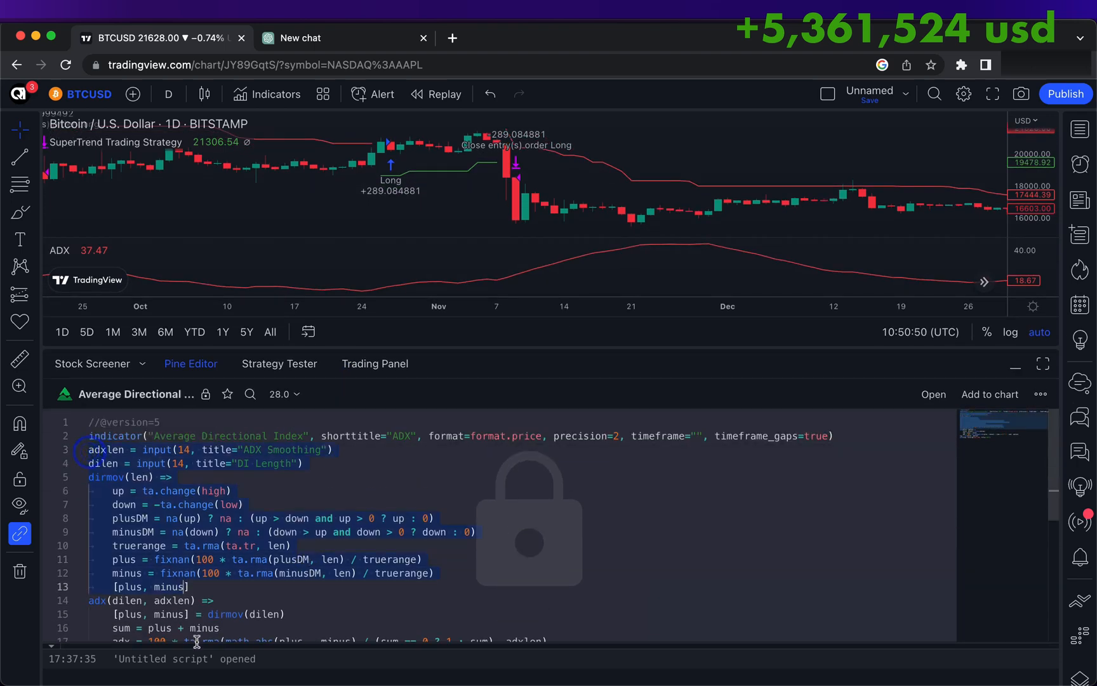
scroll(down, 3)
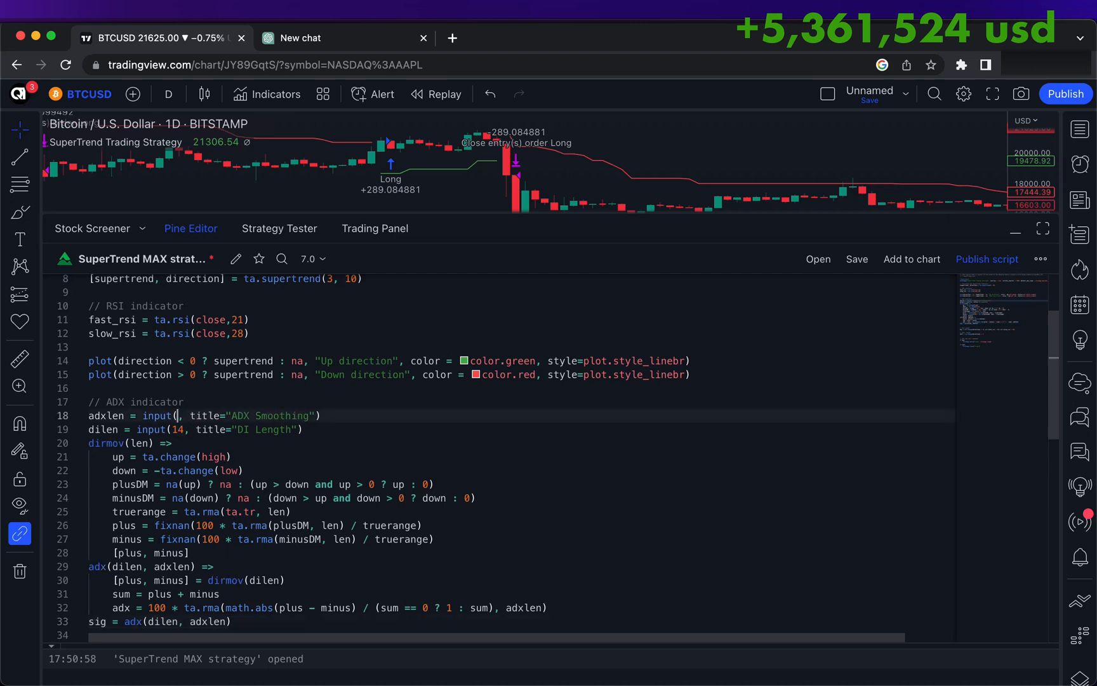
- Paste the ADX code with both lengths at 7, require sig > 20 to buy, and save
text(7)
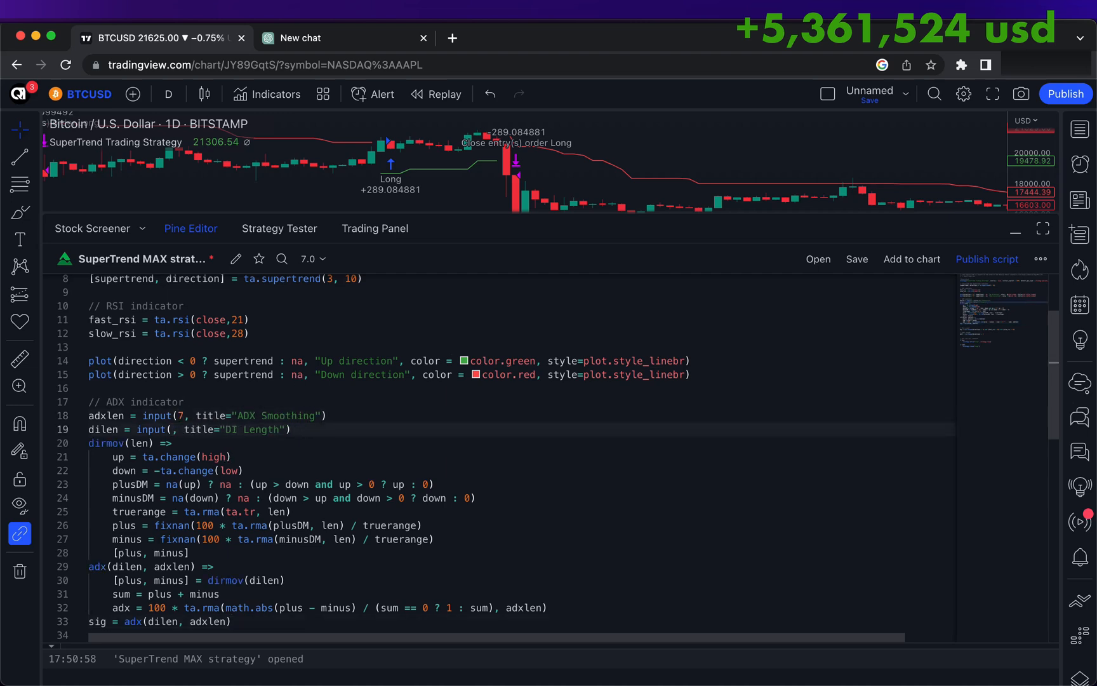
text(7)
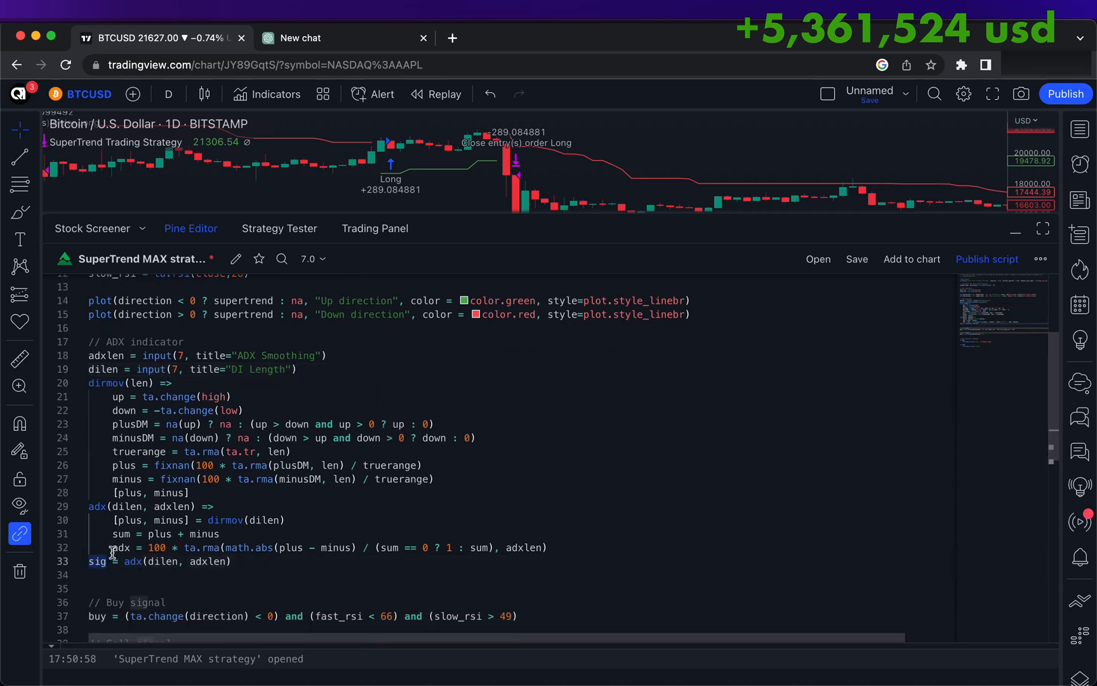
text(and (sig)
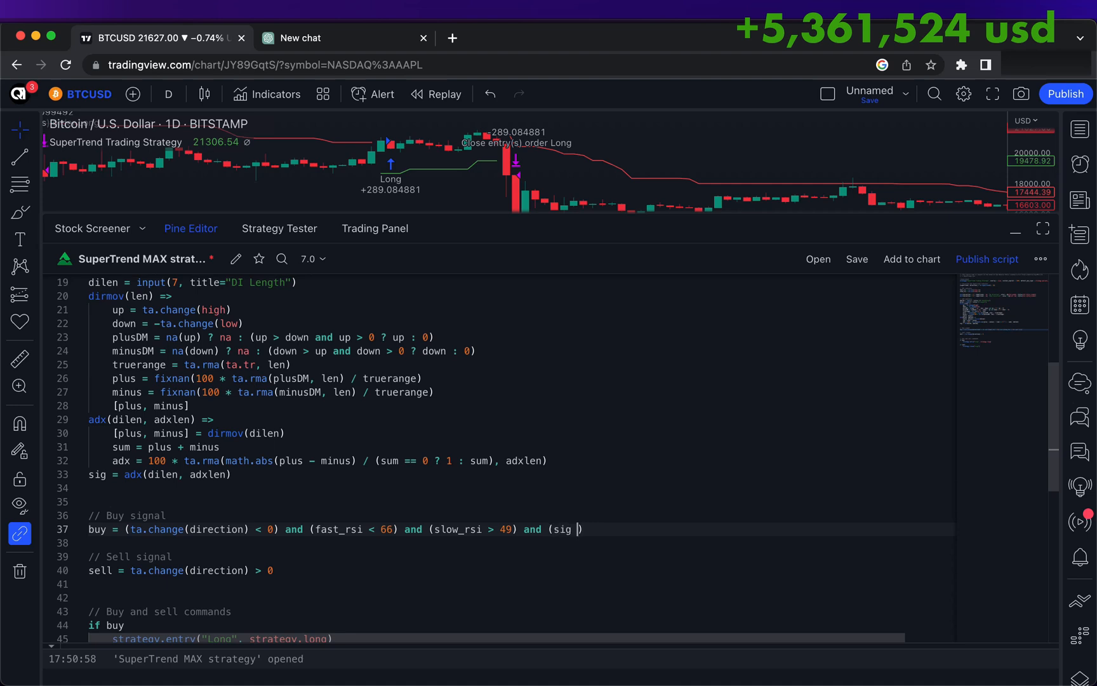
text(> 20))
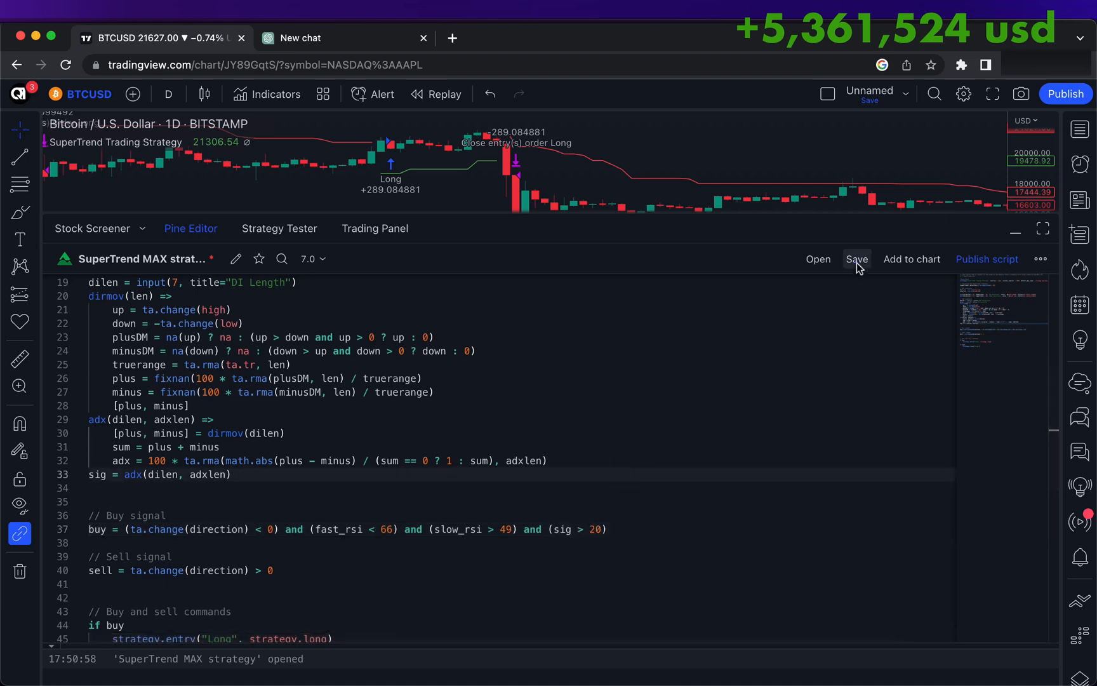
click(856, 259)
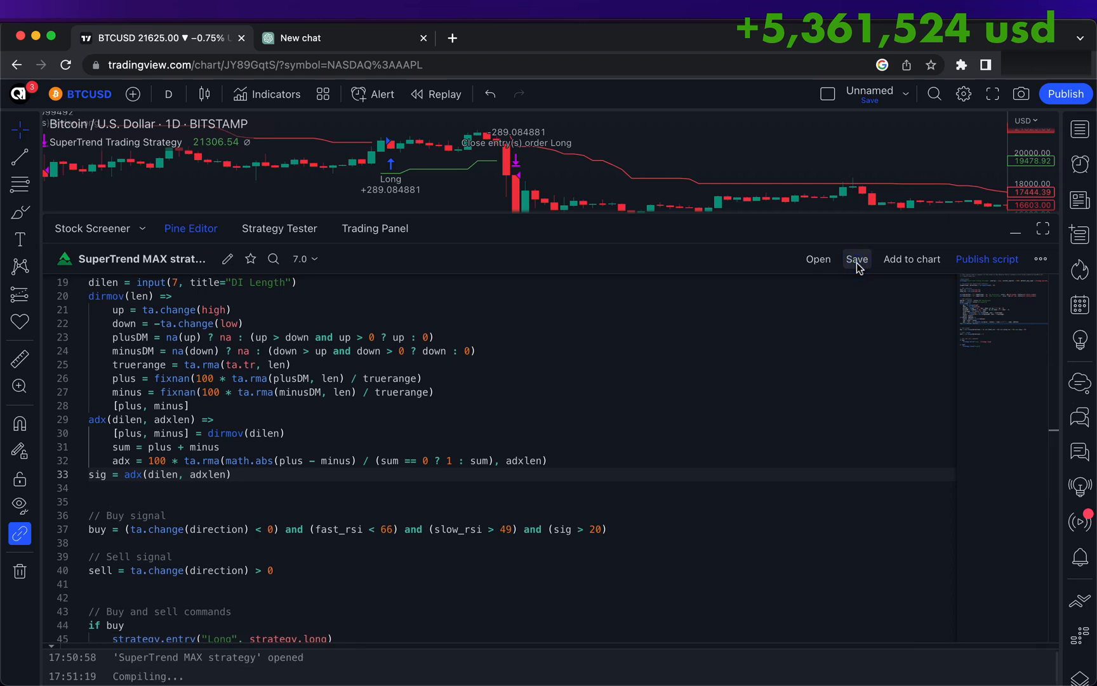
click(856, 259)
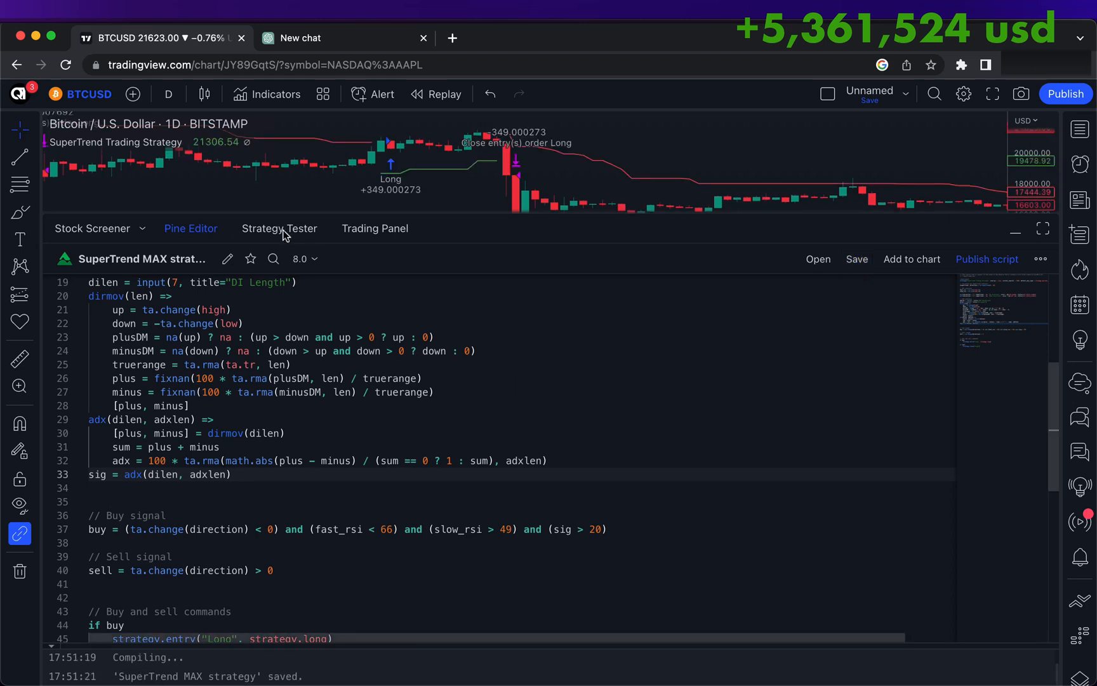
- Check the ADX-filtered backtest: 6,472,955.08 USD net profit over 29 closed trades
click(279, 228)
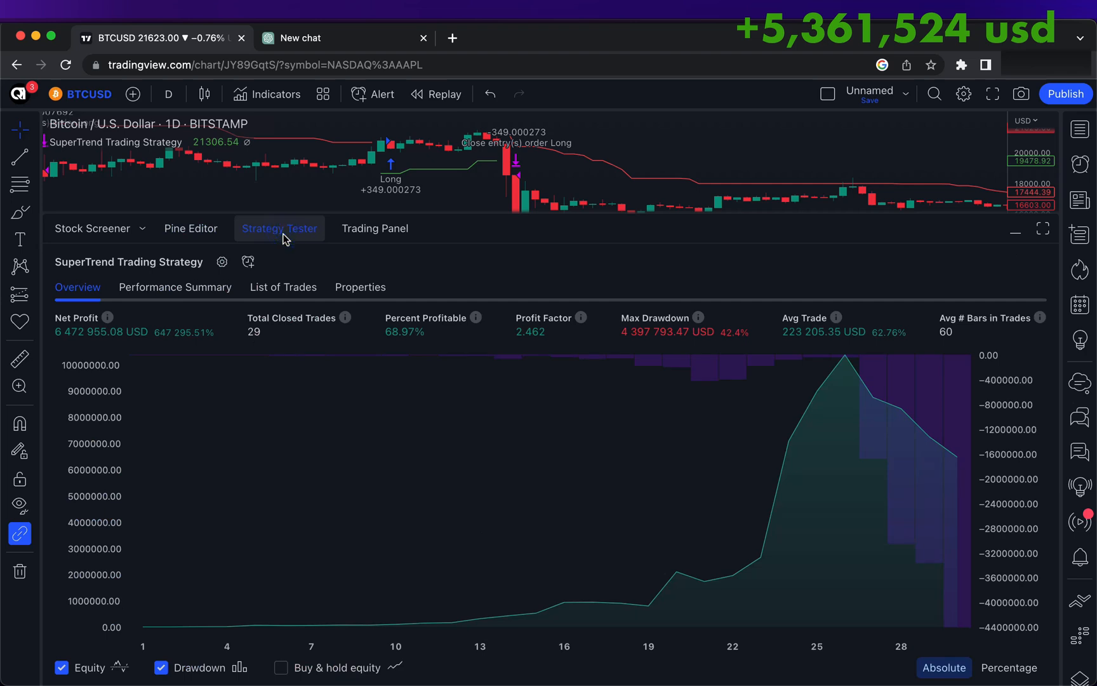
mouse_move(224, 383)
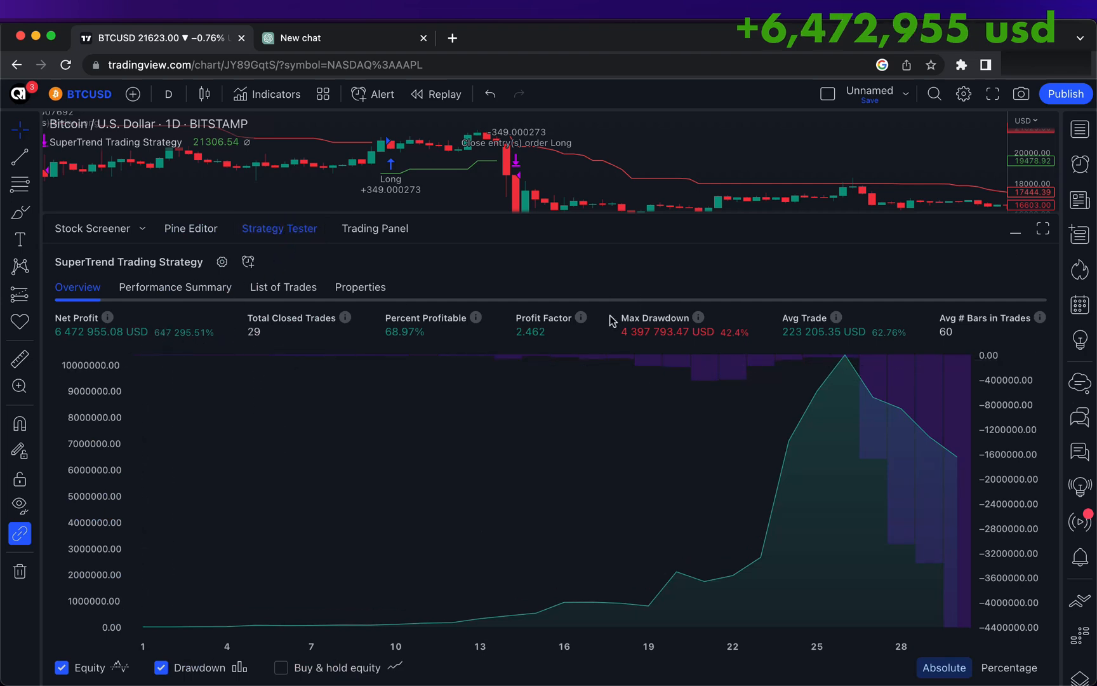
mouse_move(845, 367)
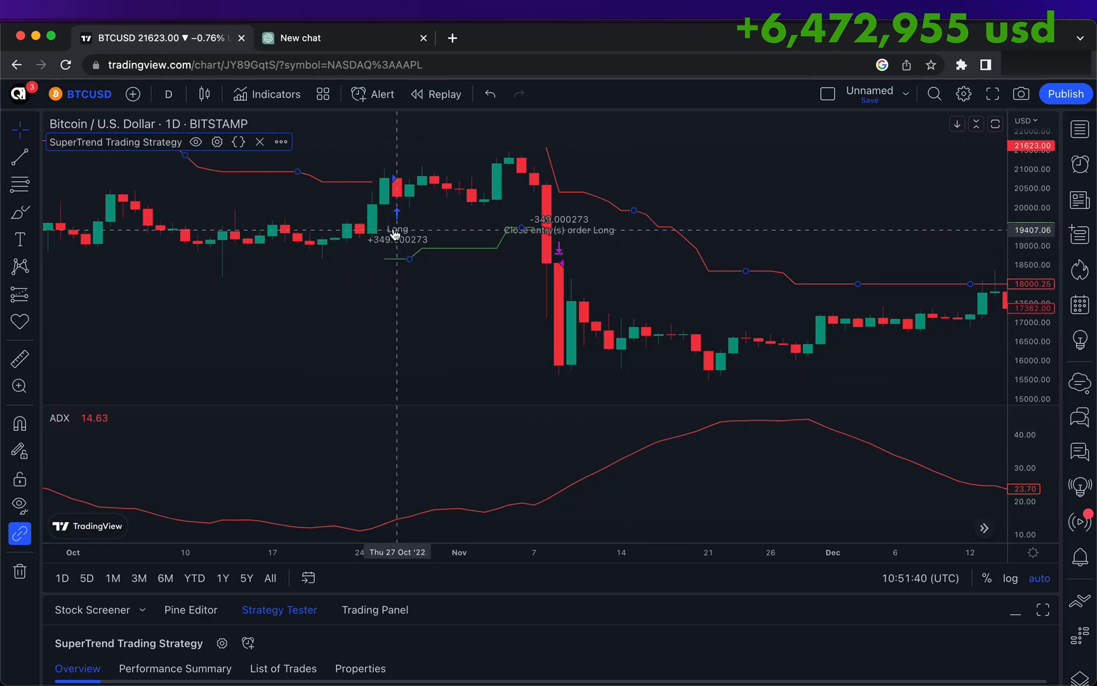
mouse_move(523, 139)
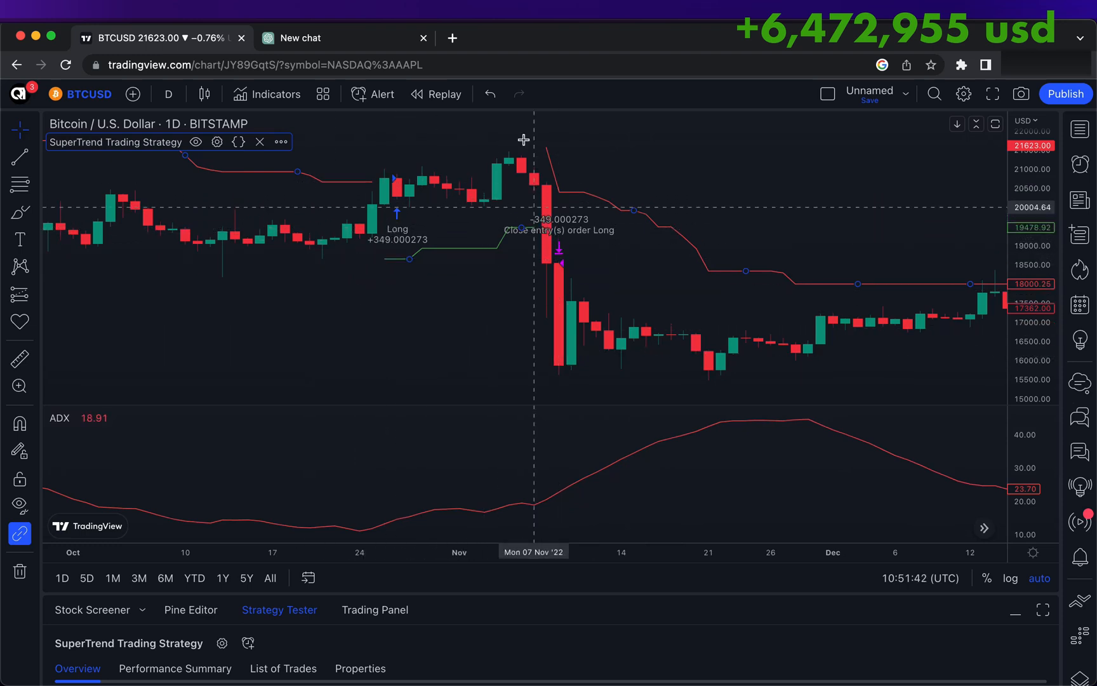
mouse_move(357, 198)
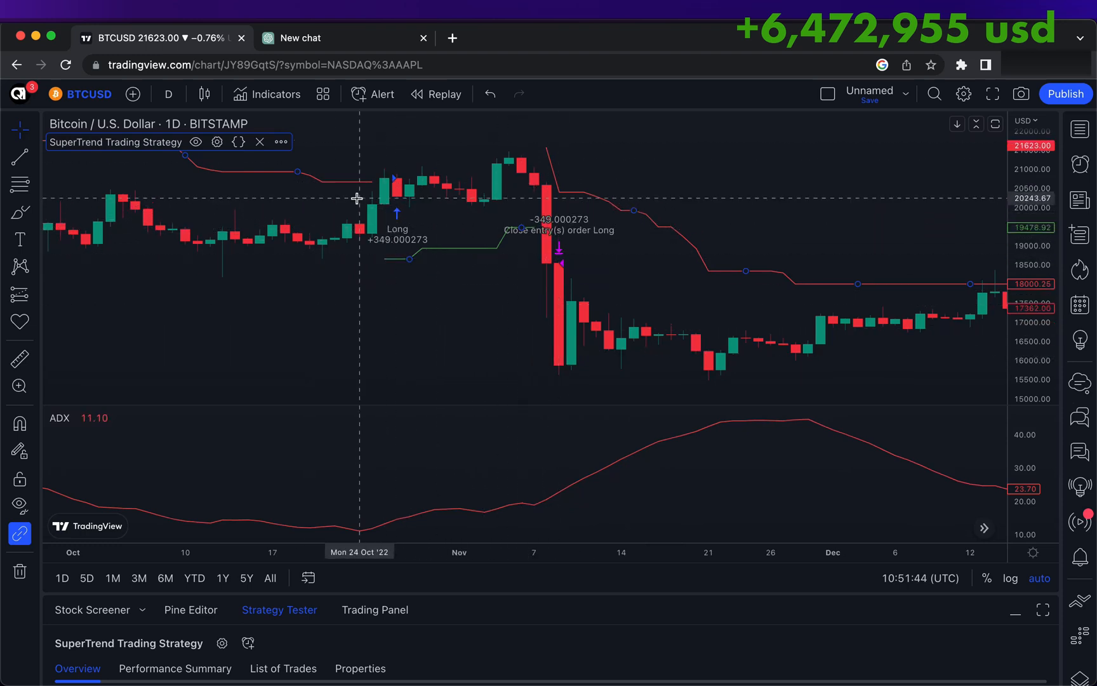
mouse_move(286, 215)
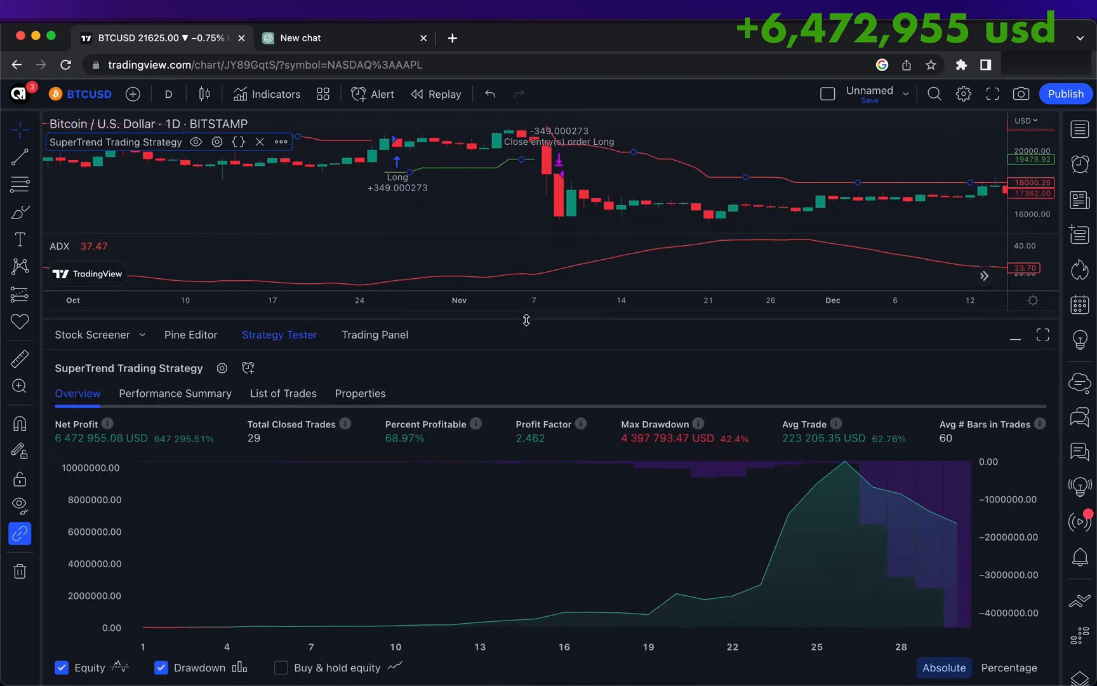
- Add a yellow-plotted 51-period SlowEMA for the stop-loss, save, and recheck the backtest
click(190, 334)
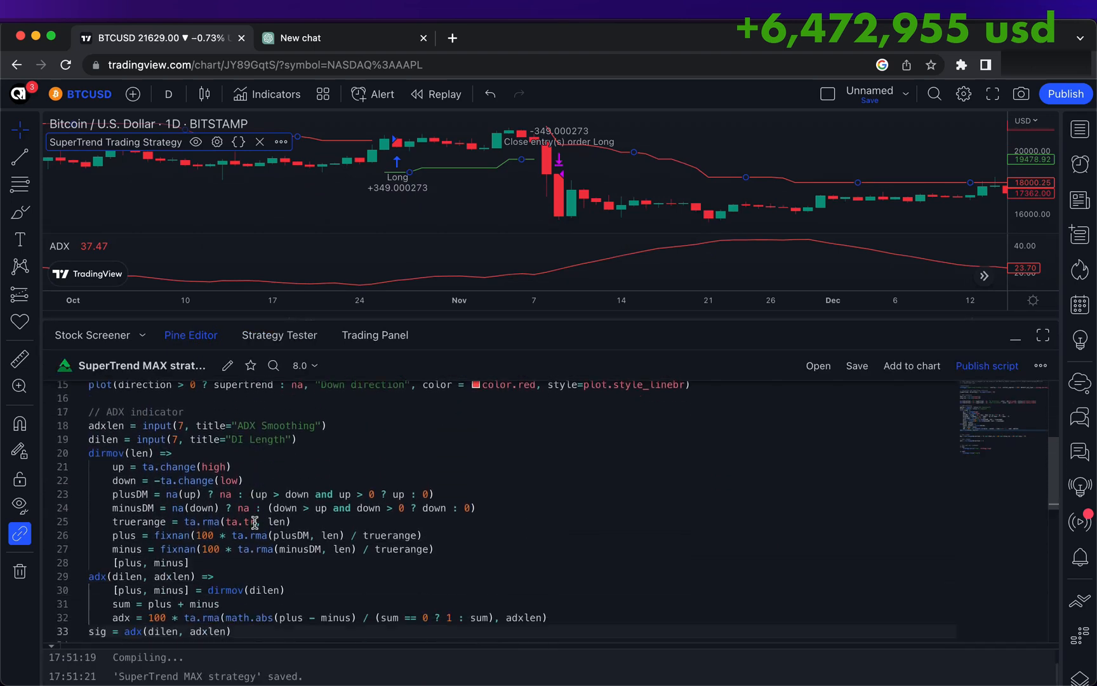
text(//Slow)
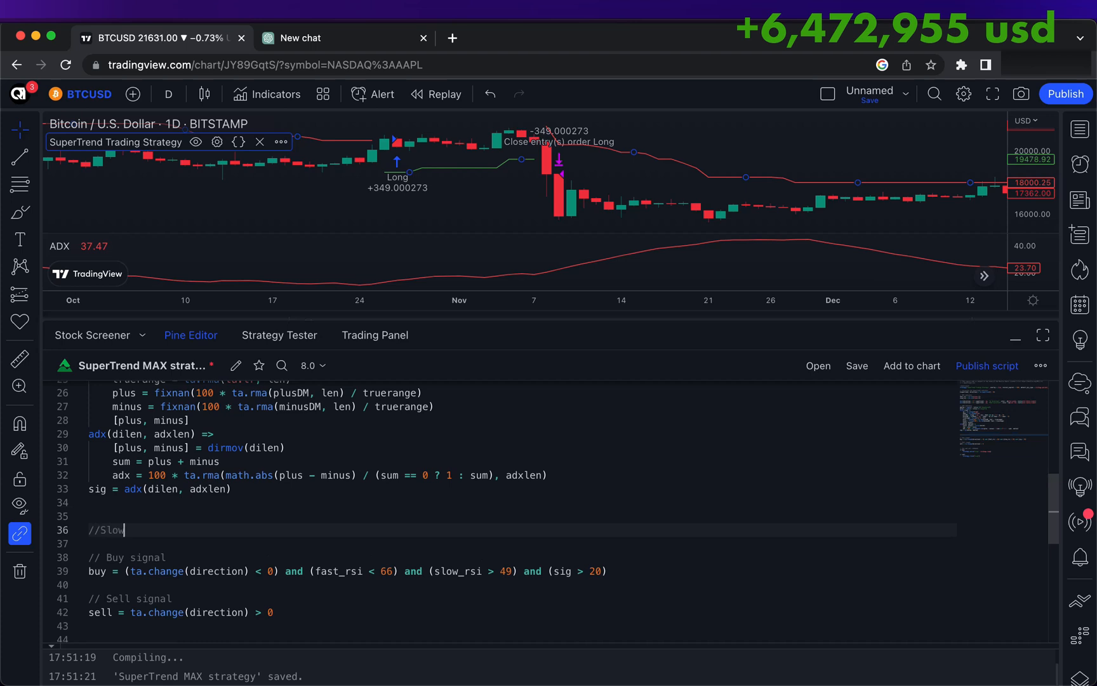
text(EMA for StopLoss)
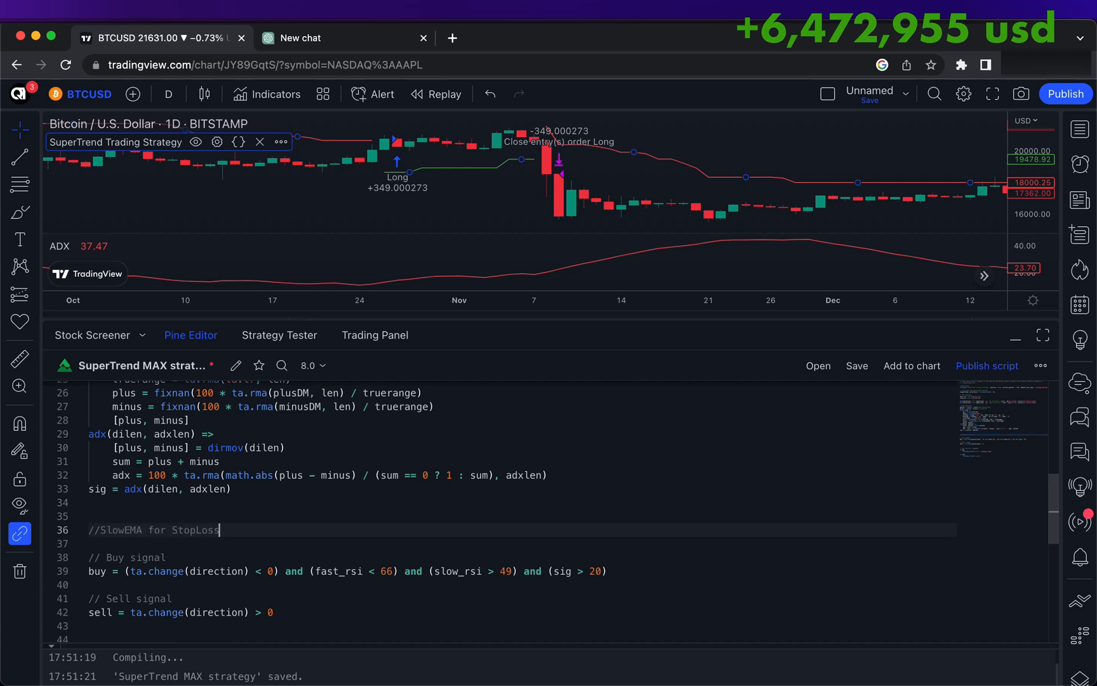
text(SlowEMA)
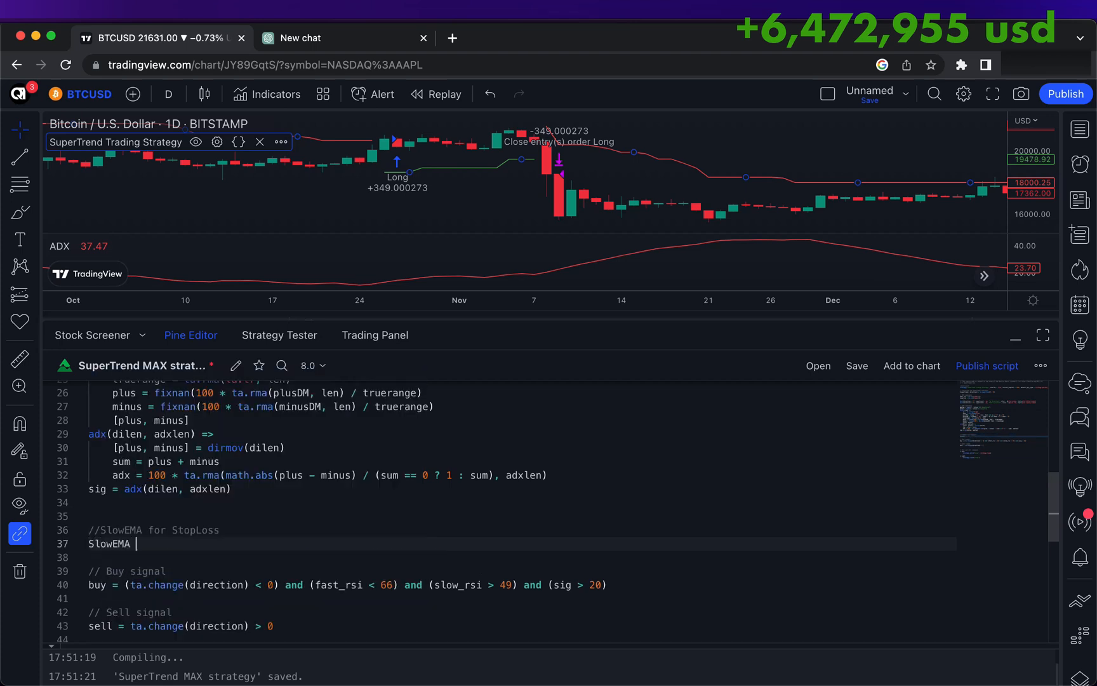
text(= ta.ema(close)
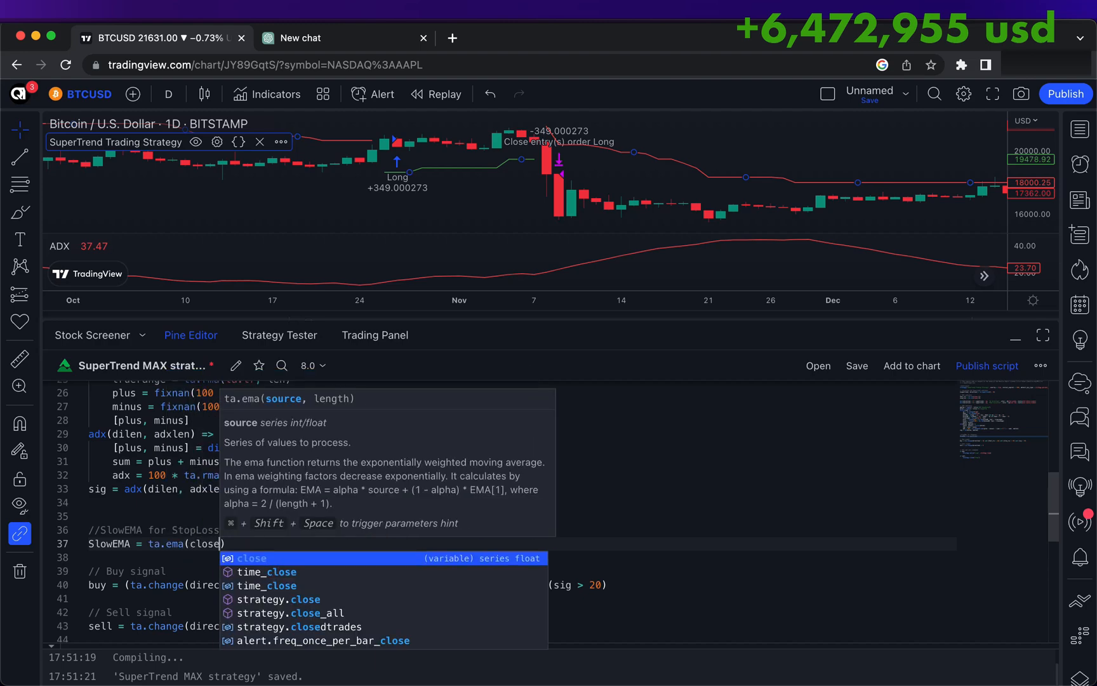
text(, 50)
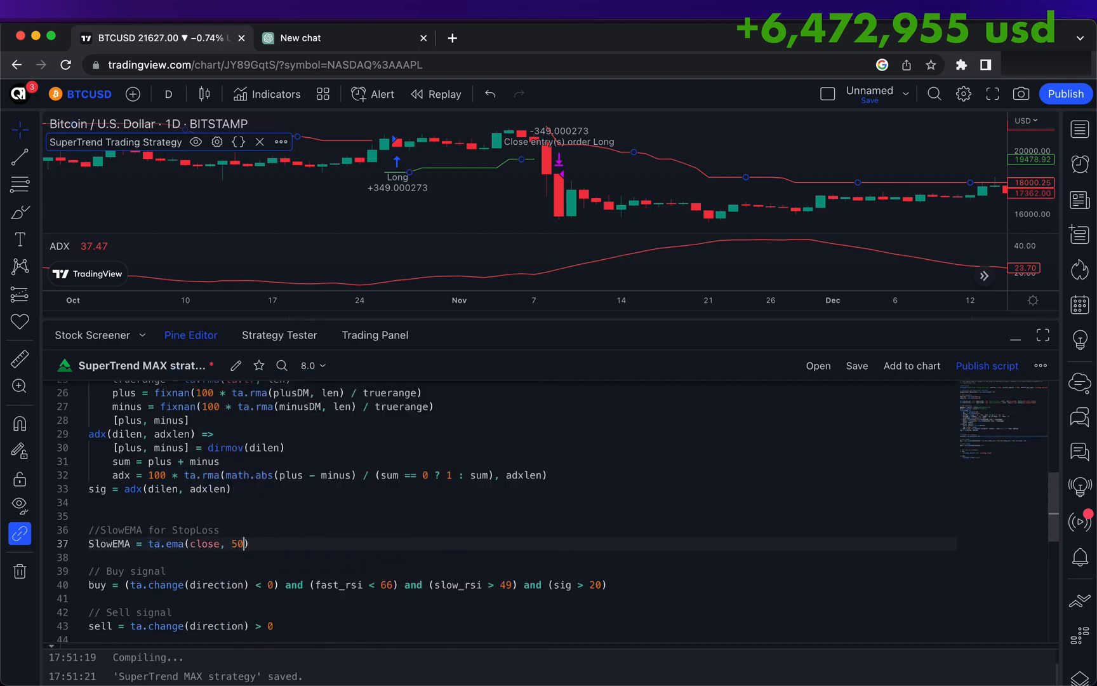
text(1)
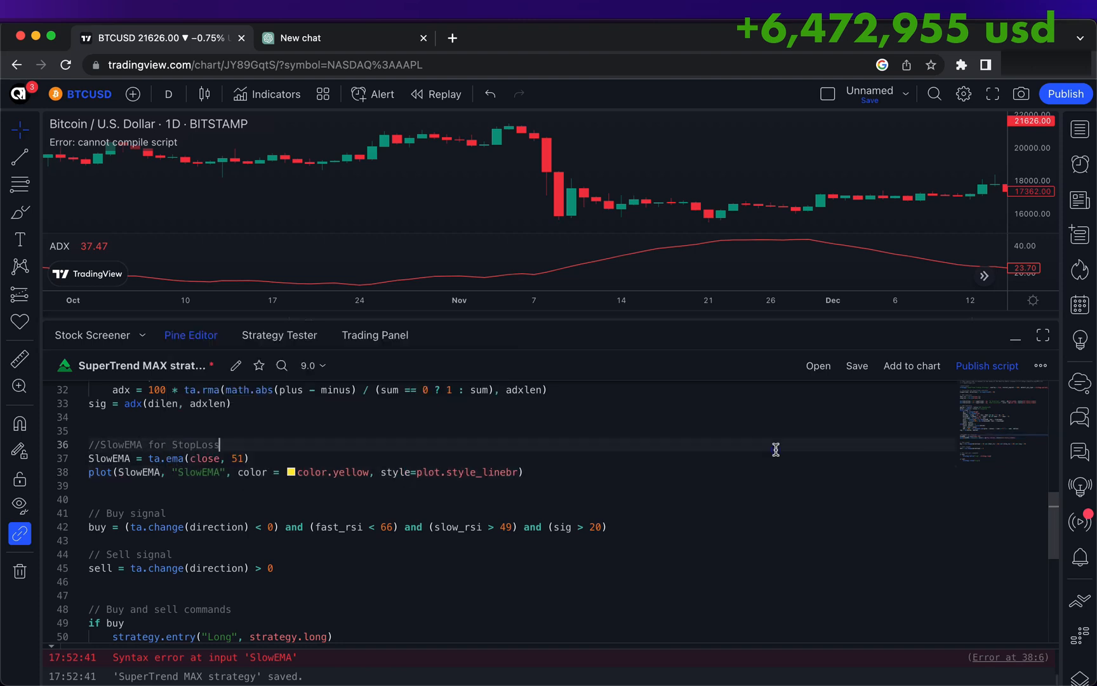
click(856, 365)
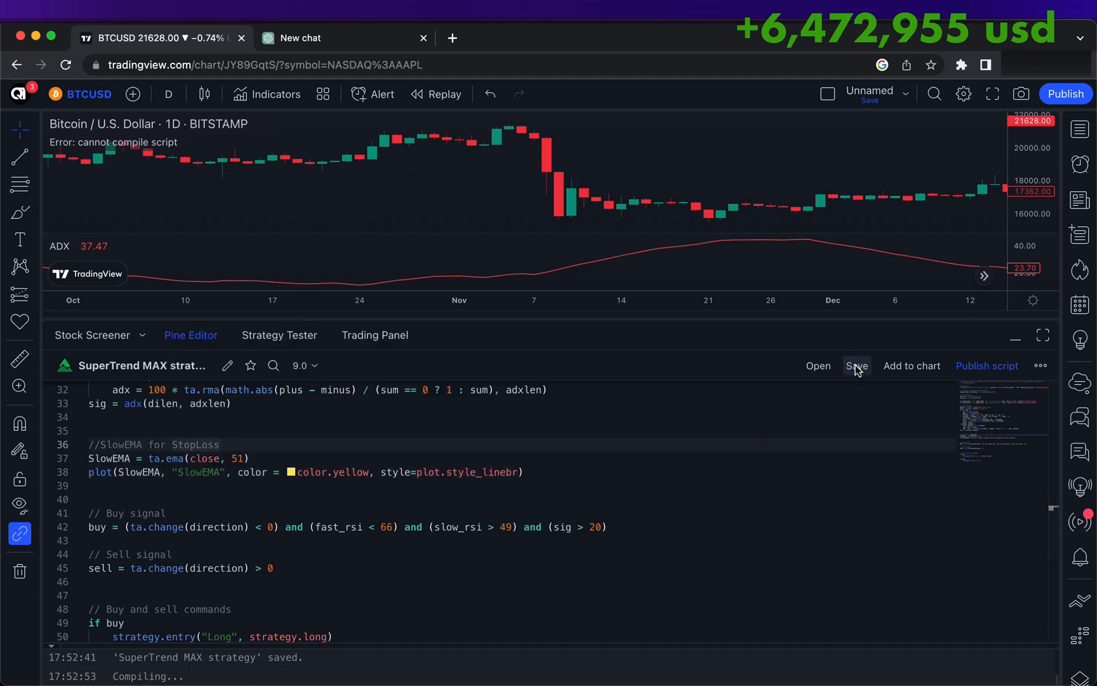
click(280, 335)
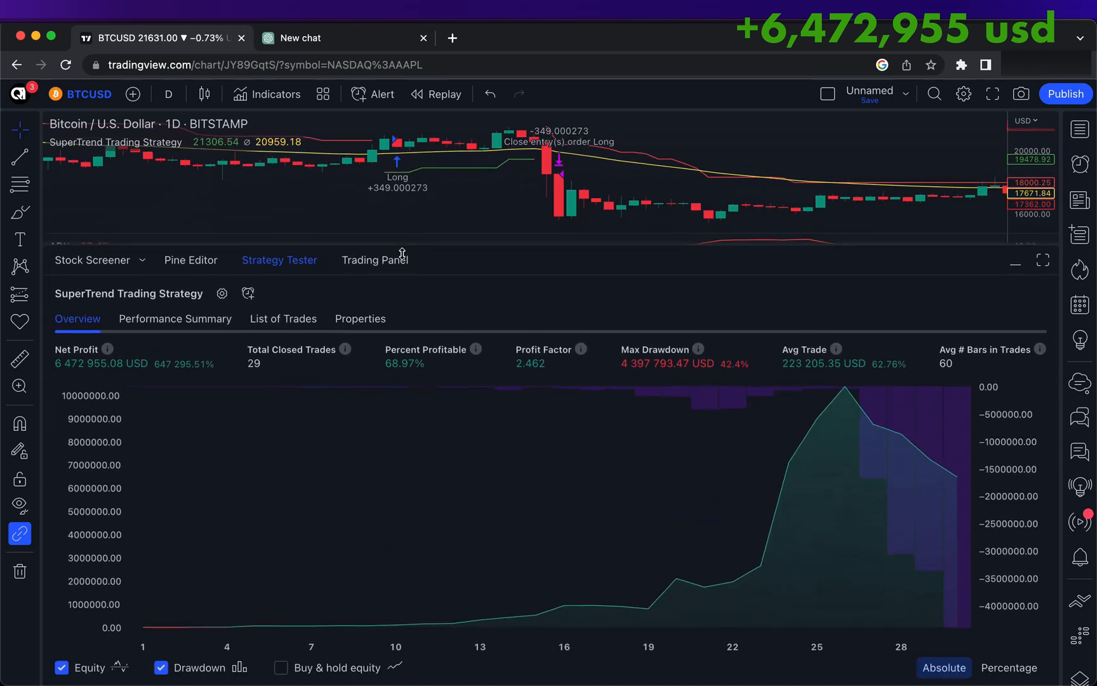
- Add strategy.exit 'StopLoss Exit' for the Long entry with stop at SlowEMA − 20, then save
click(191, 325)
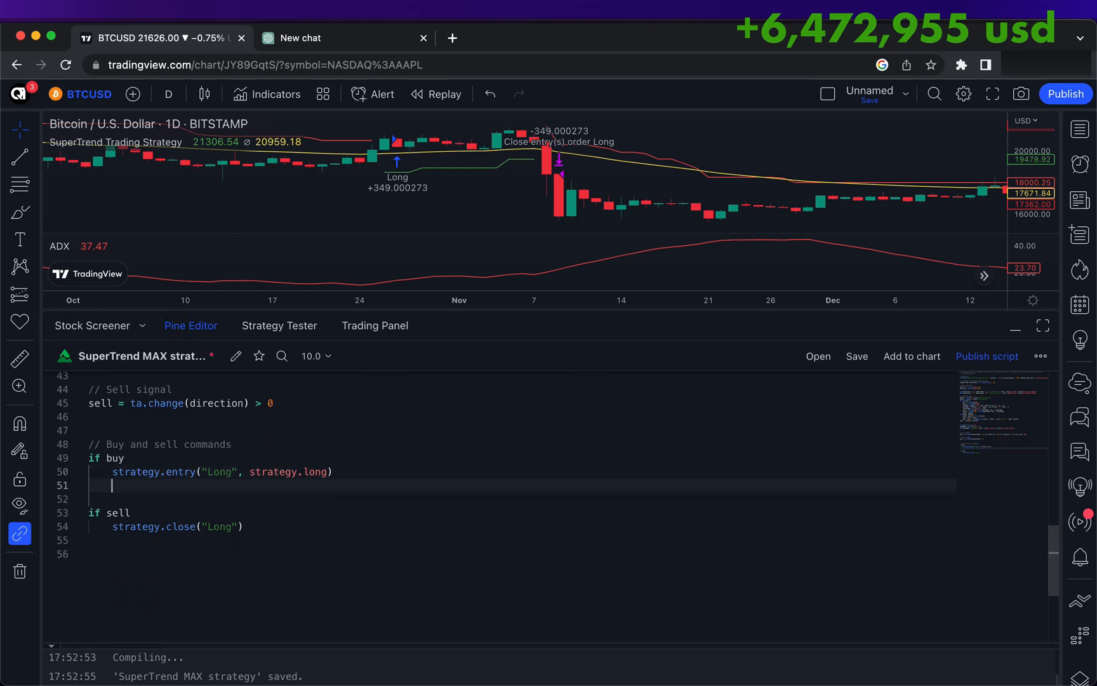
text(strategy.exit()
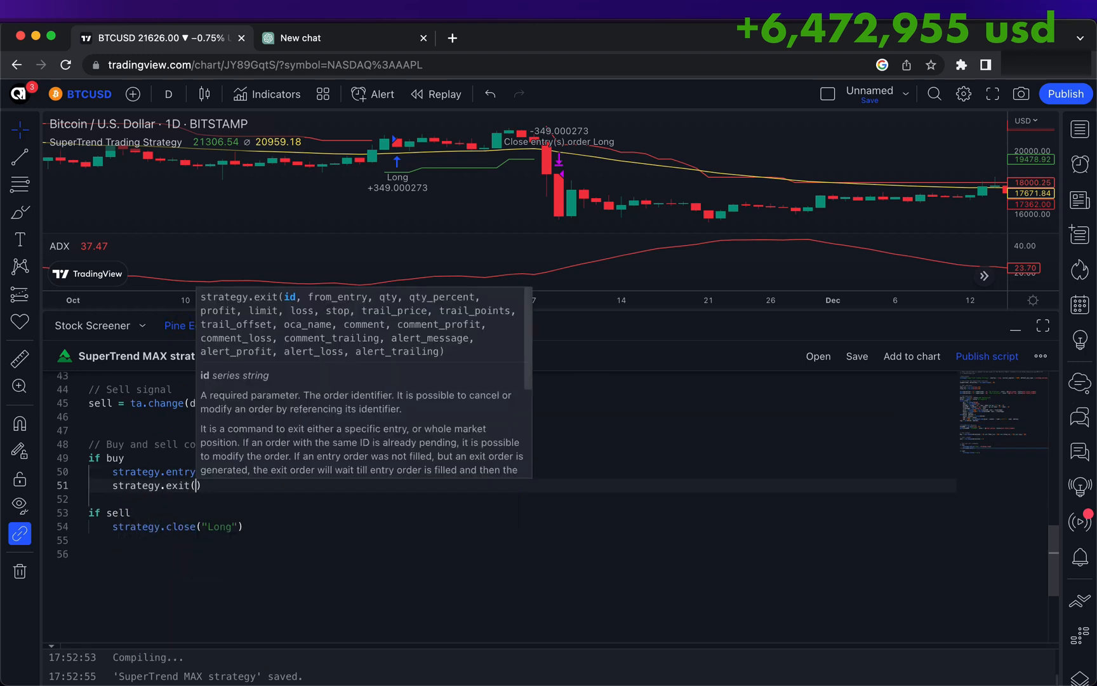
text(")
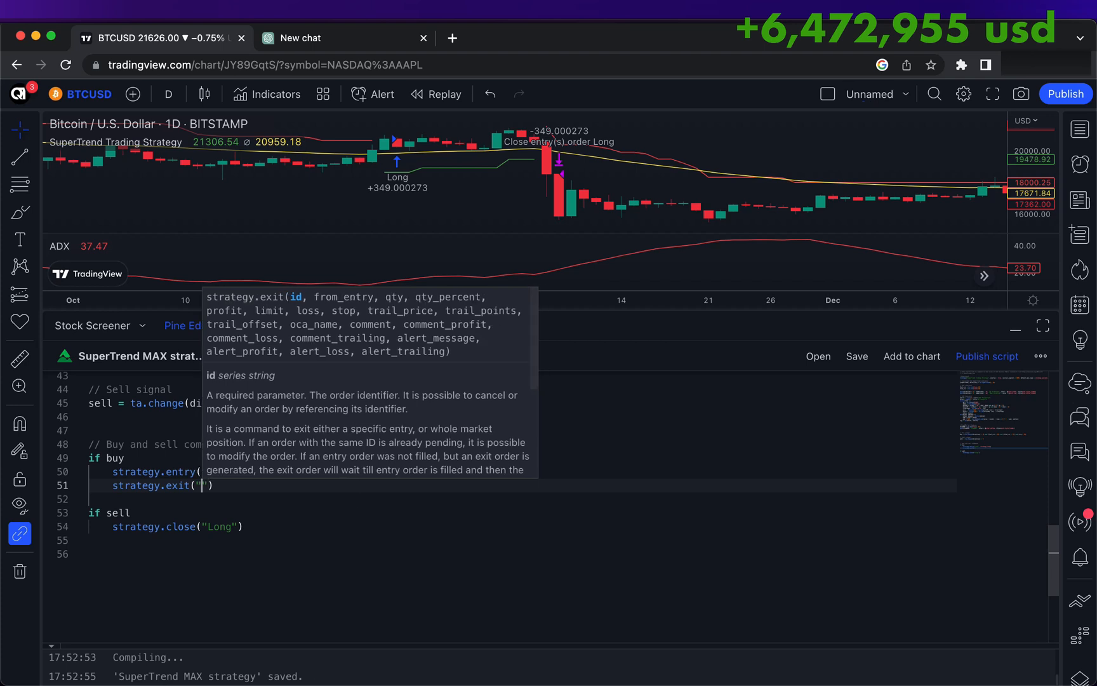
text(StopLoss Exit)
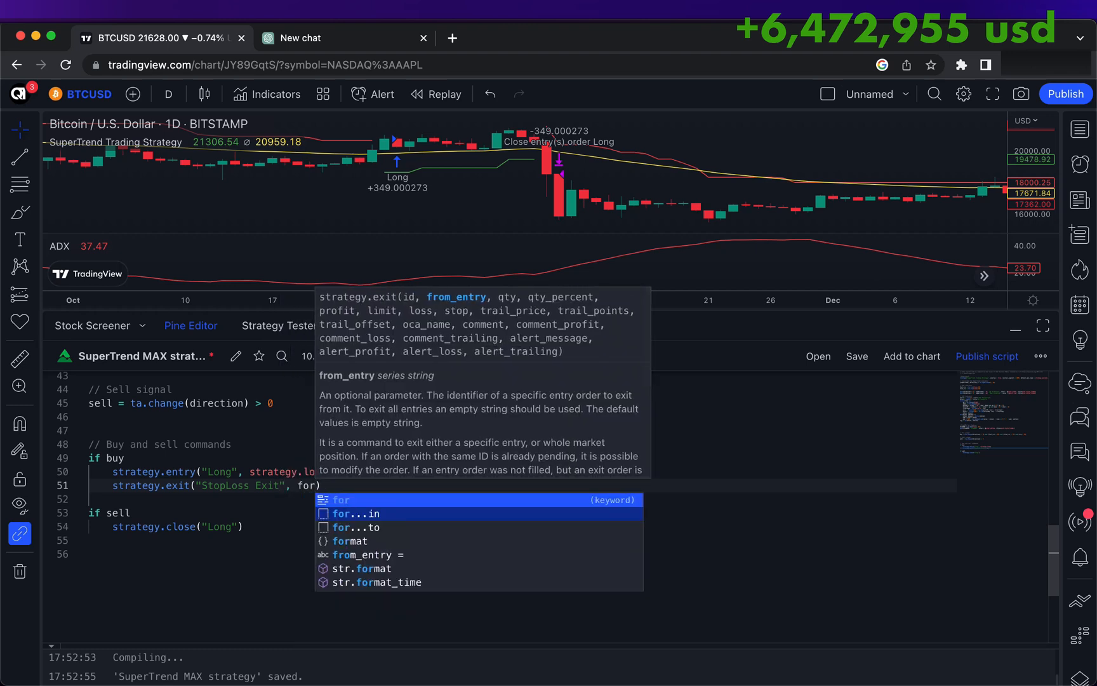
click(365, 555)
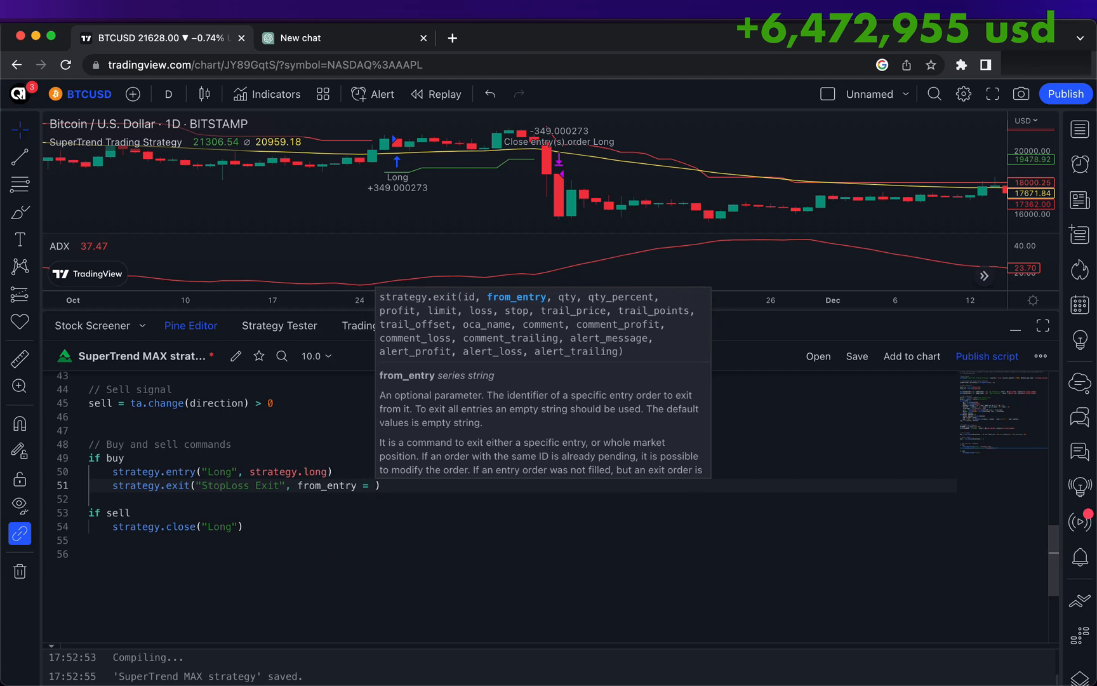
text("Lo")
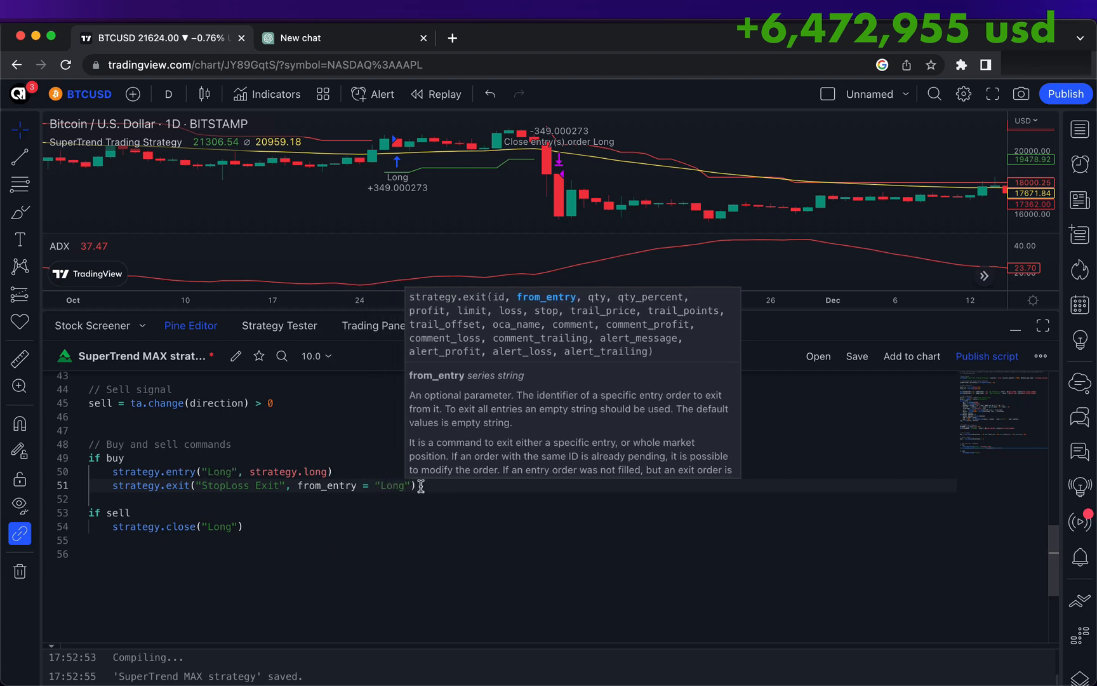
text(,)
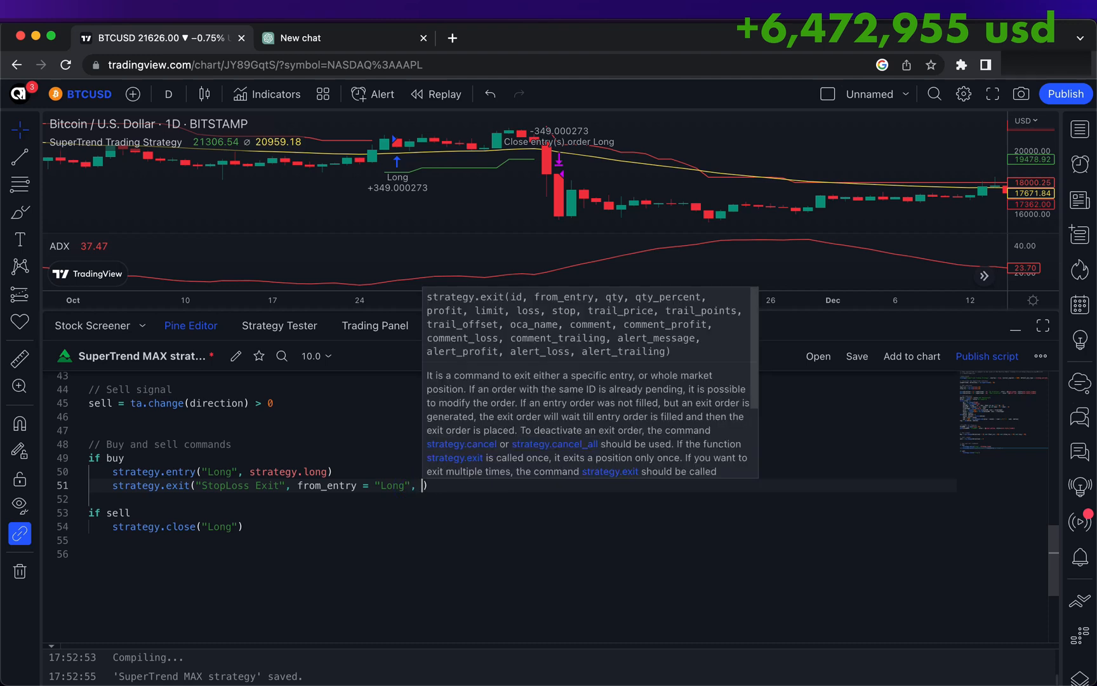
text(stop = S)
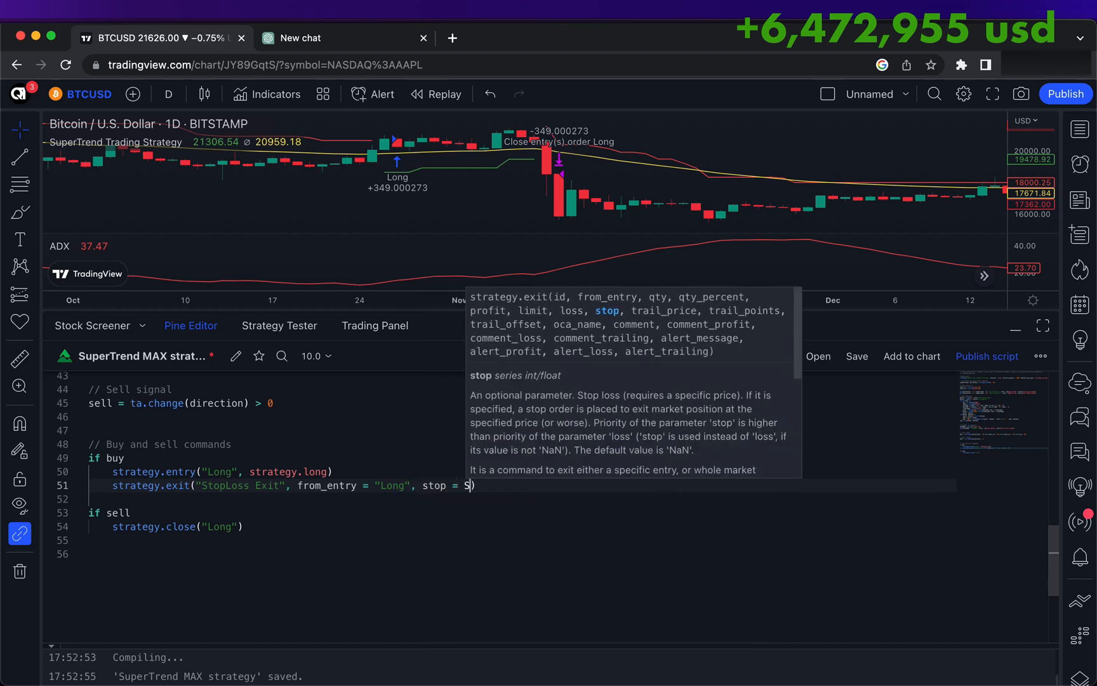
text(lowEMA -)
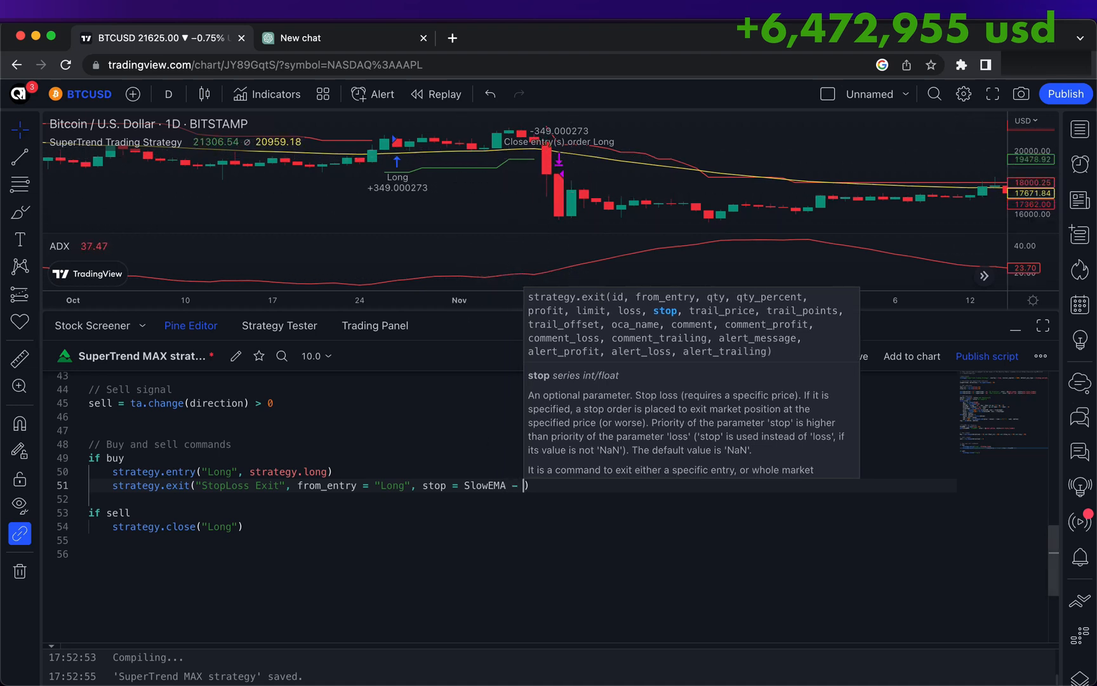
text(20)
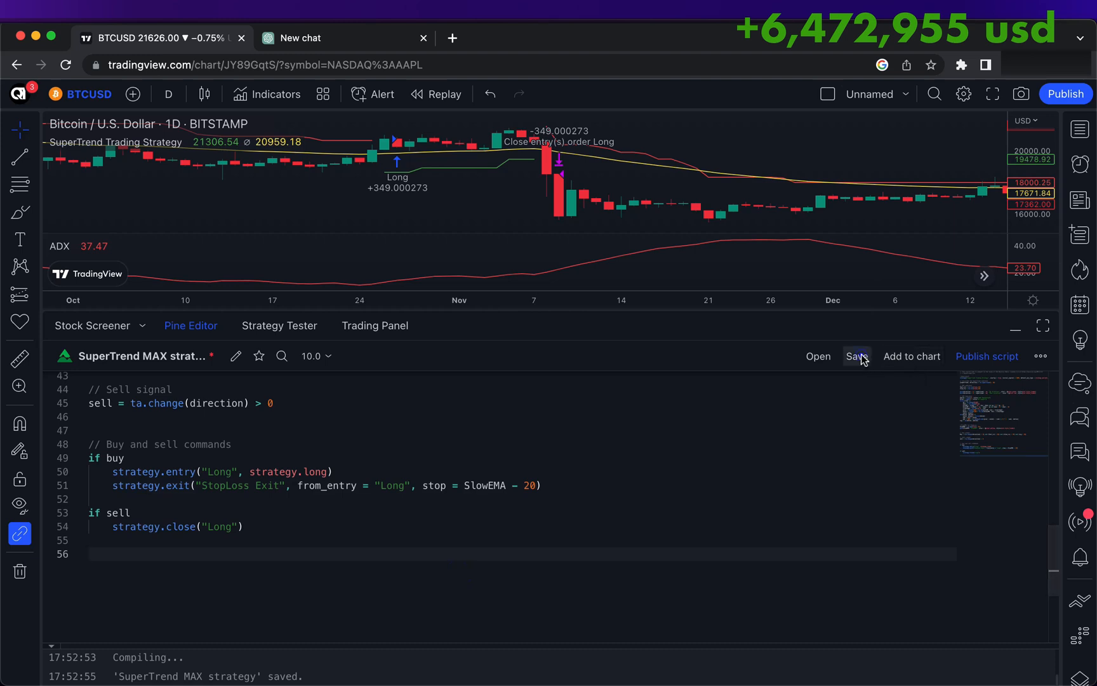
click(855, 356)
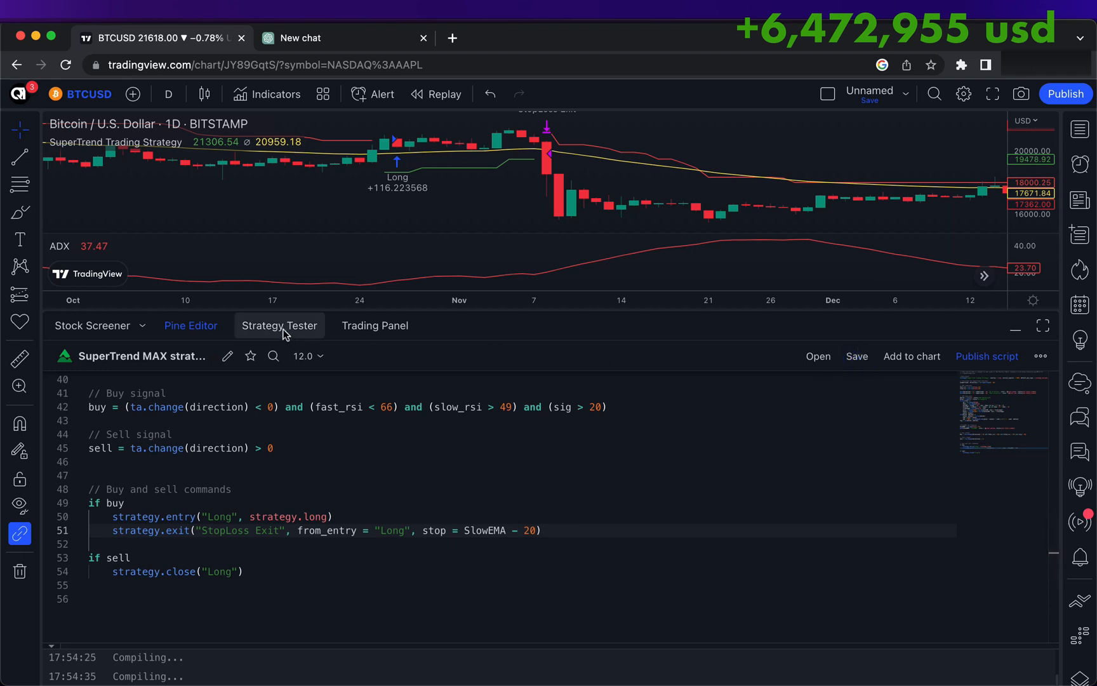
- View the stop-loss backtest: 9,809,308.54 USD net profit, 29 trades, 65.52% profitable
click(279, 325)
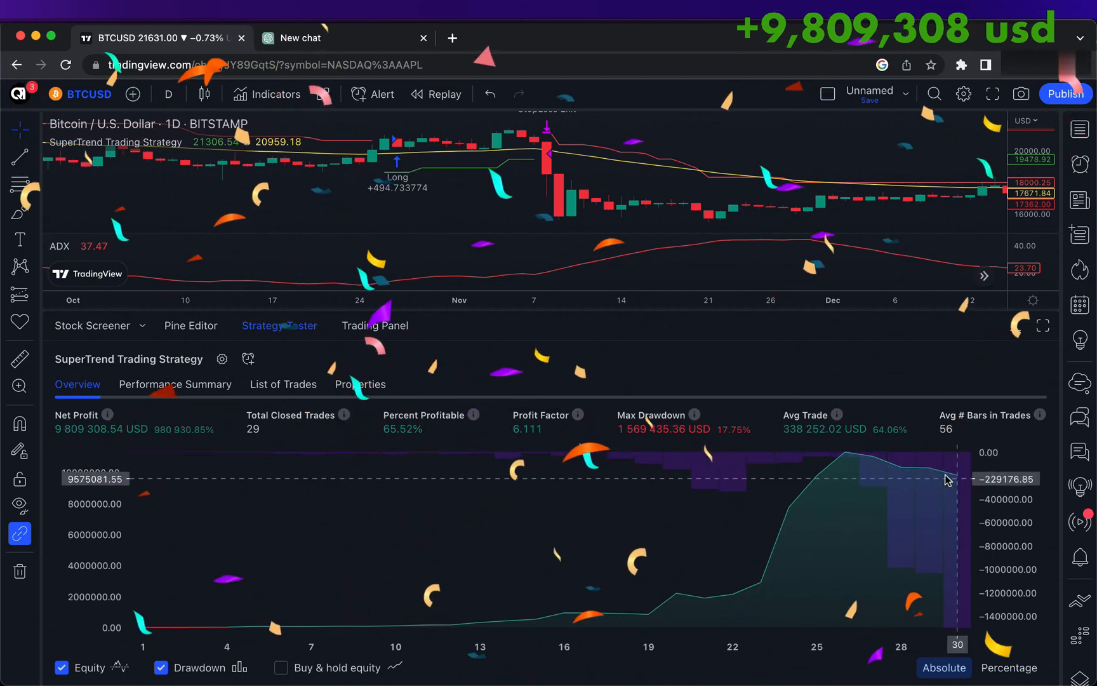
mouse_move(819, 454)
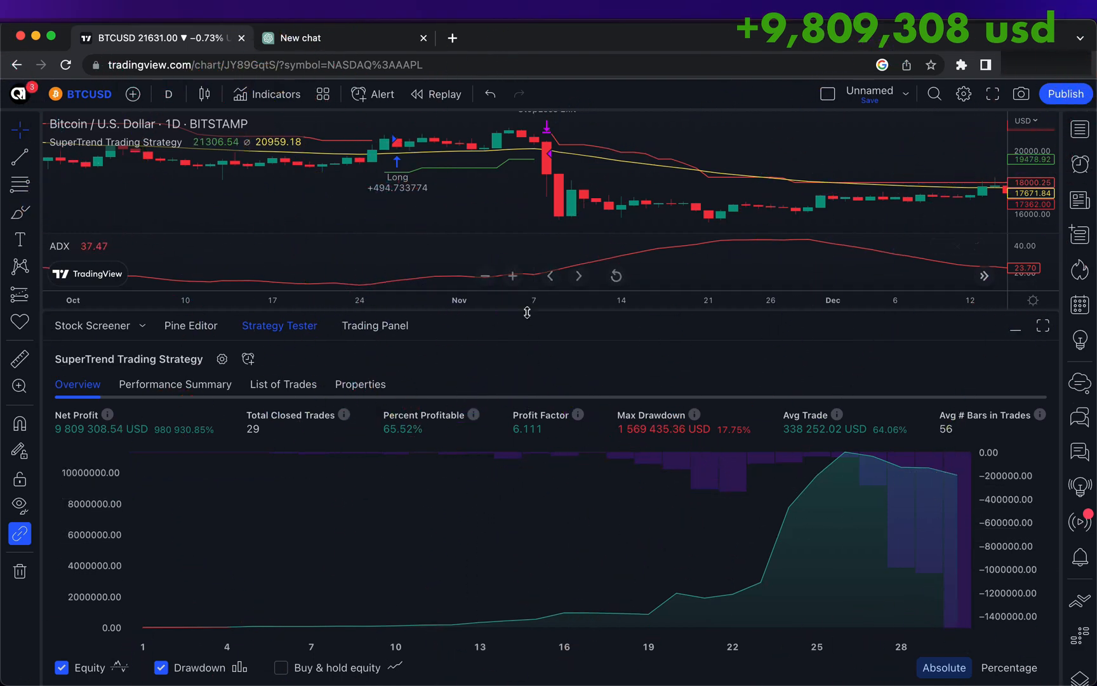
- Collapse the bottom panel and scroll the chart back to the March 2022 StopLoss Exit trades
click(1016, 325)
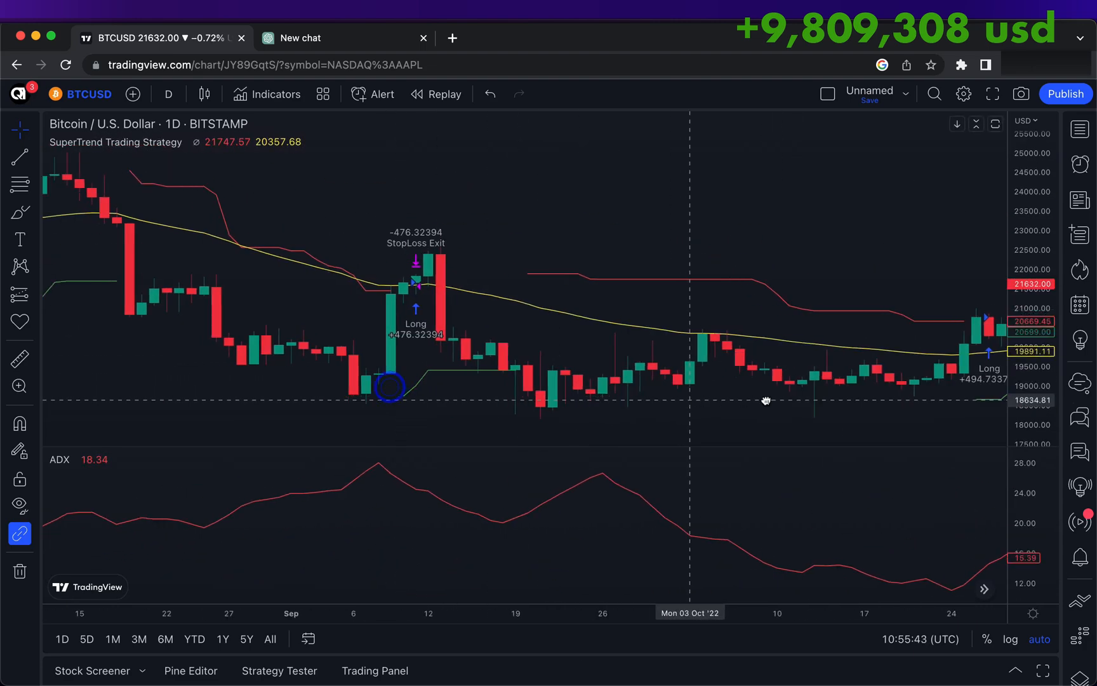
drag(766, 401, 685, 423)
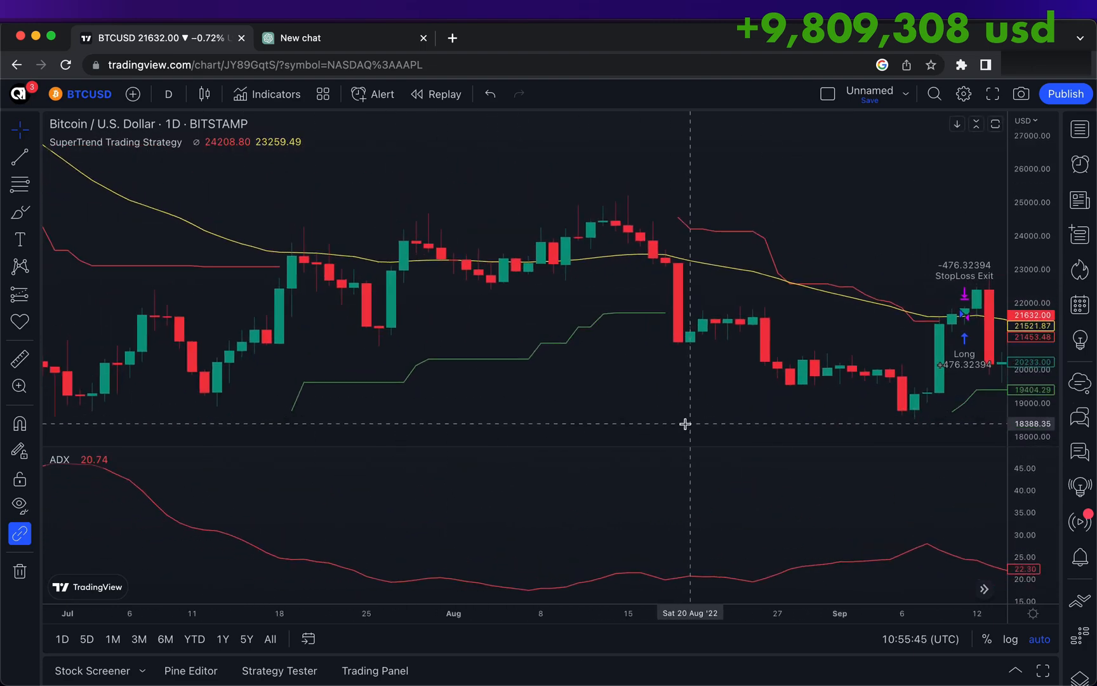
drag(685, 423, 584, 410)
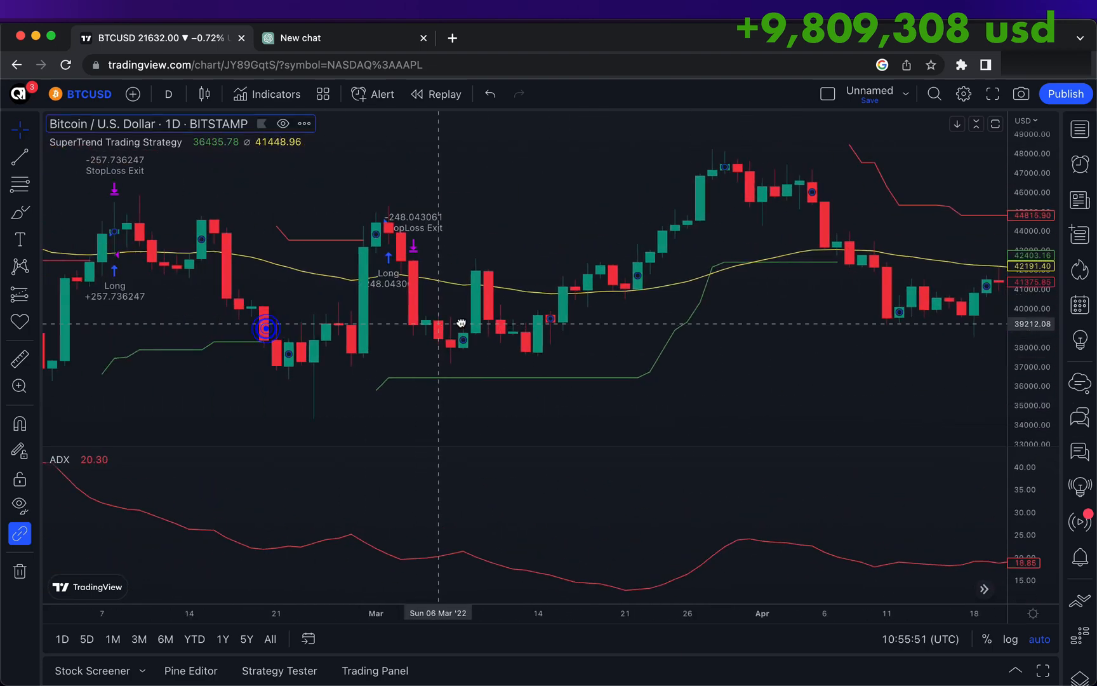
drag(462, 323, 479, 248)
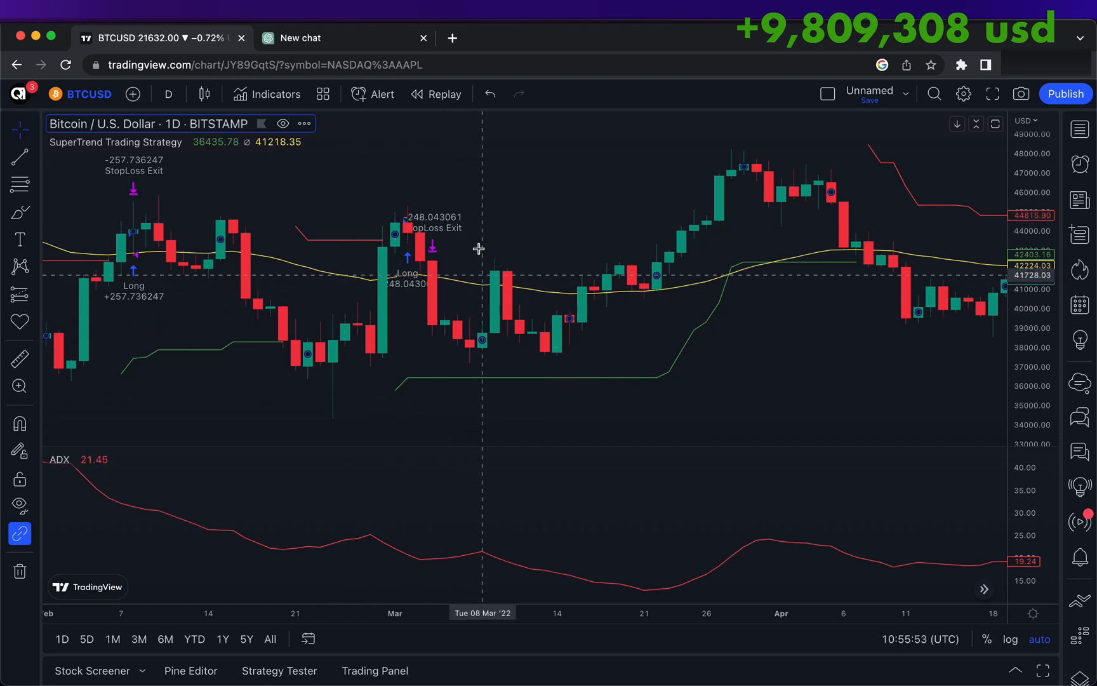
mouse_move(394, 258)
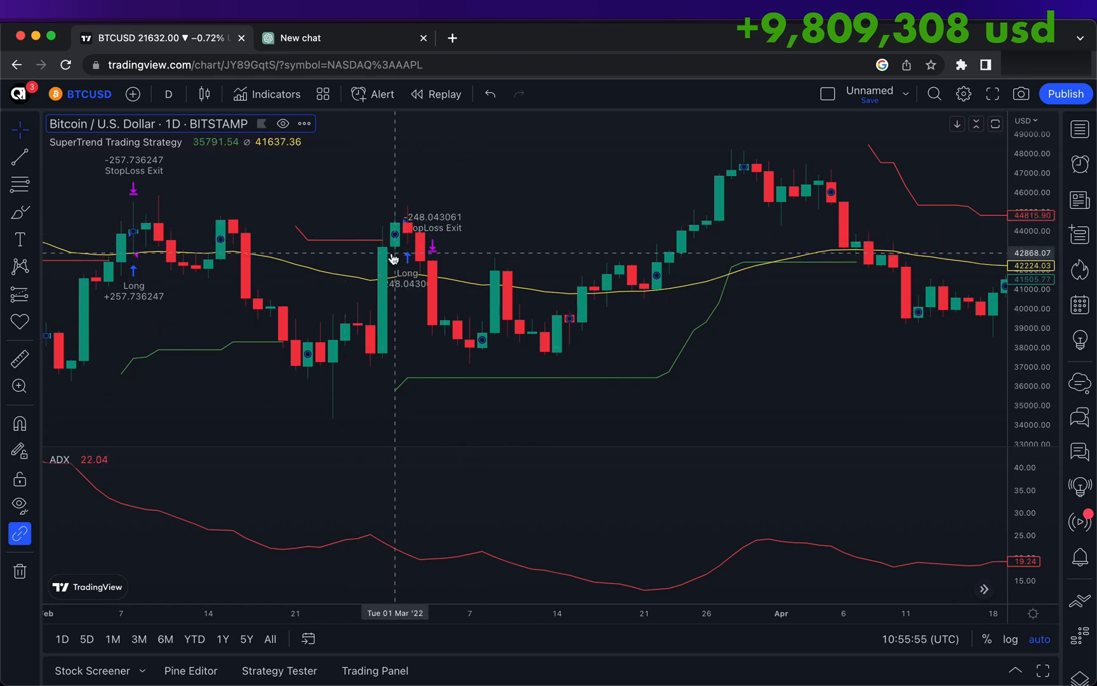
mouse_move(453, 289)
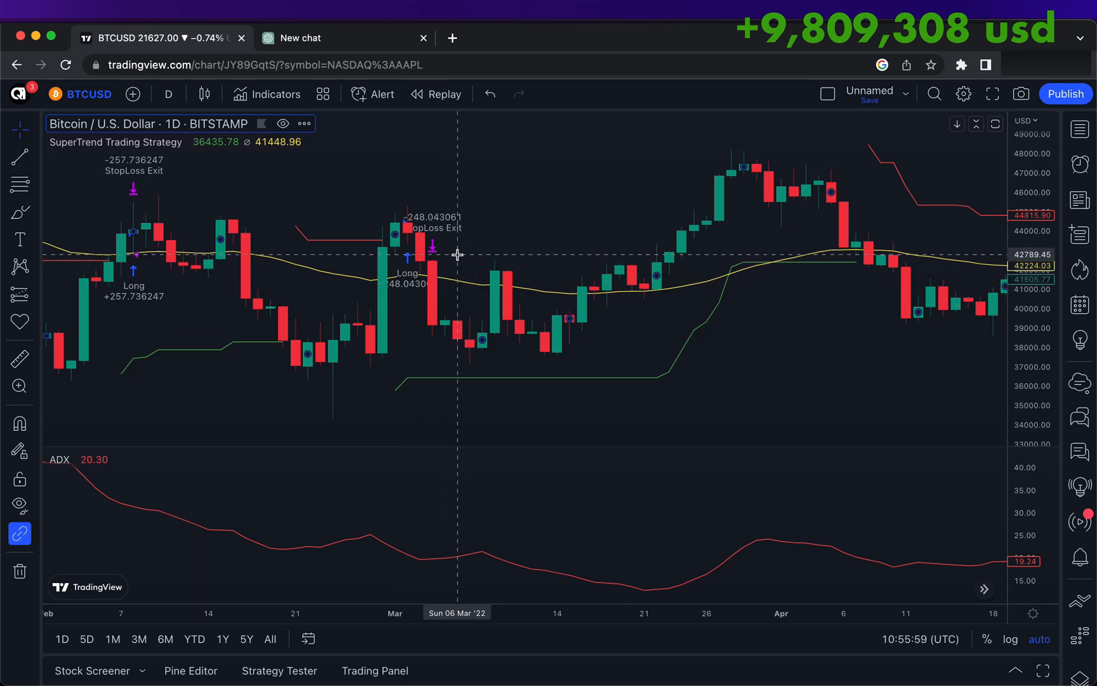
mouse_move(484, 304)
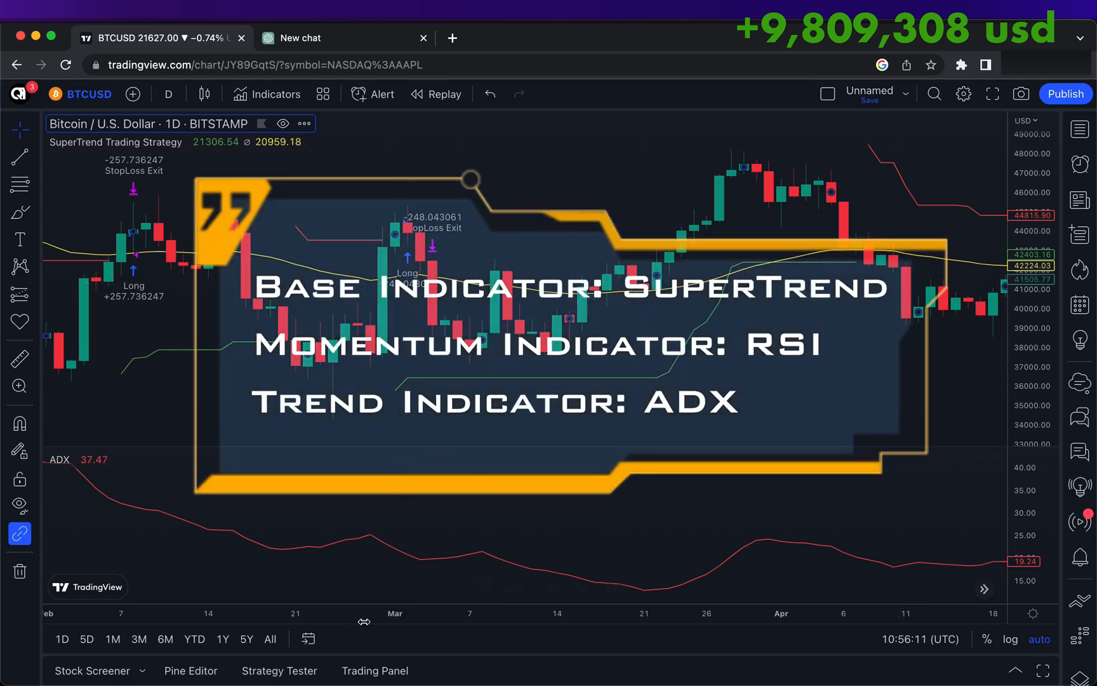
- Enlarge the Strategy Tester to review 9,809,308.54 USD net profit and 65.52% profitable
click(279, 671)
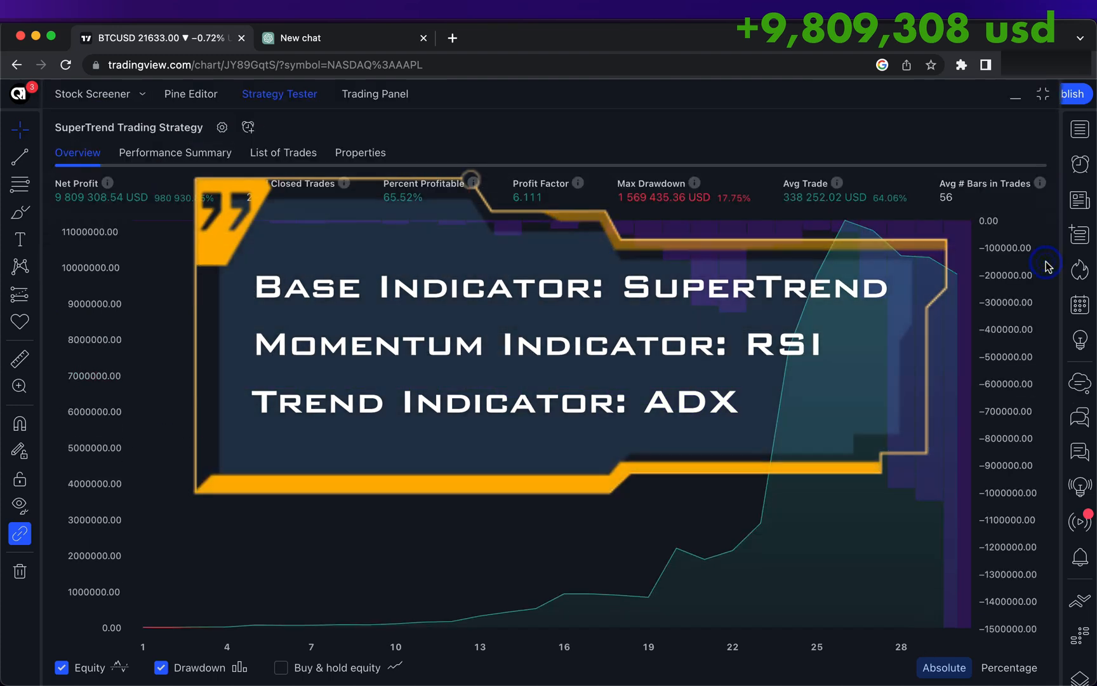
mouse_move(581, 325)
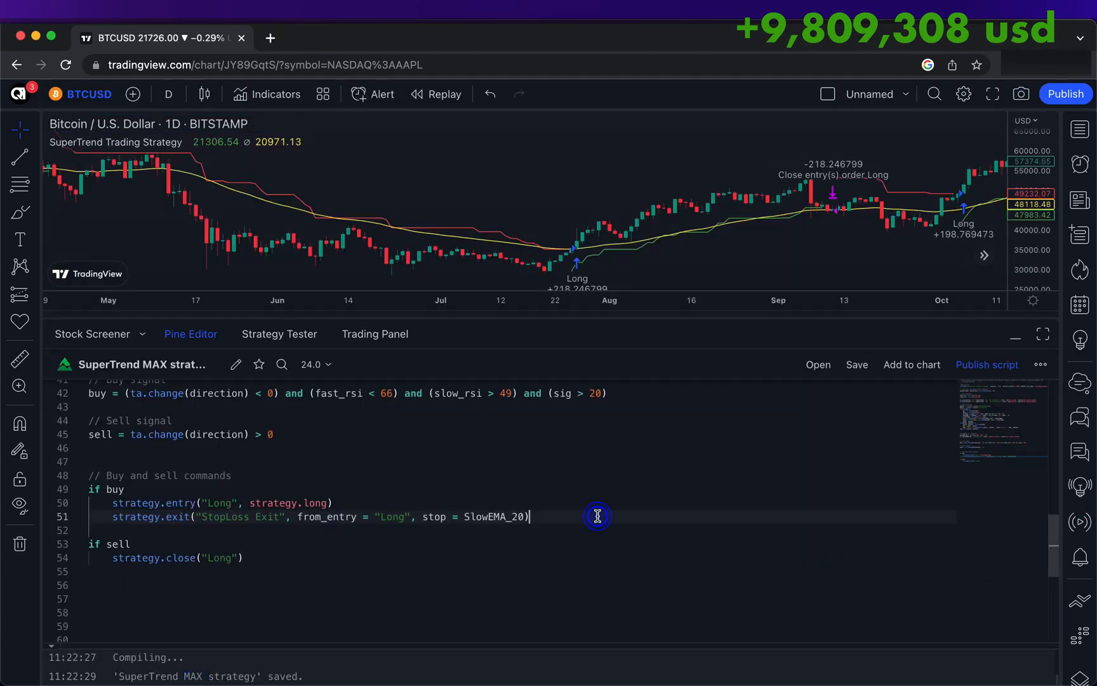
- Replace strategy calls with green BUY and SELL label.new labels, then enlarge the chart
text(label.new(bar_index, low, text = "BUY",style = label.style_label_up, color = color.green, textcolor = color.white, size = size.small))
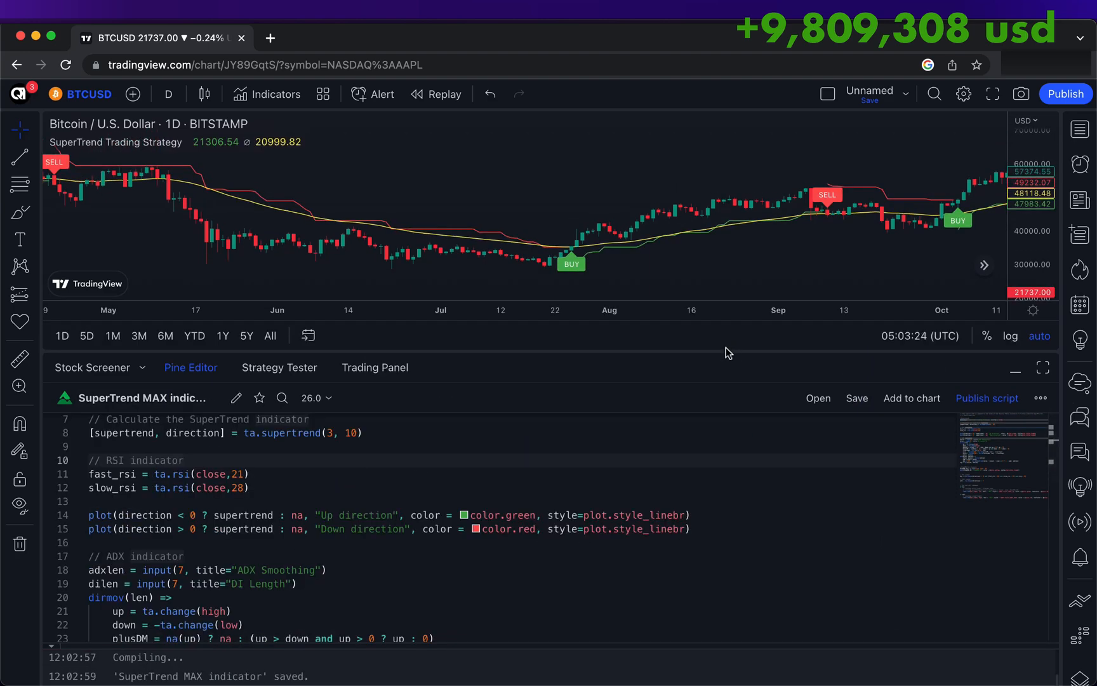
drag(746, 367, 746, 607)
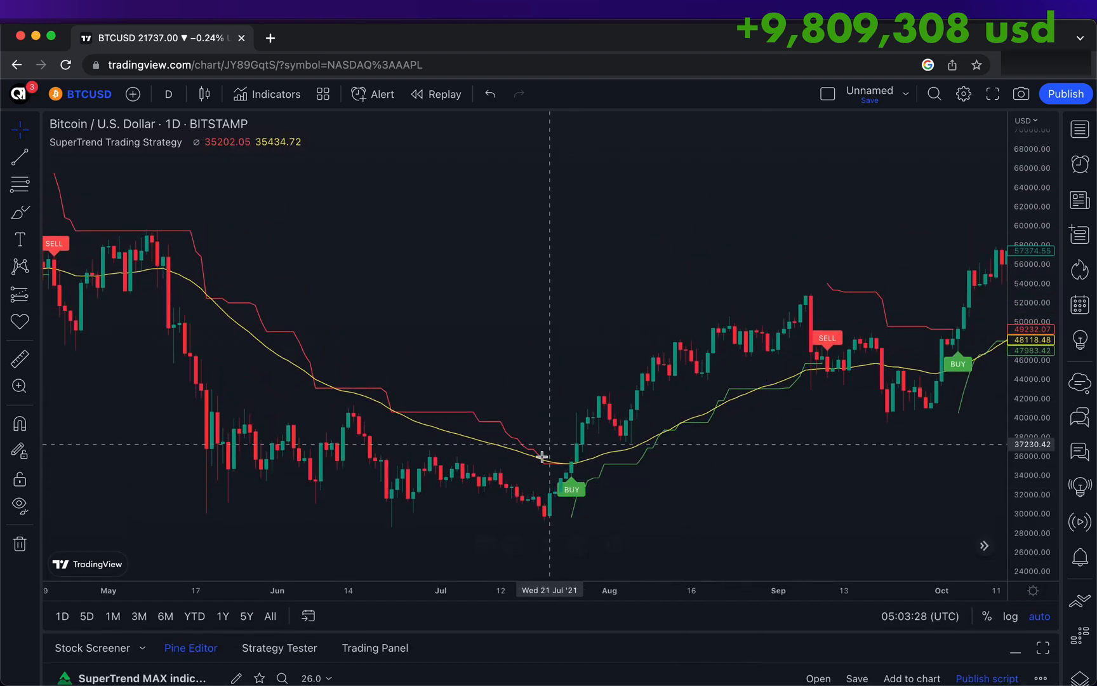
mouse_move(568, 383)
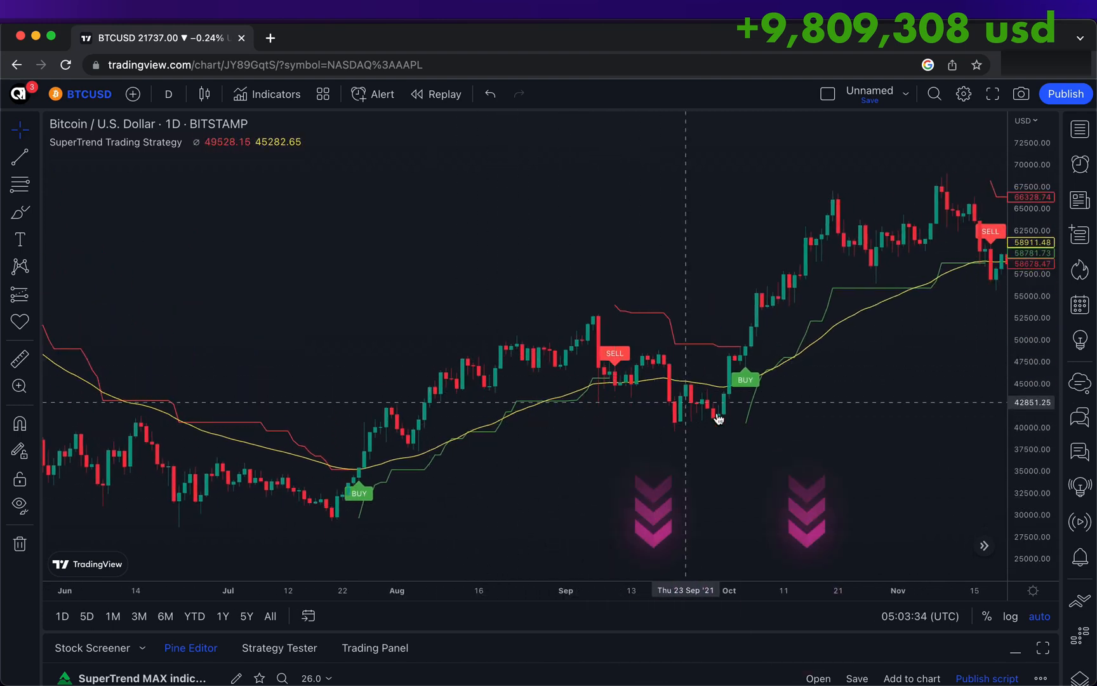
mouse_move(819, 462)
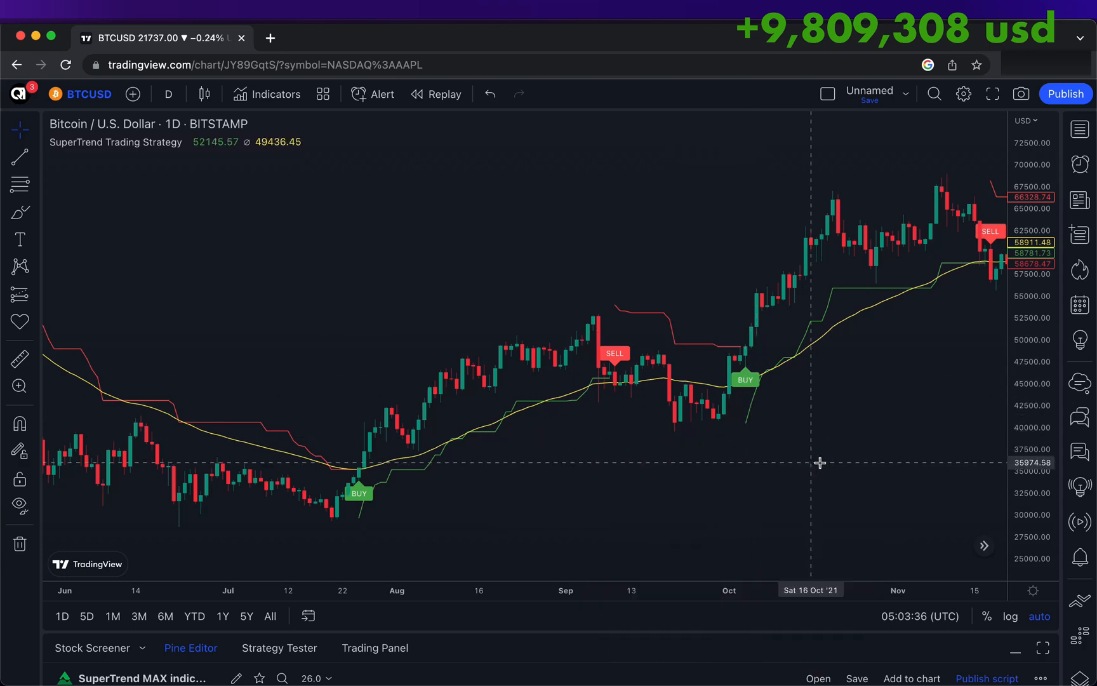